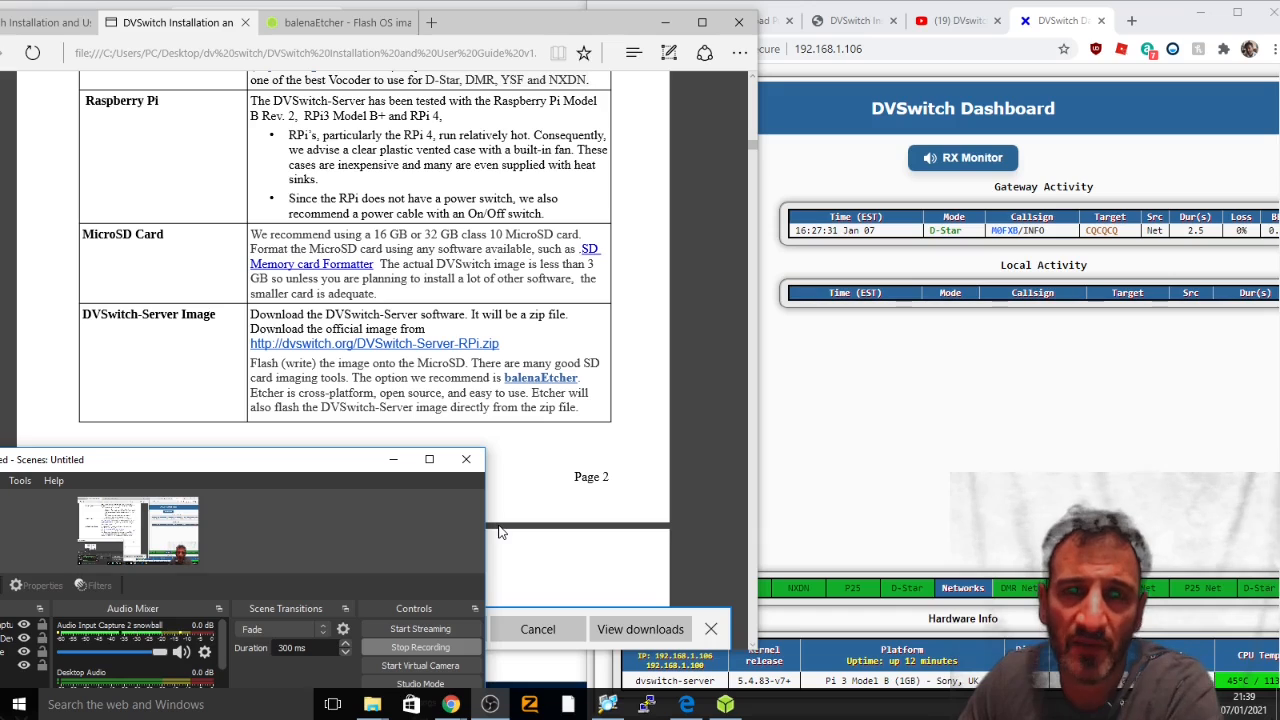
pyautogui.moveTo(620, 460)
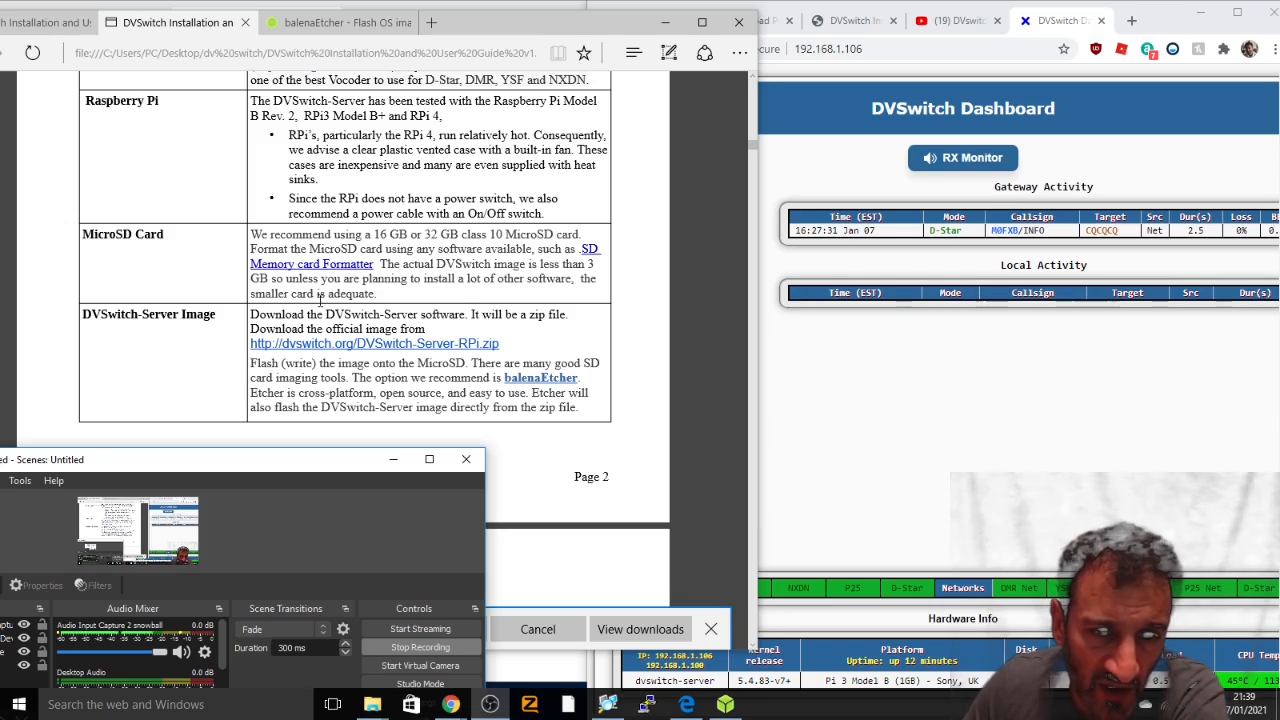
pyautogui.moveTo(240, 388)
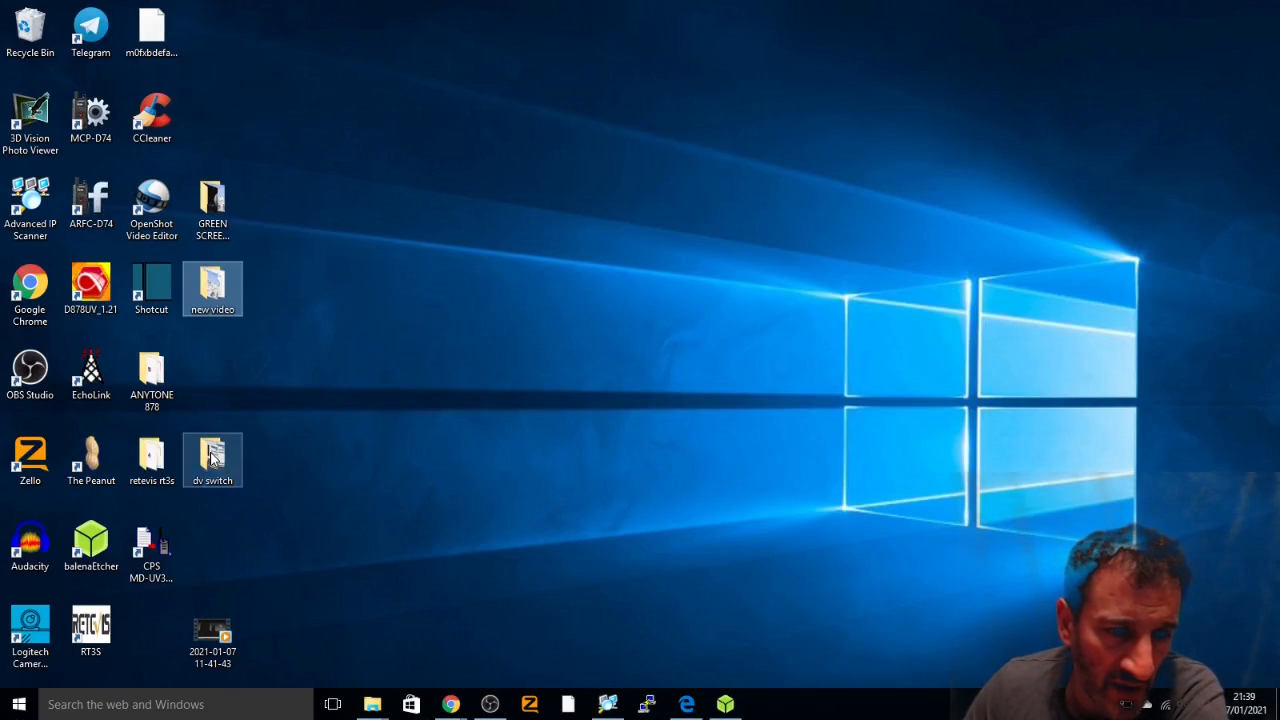
# Step: Open the dv switch folder to list the DVSwitch-Server-lite image files
pyautogui.doubleClick(212, 456)
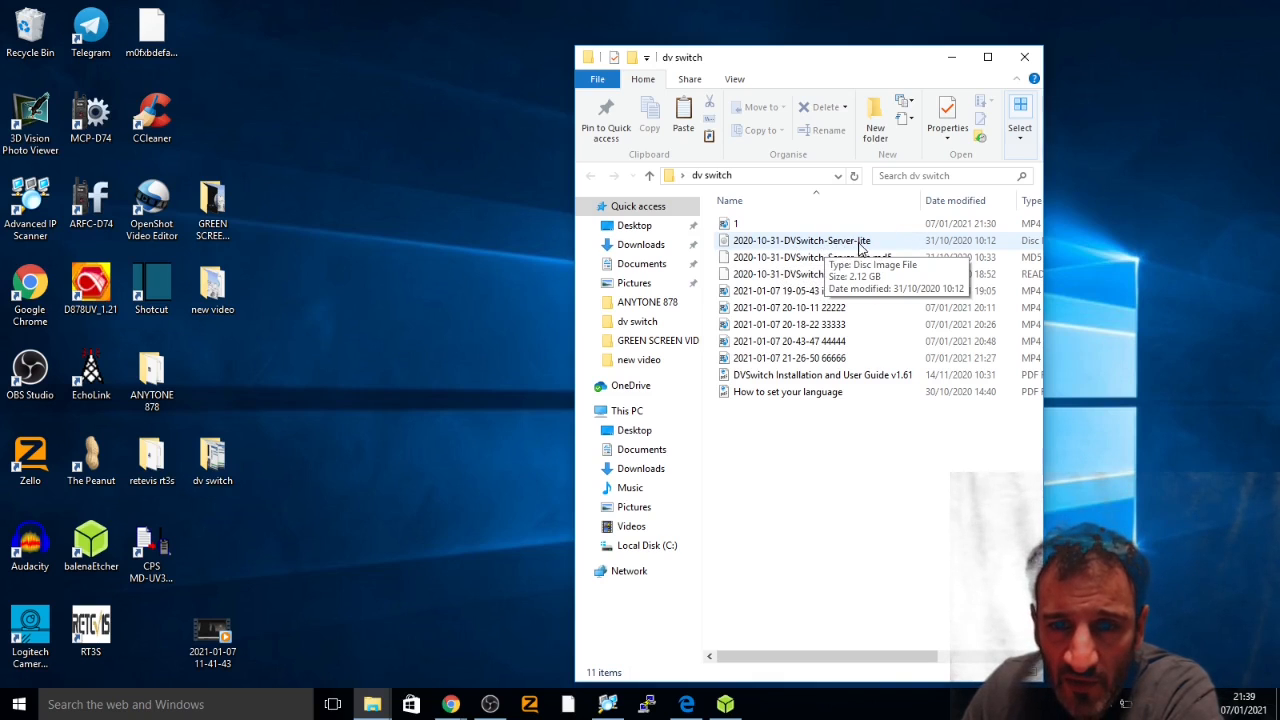
pyautogui.moveTo(760, 324)
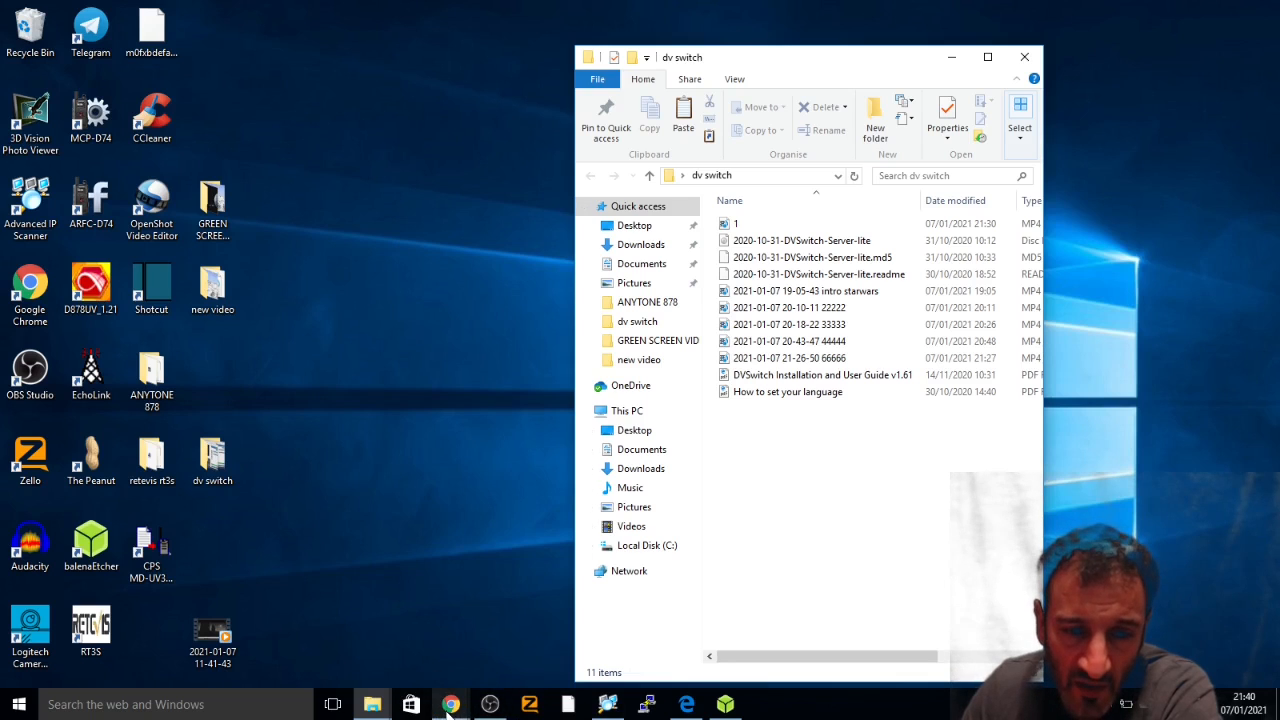
# Step: Load the DVSwitch-Server-lite image in balenaEtcher and look for a target drive (none found)
pyautogui.click(724, 704)
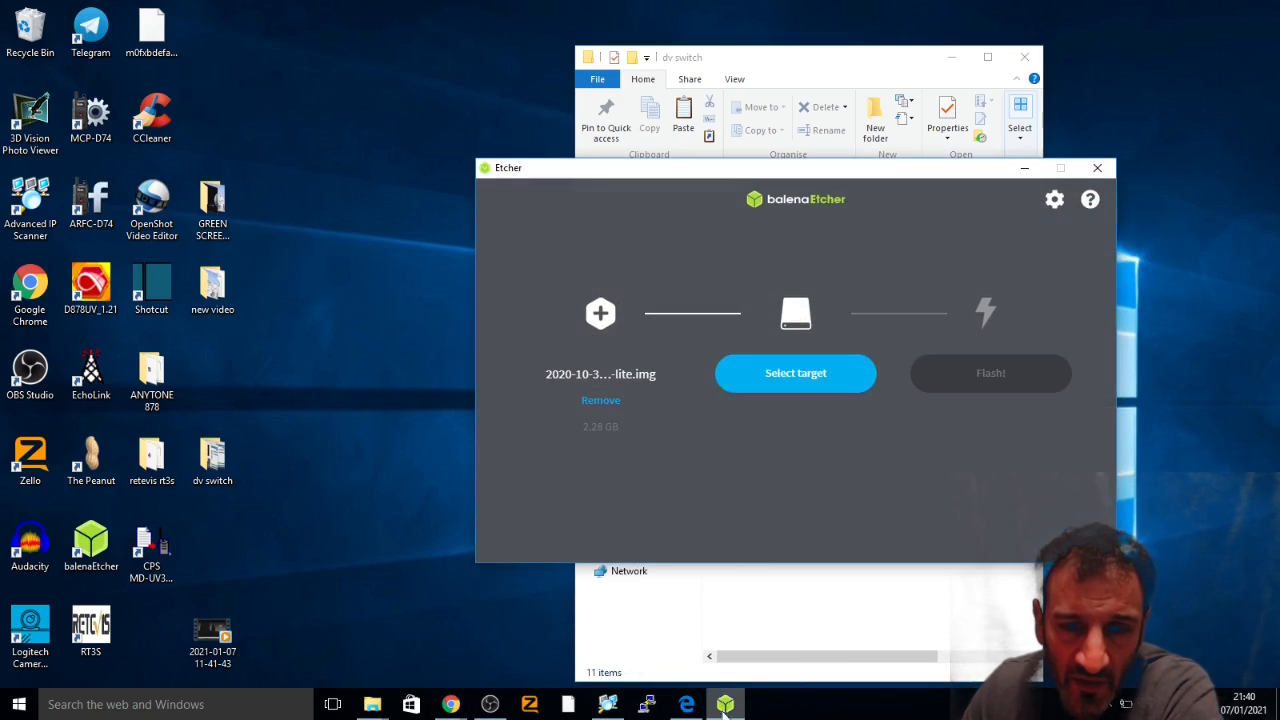
pyautogui.moveTo(900, 180)
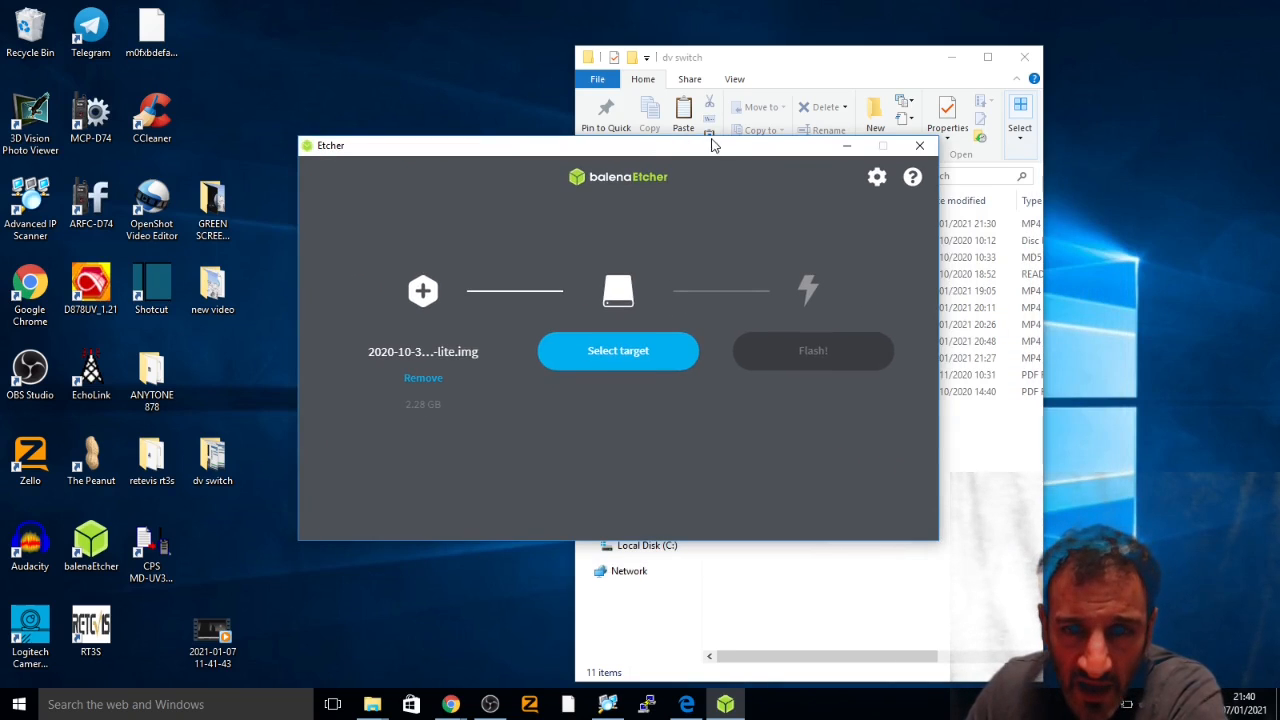
pyautogui.moveTo(716, 144); pyautogui.dragTo(530, 156)
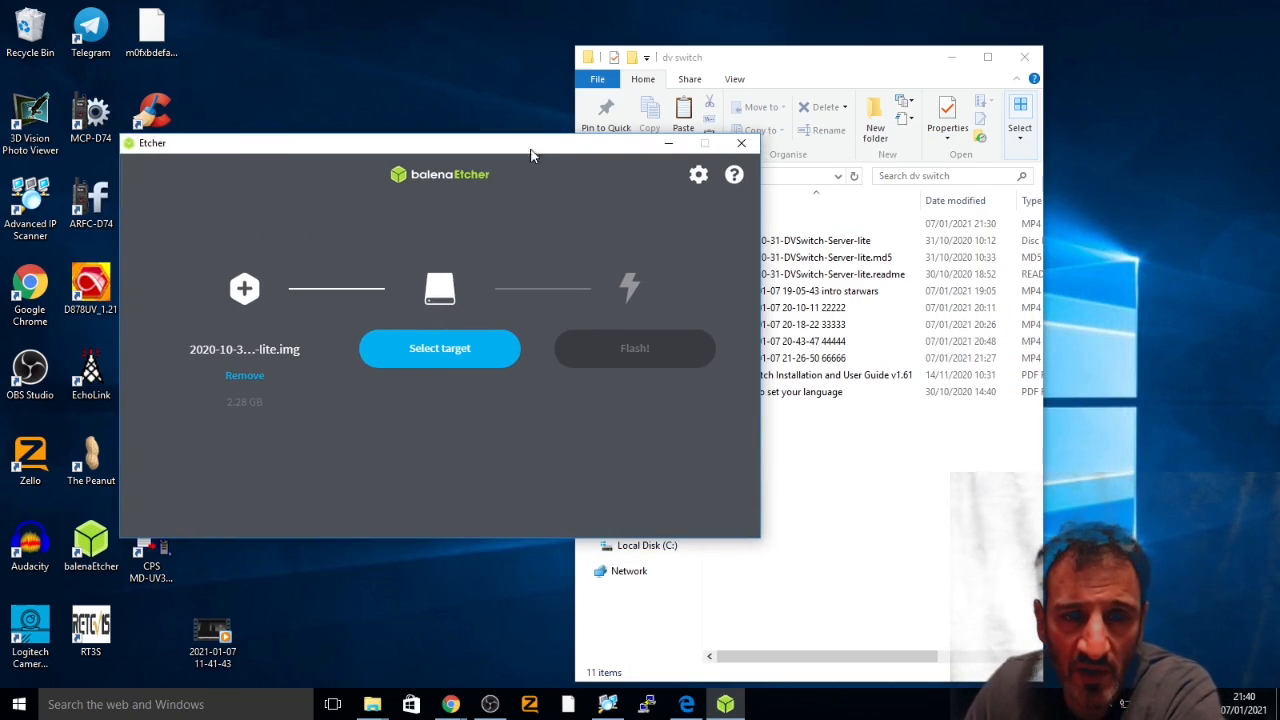
pyautogui.moveTo(262, 480)
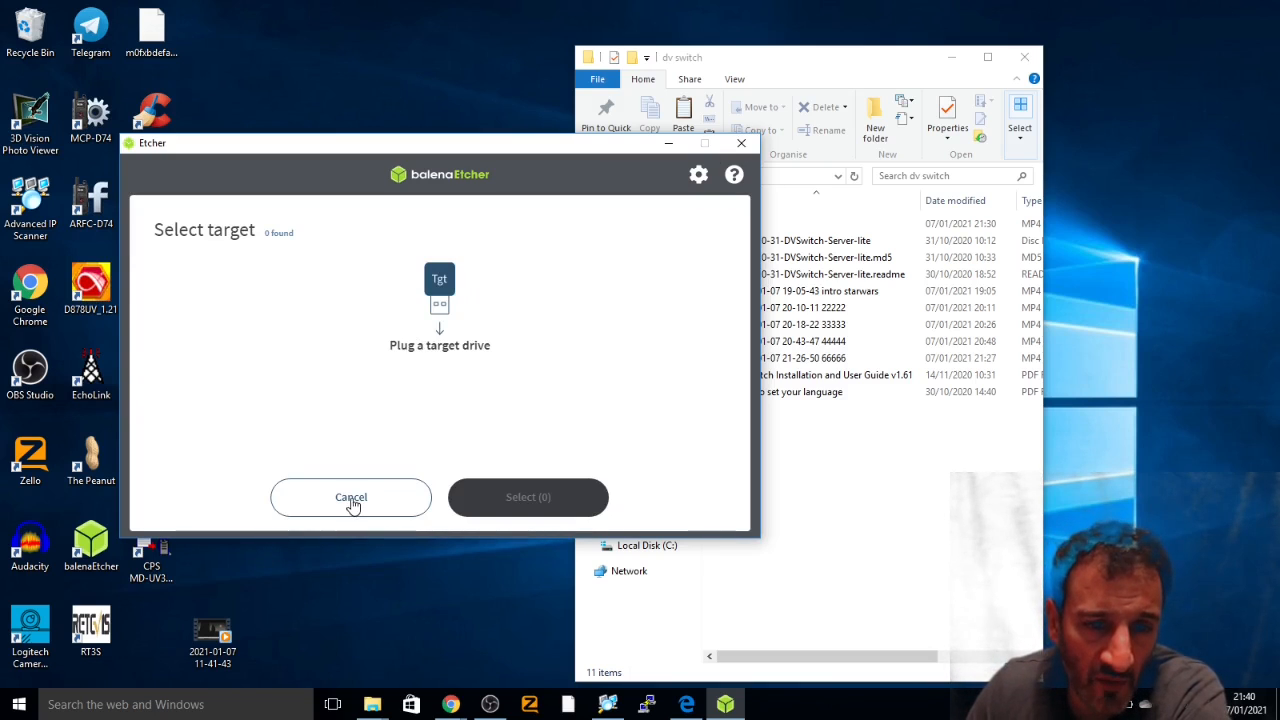
pyautogui.click(350, 496)
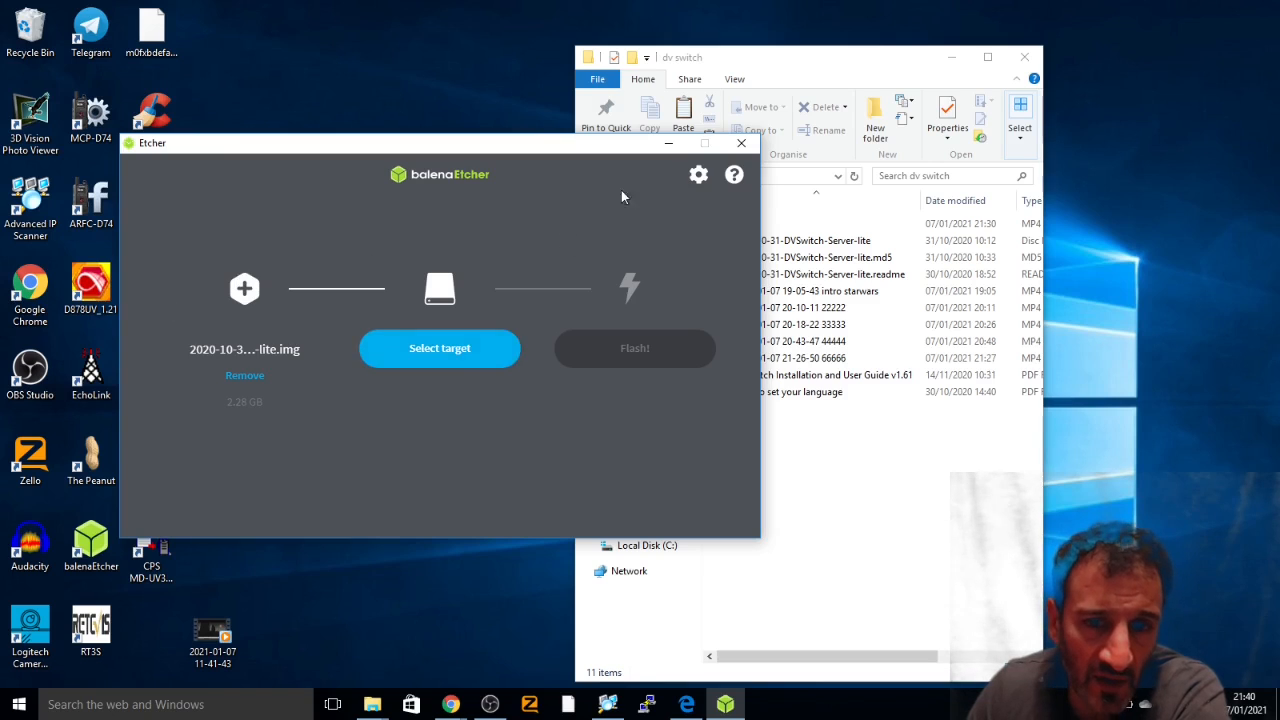
pyautogui.moveTo(244, 376)
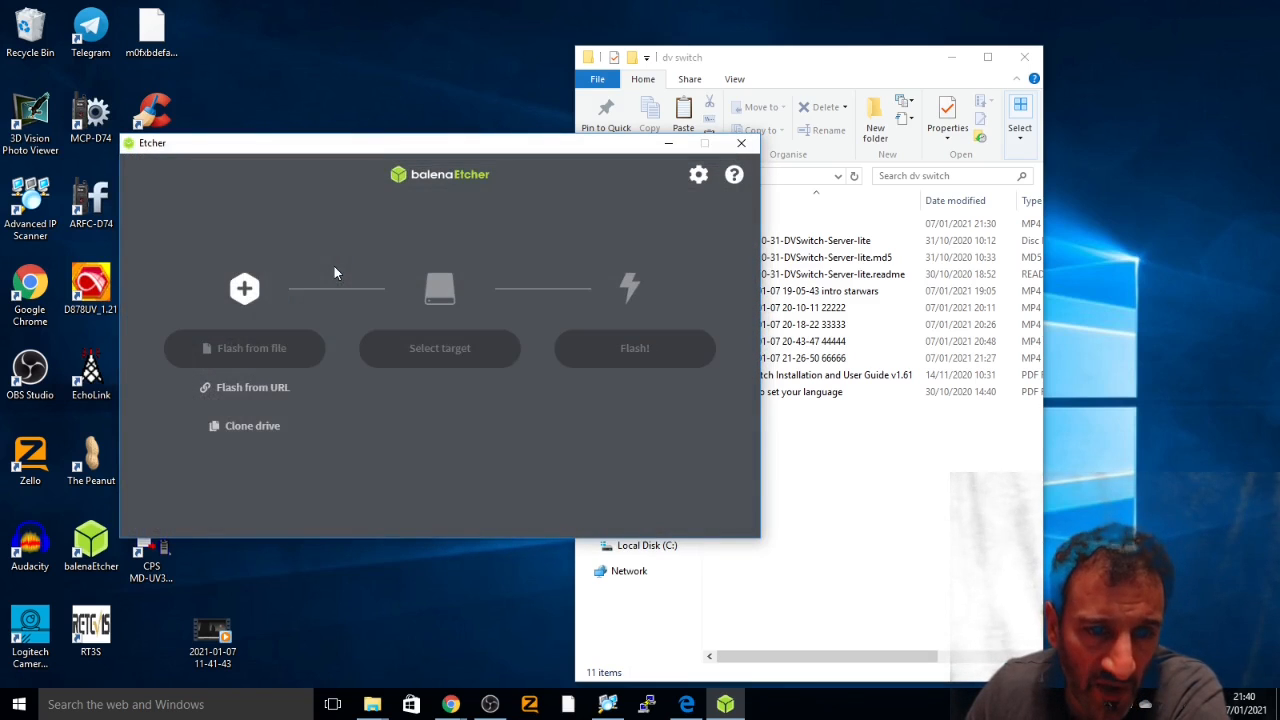
pyautogui.click(252, 348)
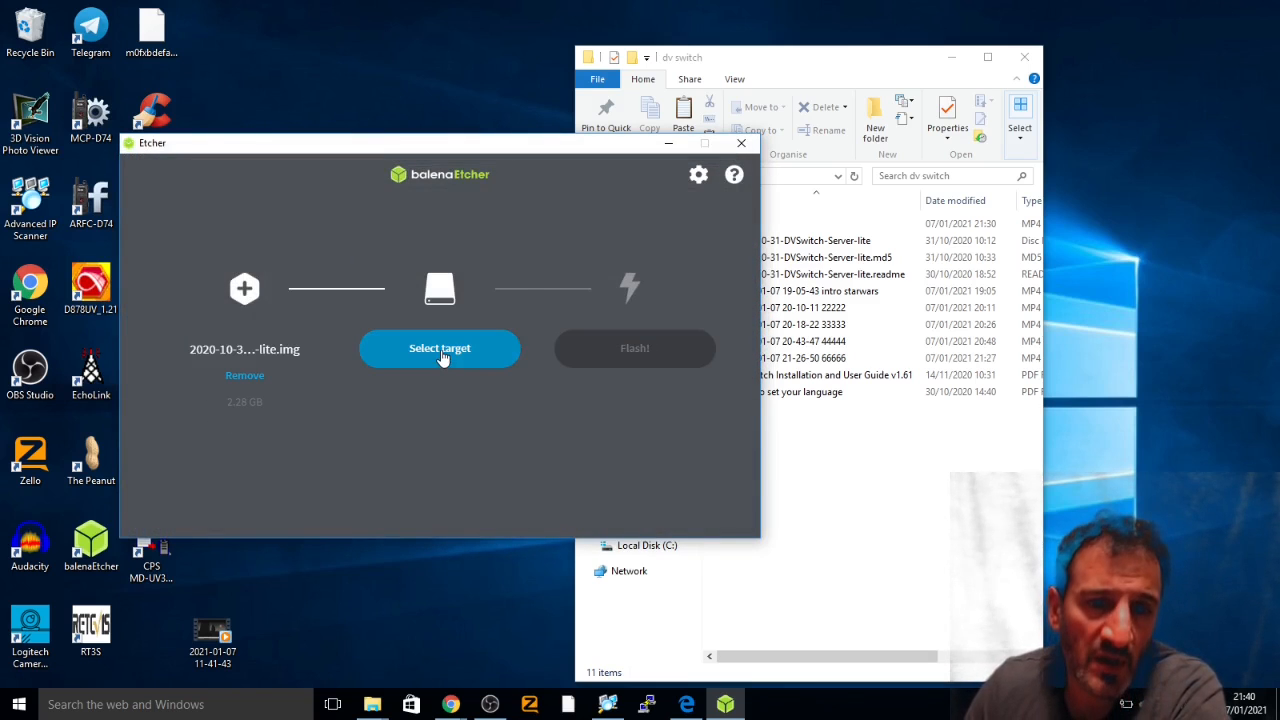
pyautogui.click(440, 348)
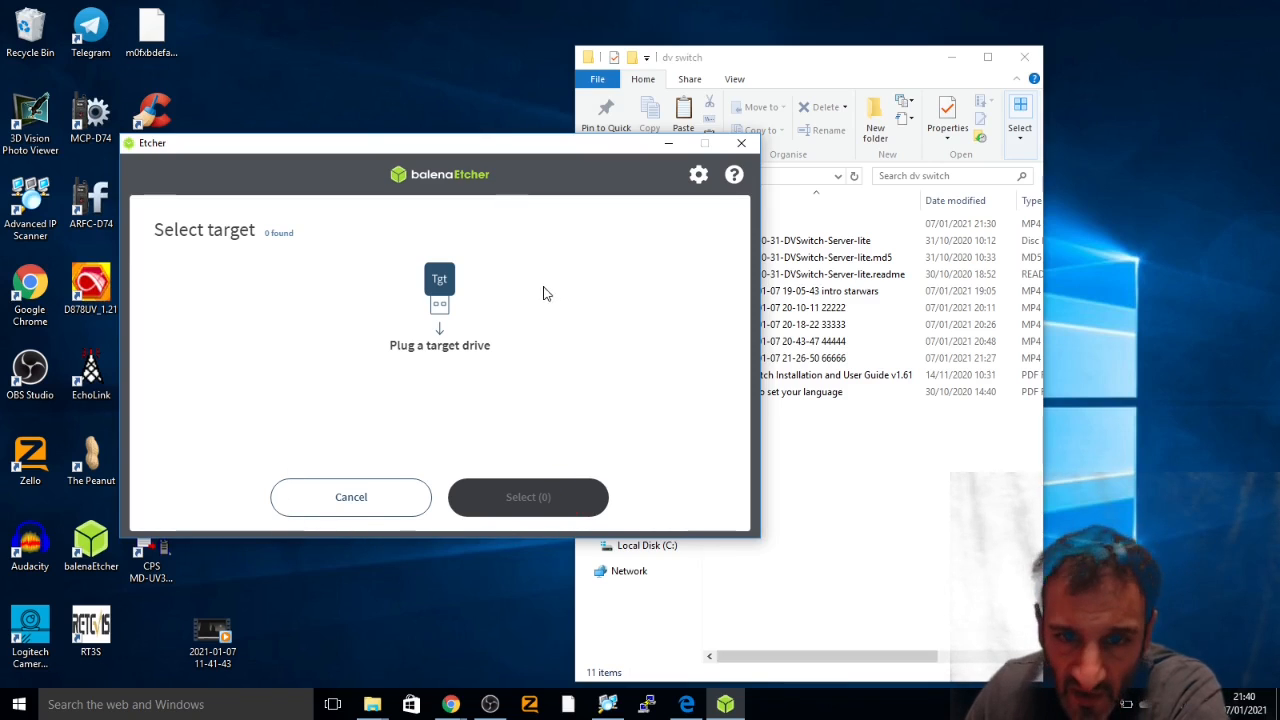
pyautogui.moveTo(770, 172)
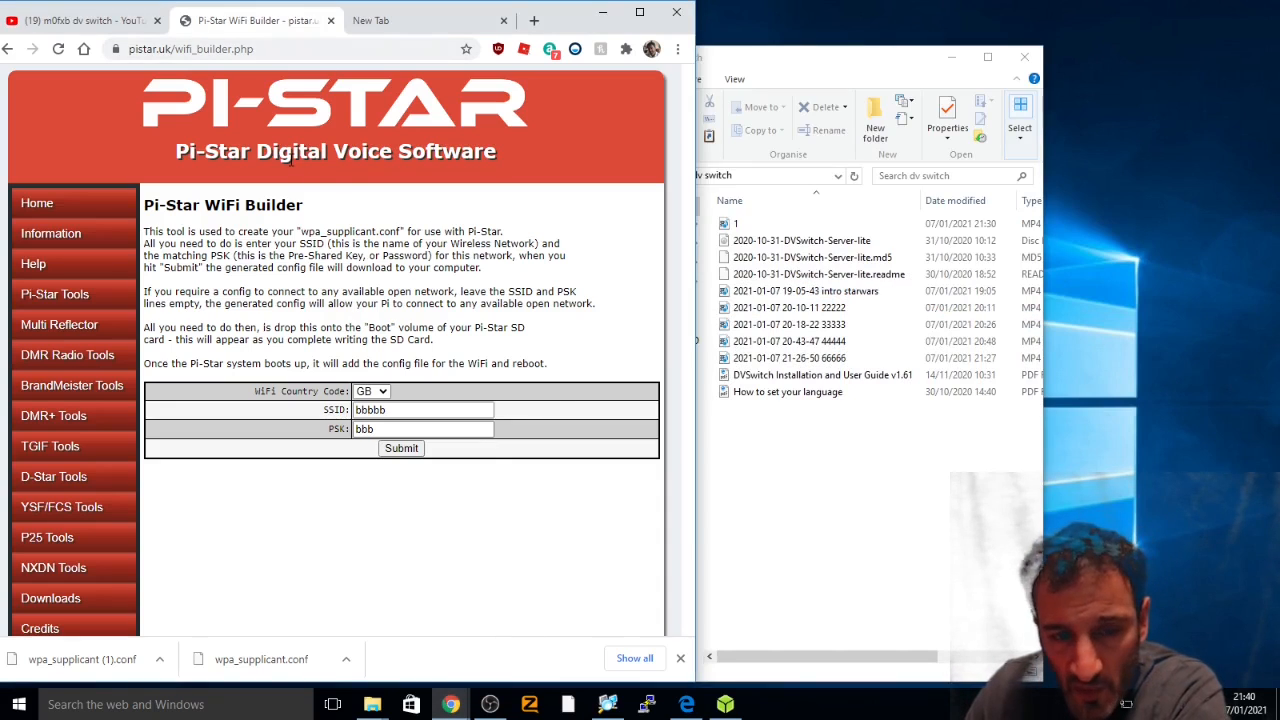
# Step: Submit the WiFi details in Pi-Star WiFi Builder to download a wpa_supplicant config file
pyautogui.click(56, 292)
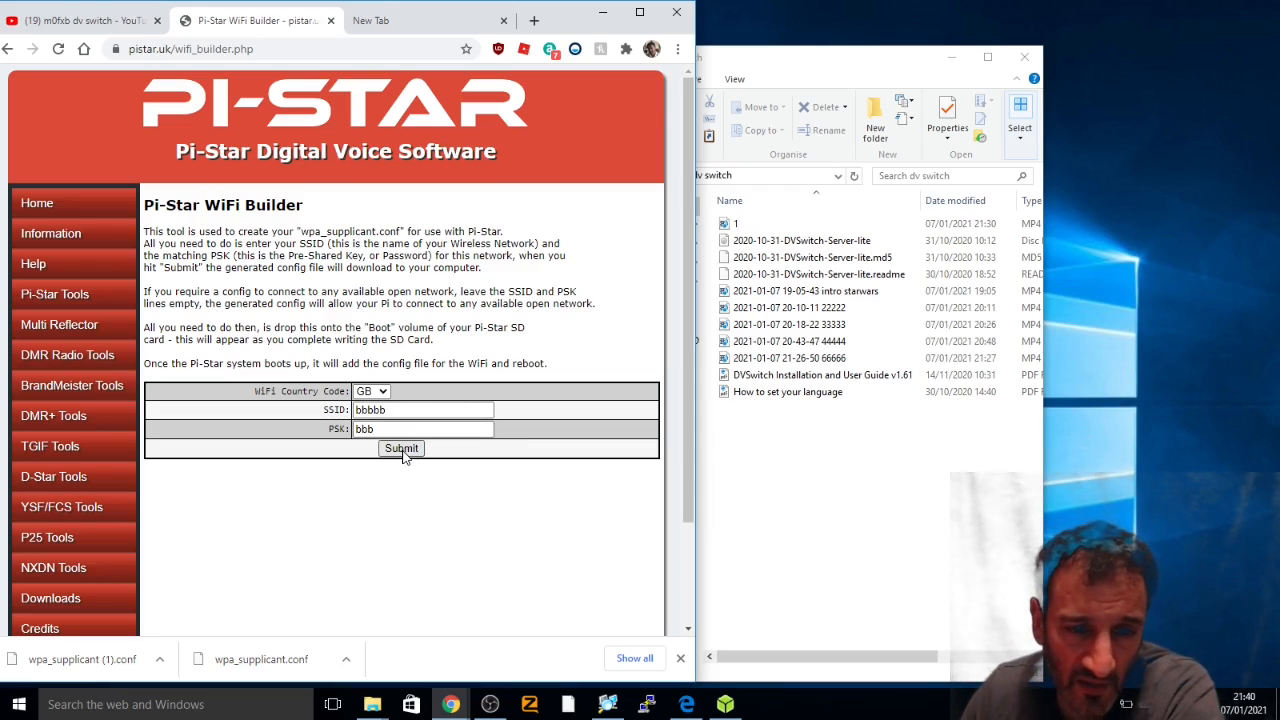
pyautogui.click(400, 448)
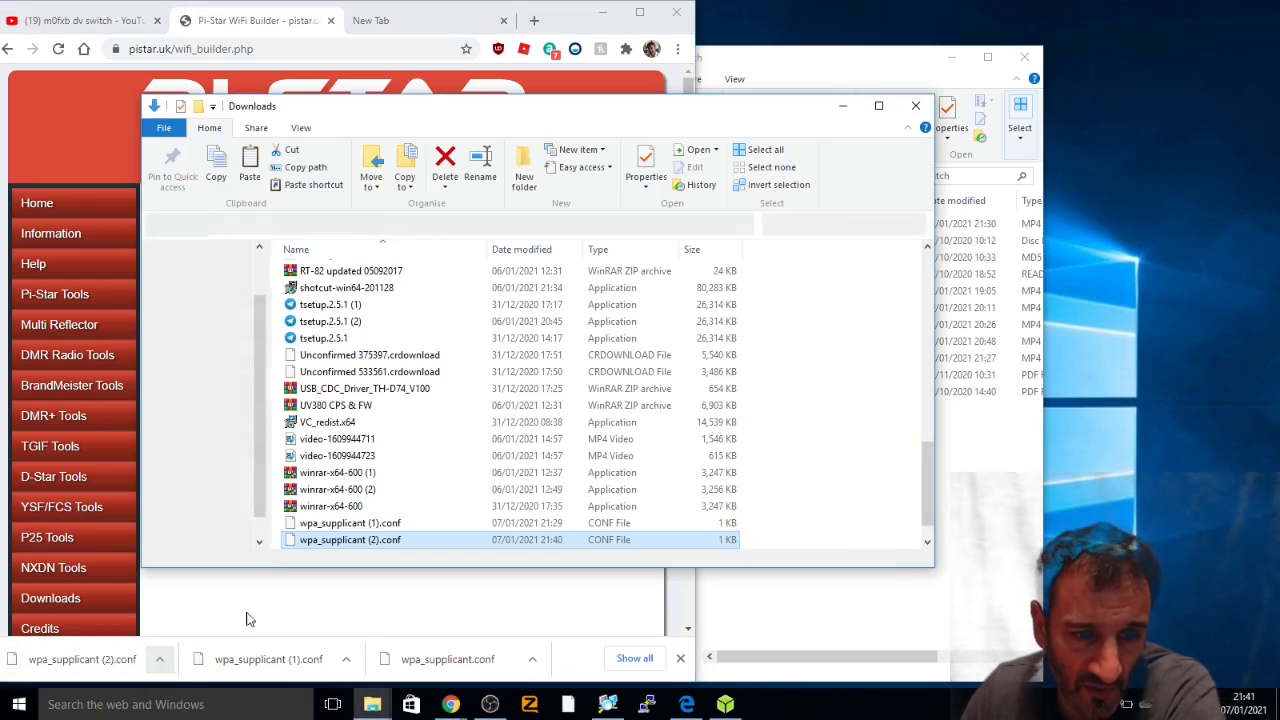
# Step: Show the Send to options for wpa_supplicant (2).conf in Downloads
pyautogui.rightClick(350, 540)
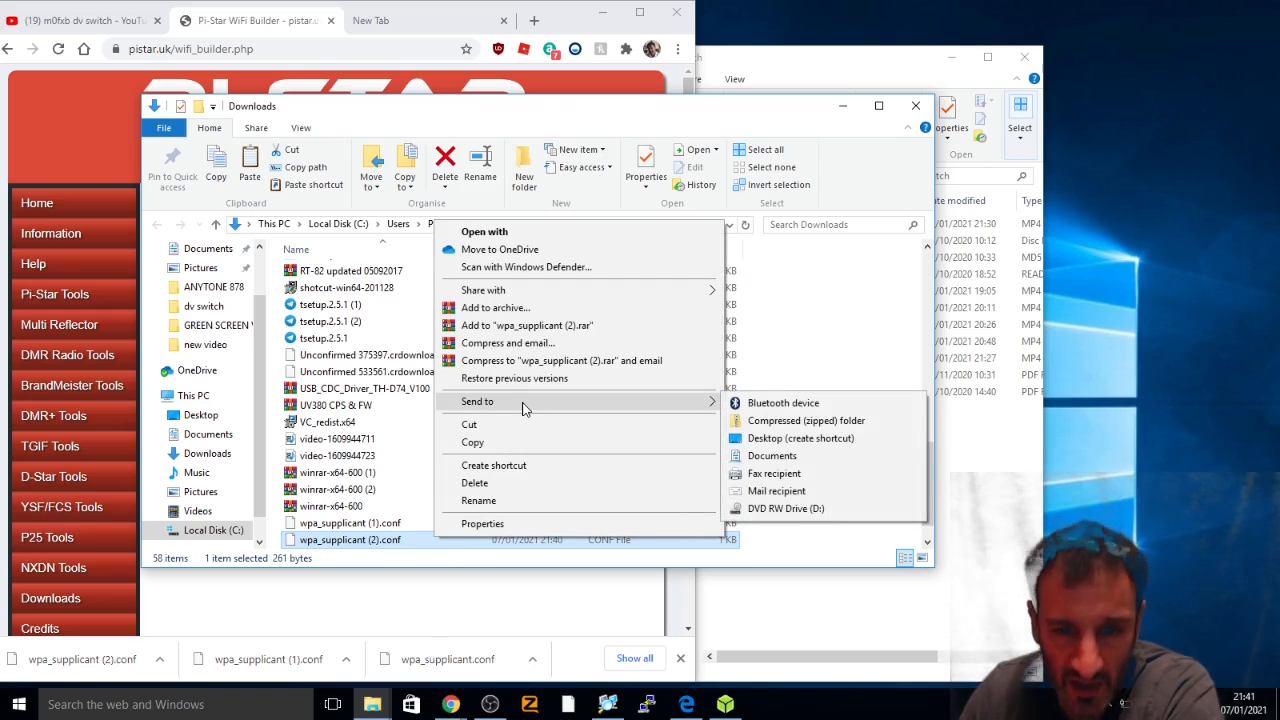
pyautogui.moveTo(776, 492)
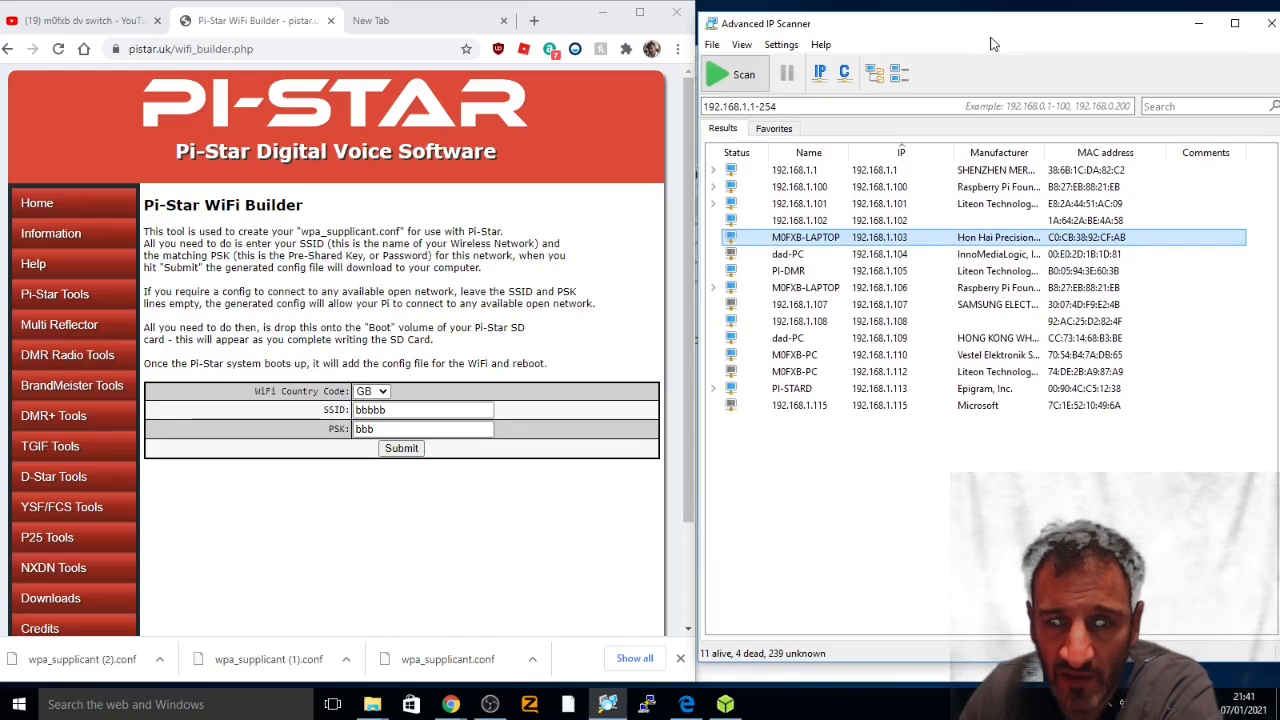
pyautogui.moveTo(968, 356)
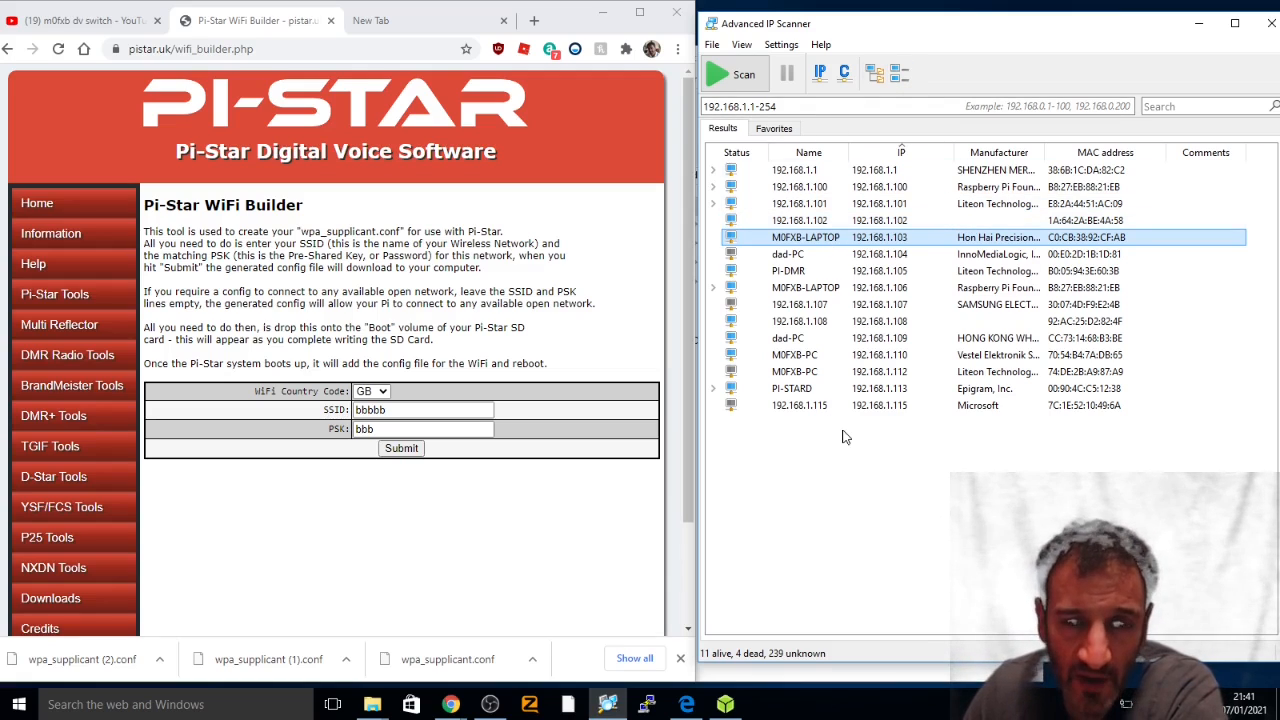
pyautogui.moveTo(592, 608)
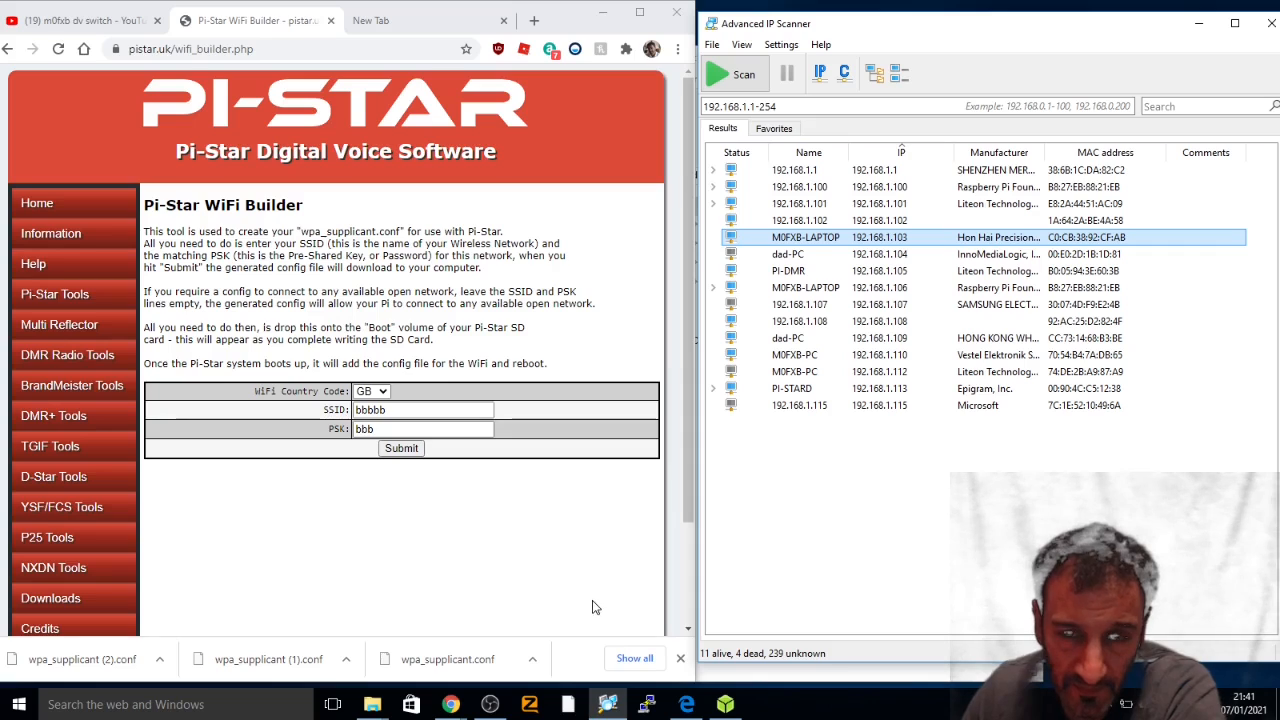
pyautogui.moveTo(600, 632)
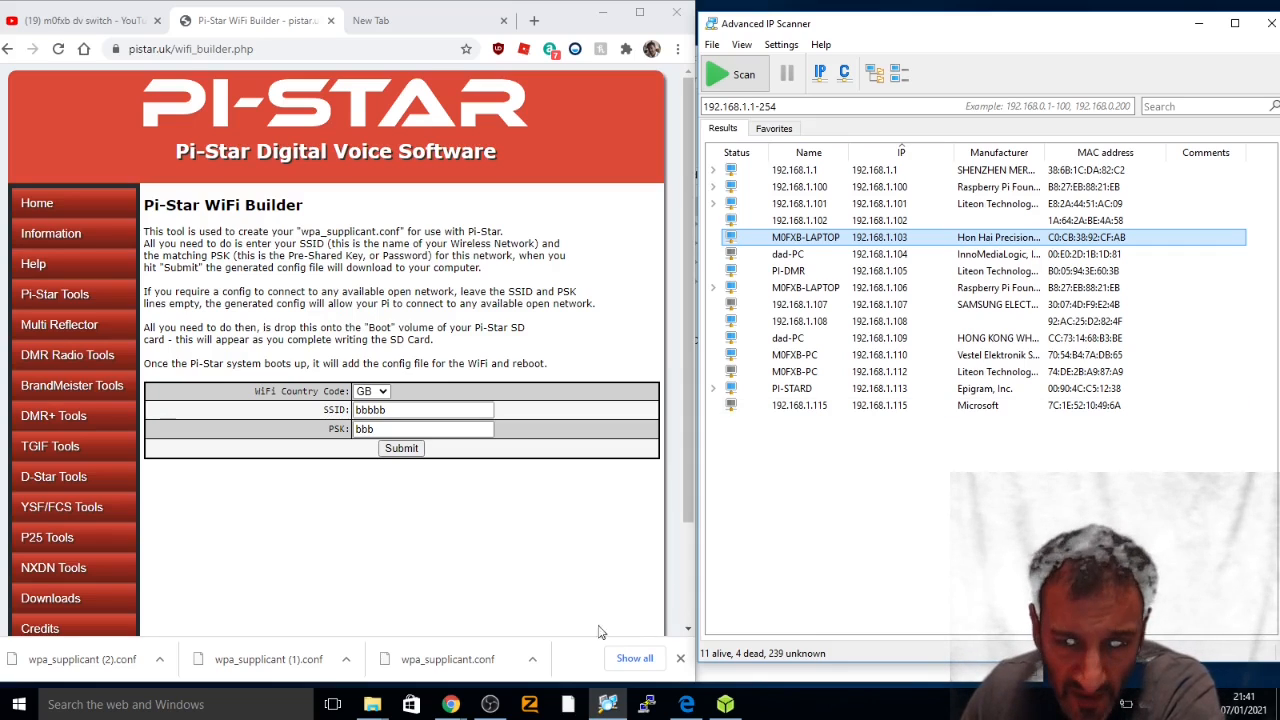
pyautogui.moveTo(782, 580)
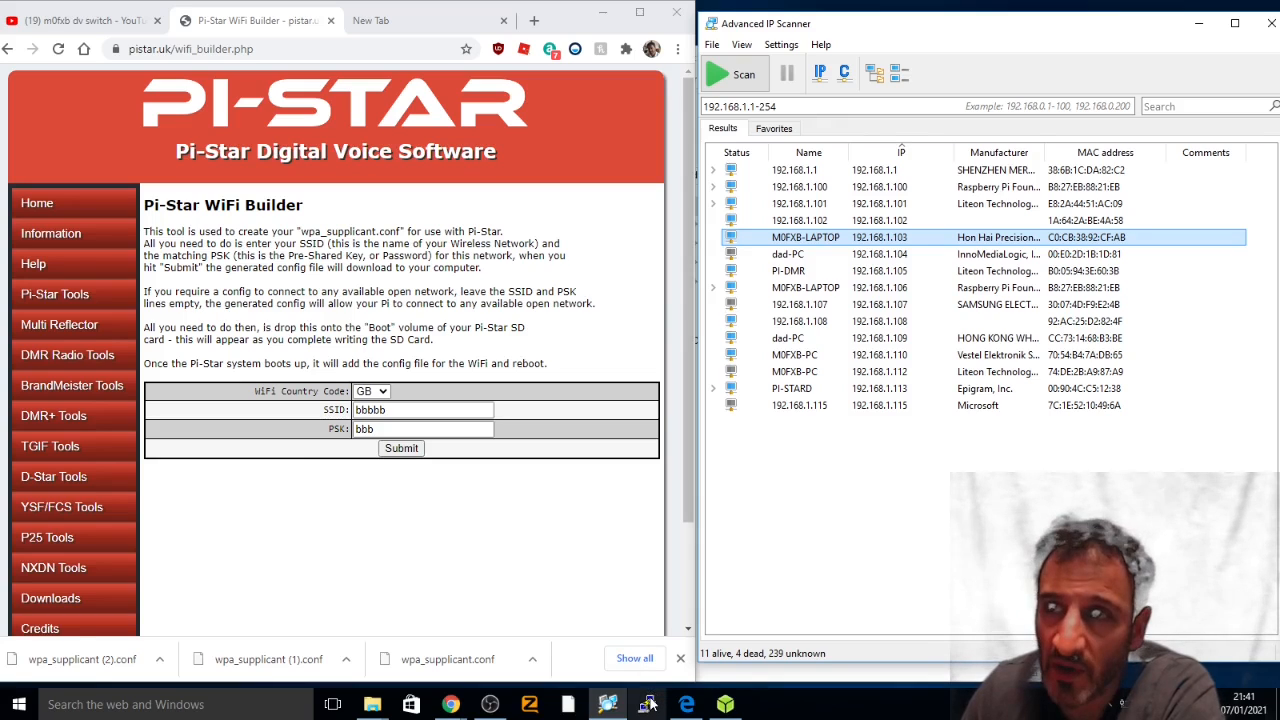
pyautogui.moveTo(648, 704)
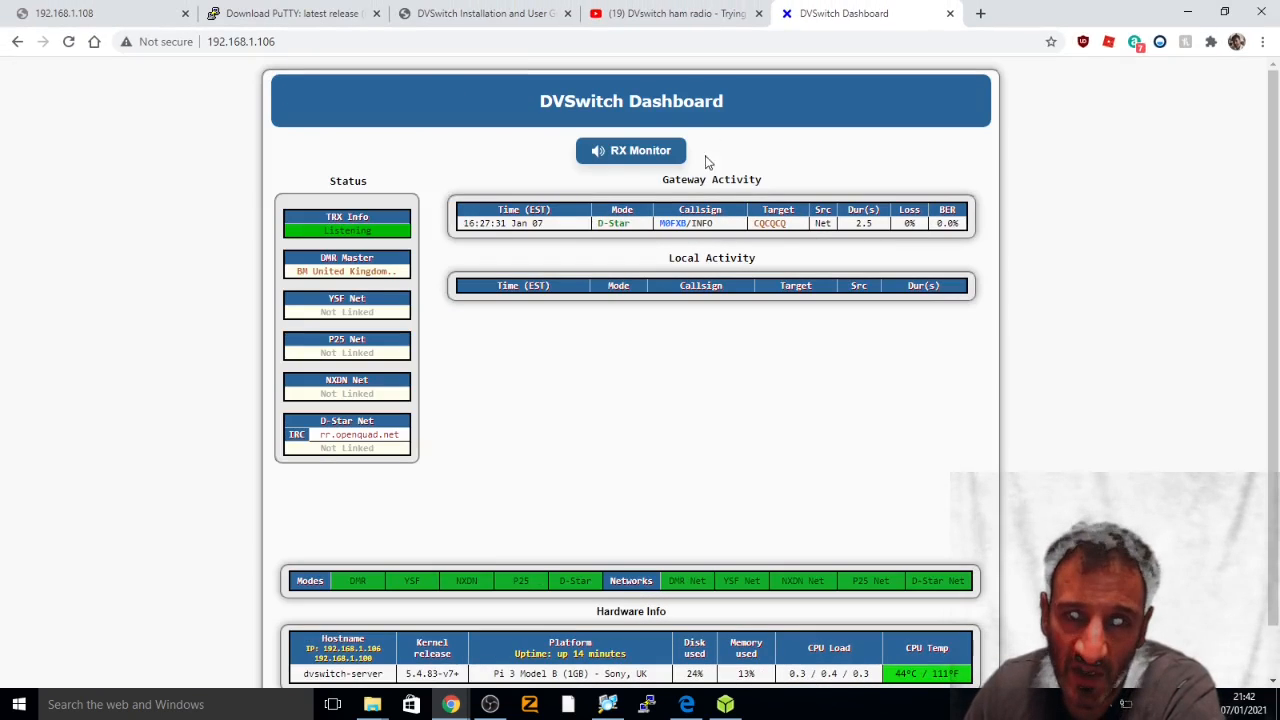
pyautogui.moveTo(880, 224)
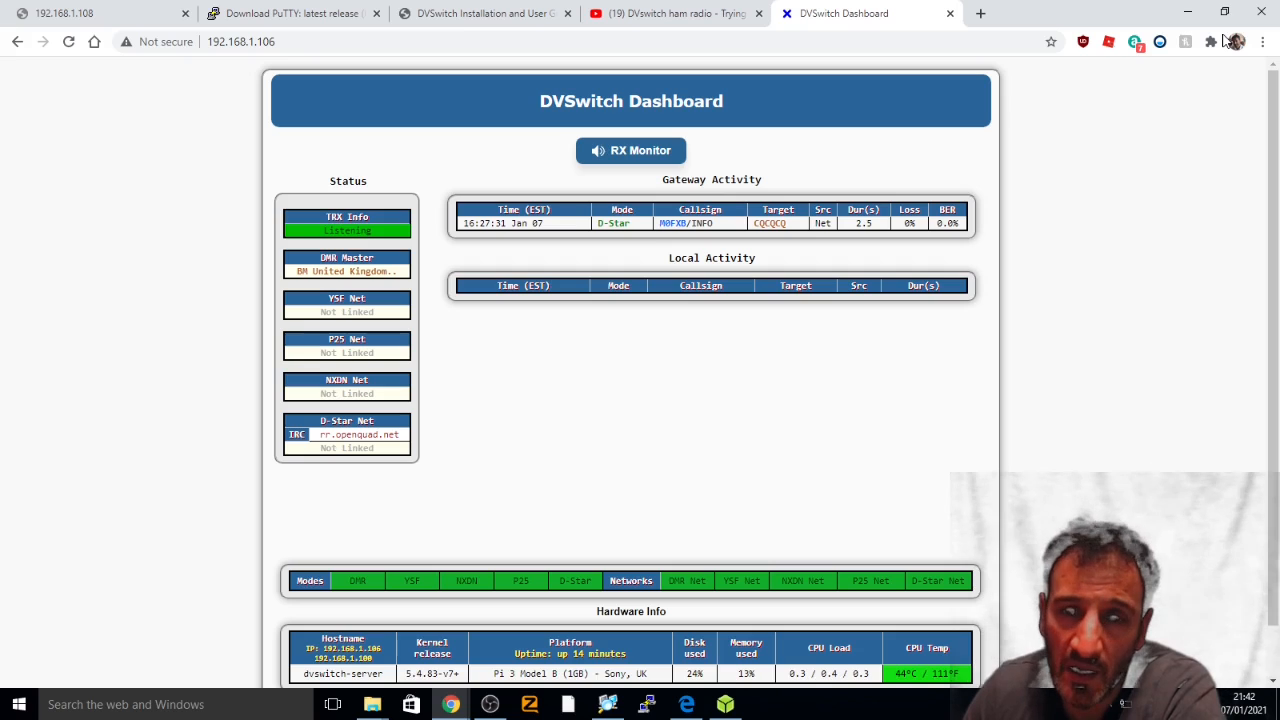
pyautogui.moveTo(590, 238)
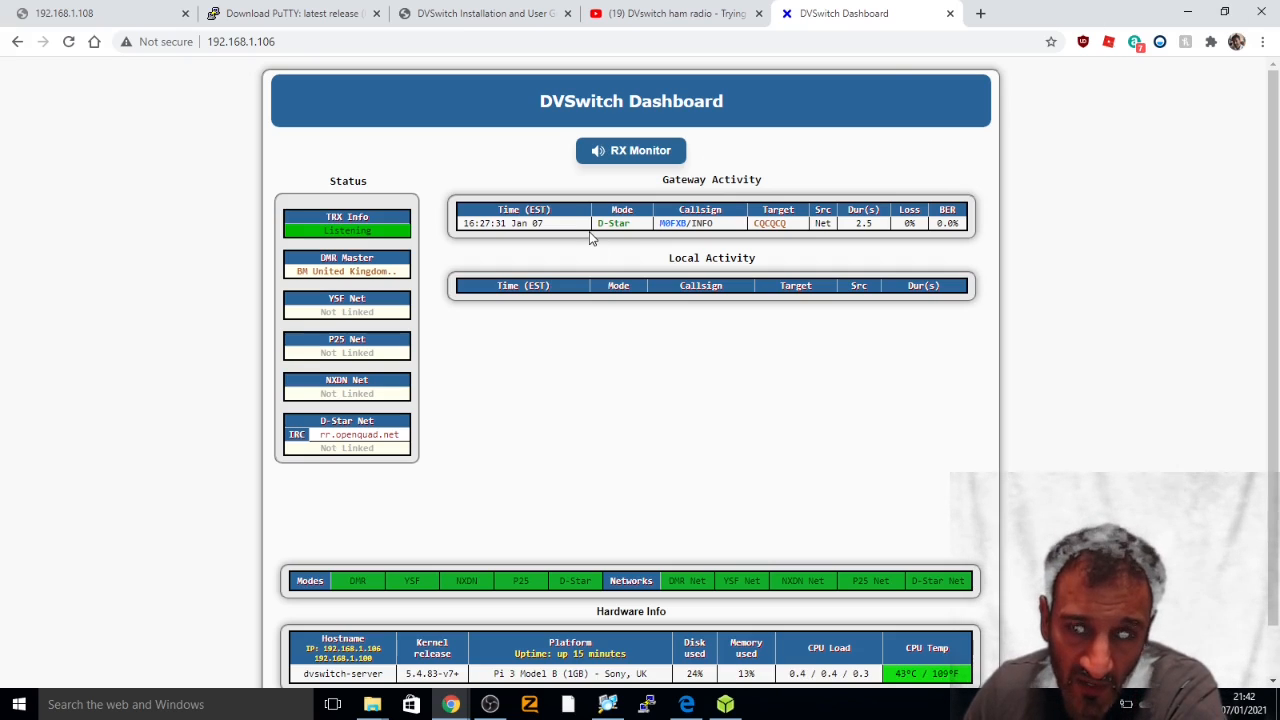
pyautogui.moveTo(622, 236)
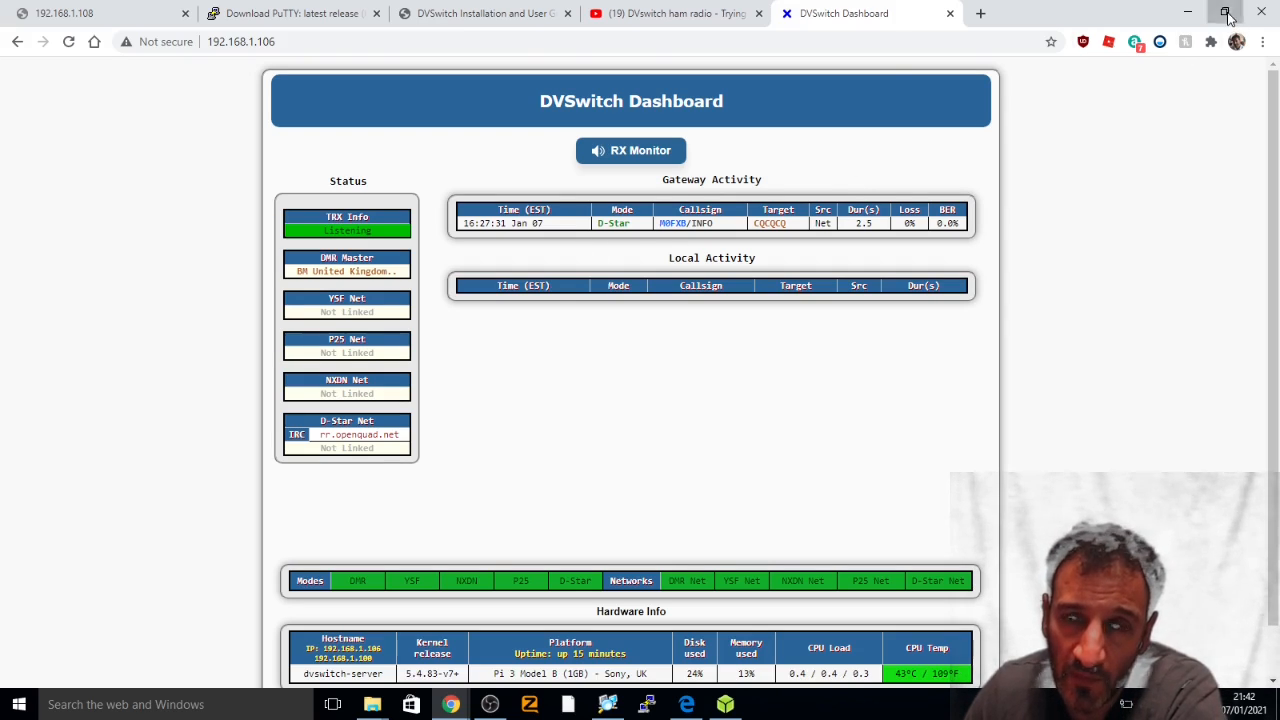
# Step: Shrink the DVSwitch Dashboard window to sit beside the Pi-Star page
pyautogui.click(1228, 12)
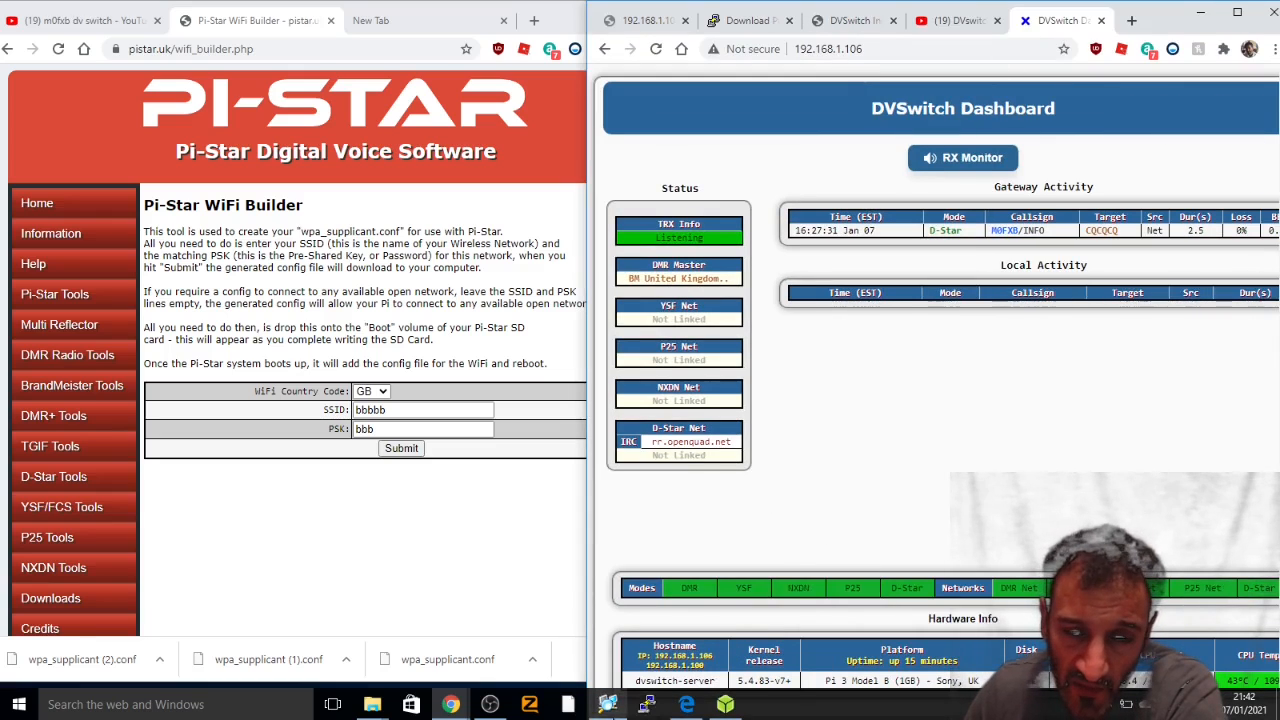
# Step: Start an SSH session to the Pi at 192.168.1.106 on port 22
pyautogui.click(646, 704)
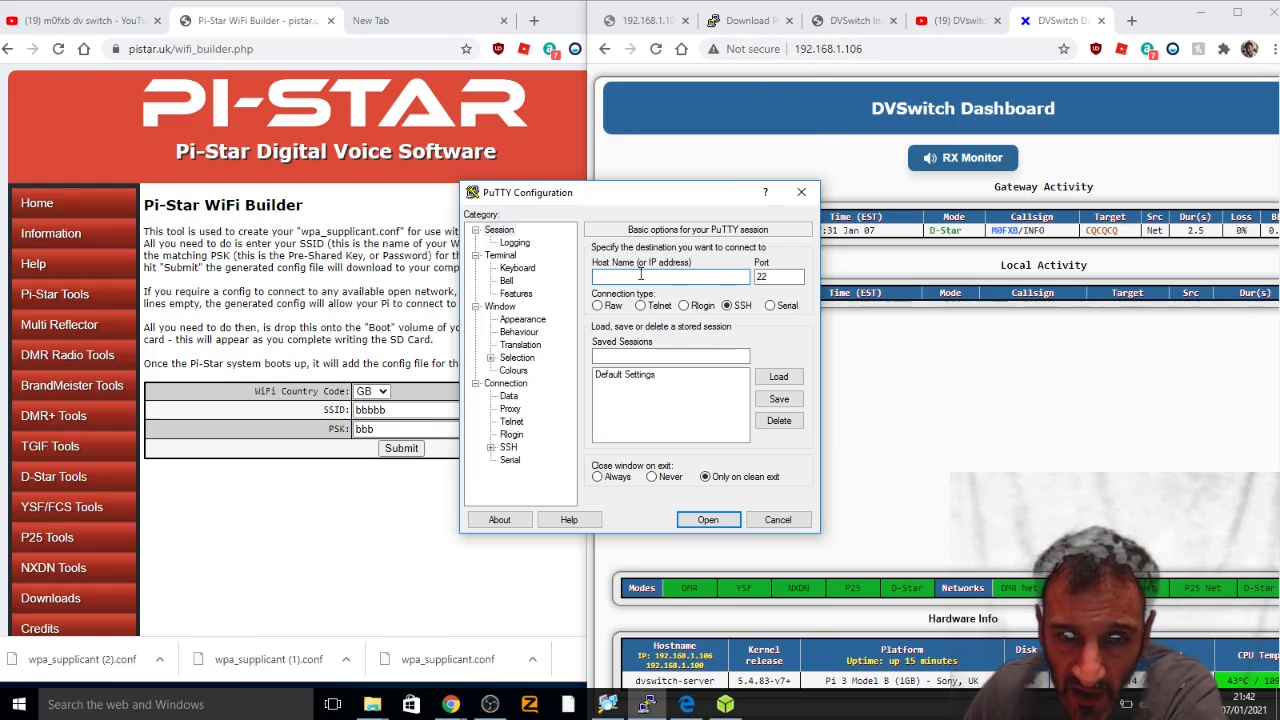
pyautogui.moveTo(716, 572)
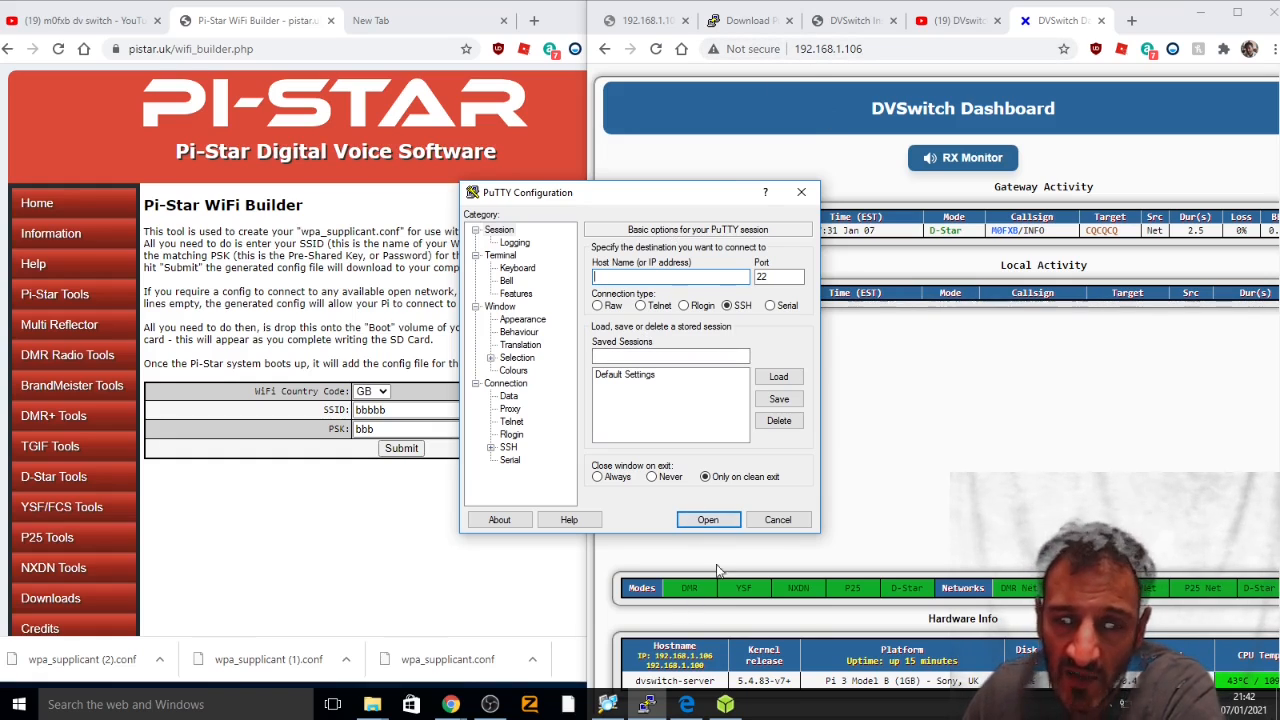
pyautogui.moveTo(904, 462)
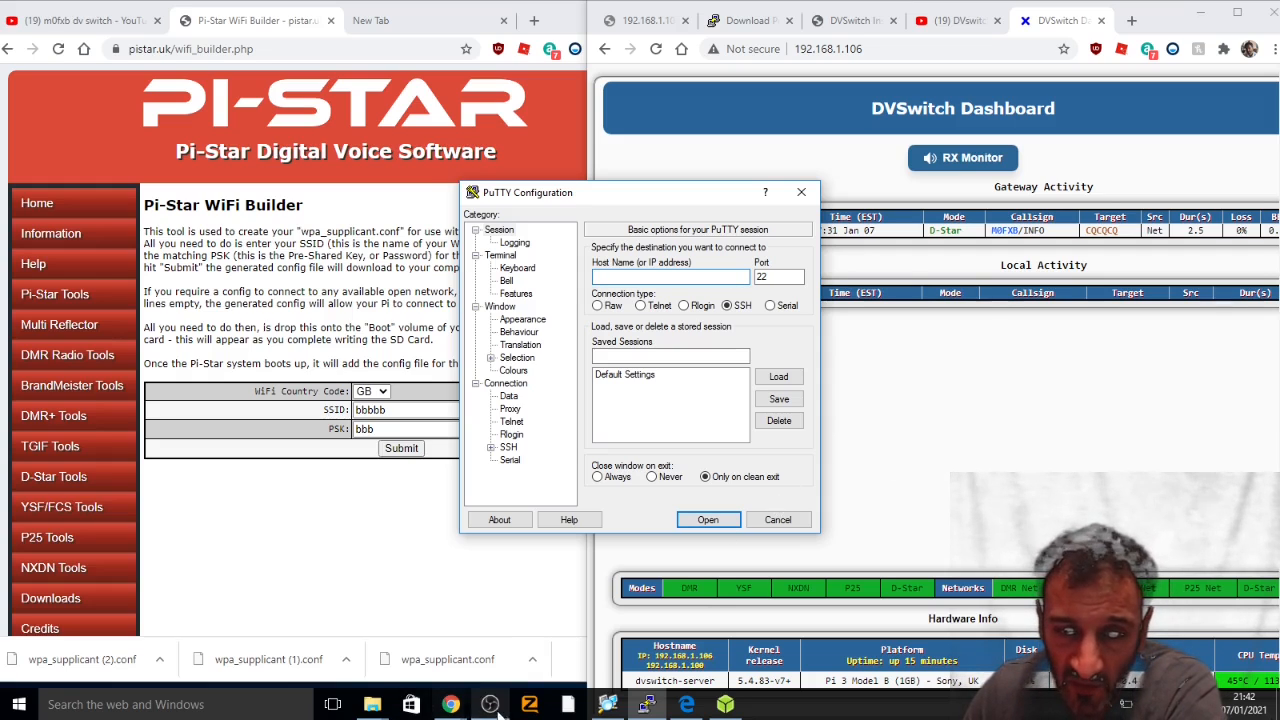
pyautogui.click(708, 520)
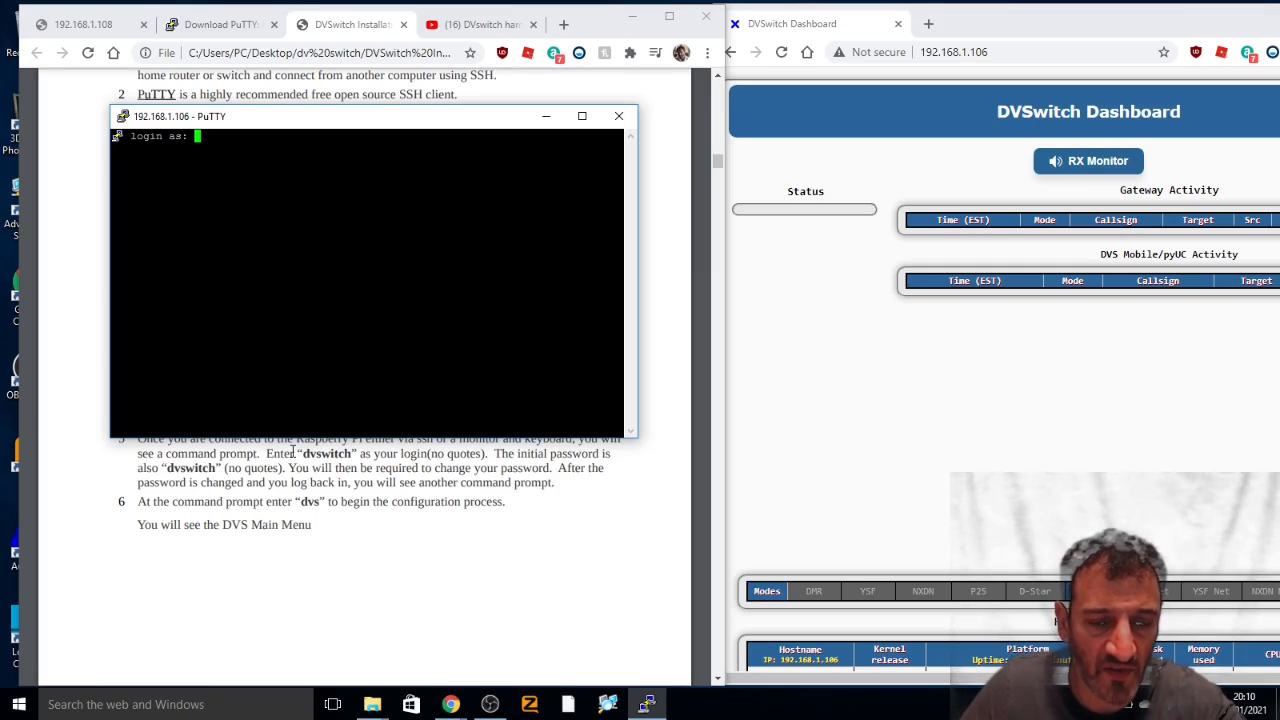
# Step: Log into dvswitch-server as dvswitch and begin entering sudo raspi-config
pyautogui.write('dvswitc')
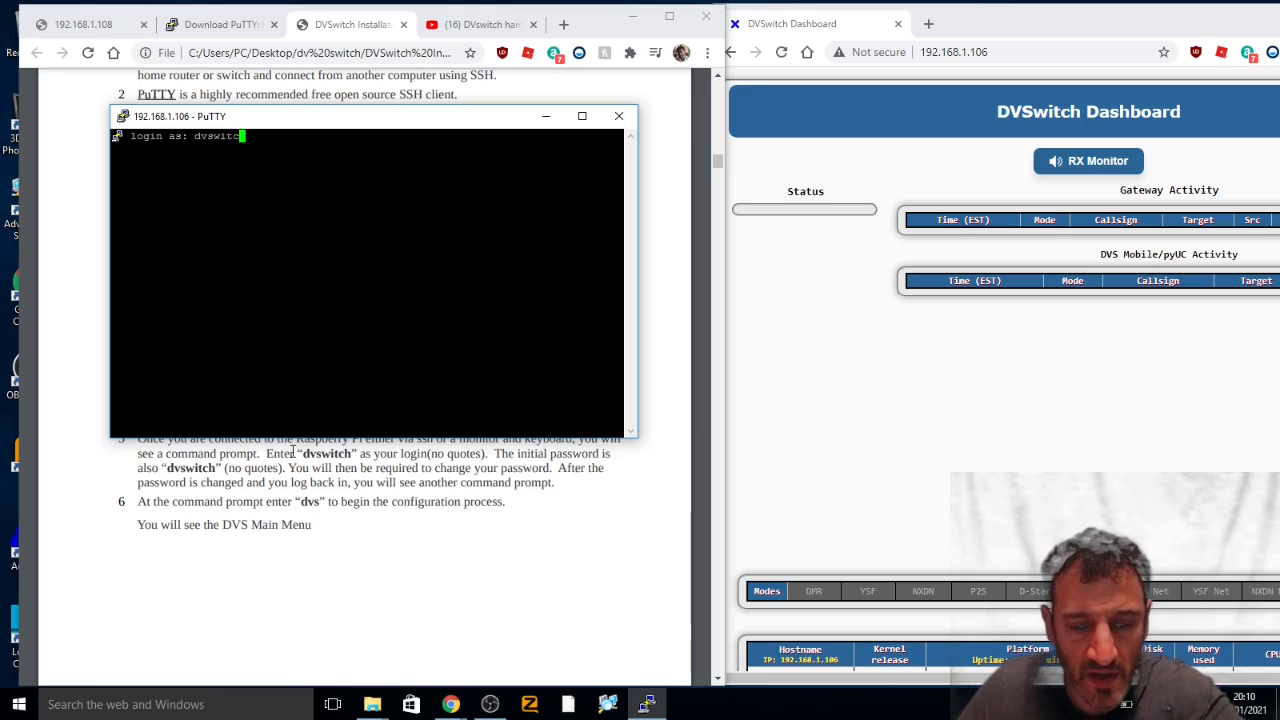
pyautogui.press('Return')
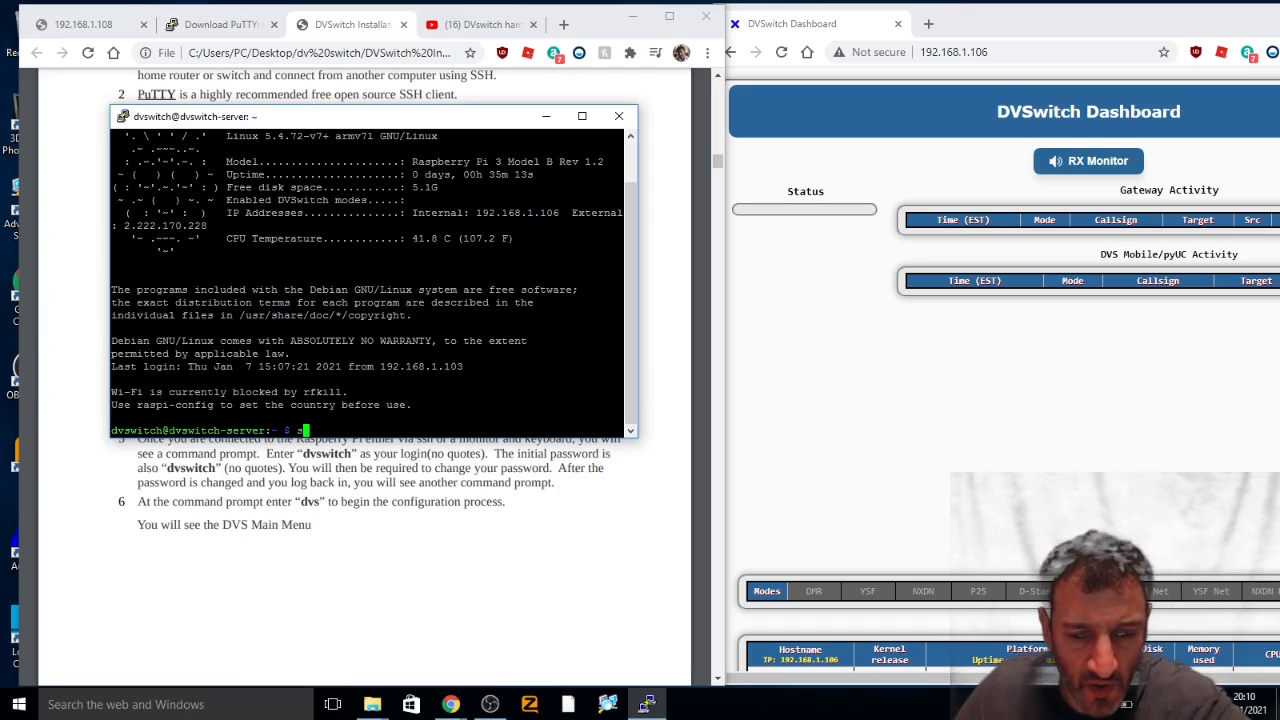
pyautogui.write('sudo')
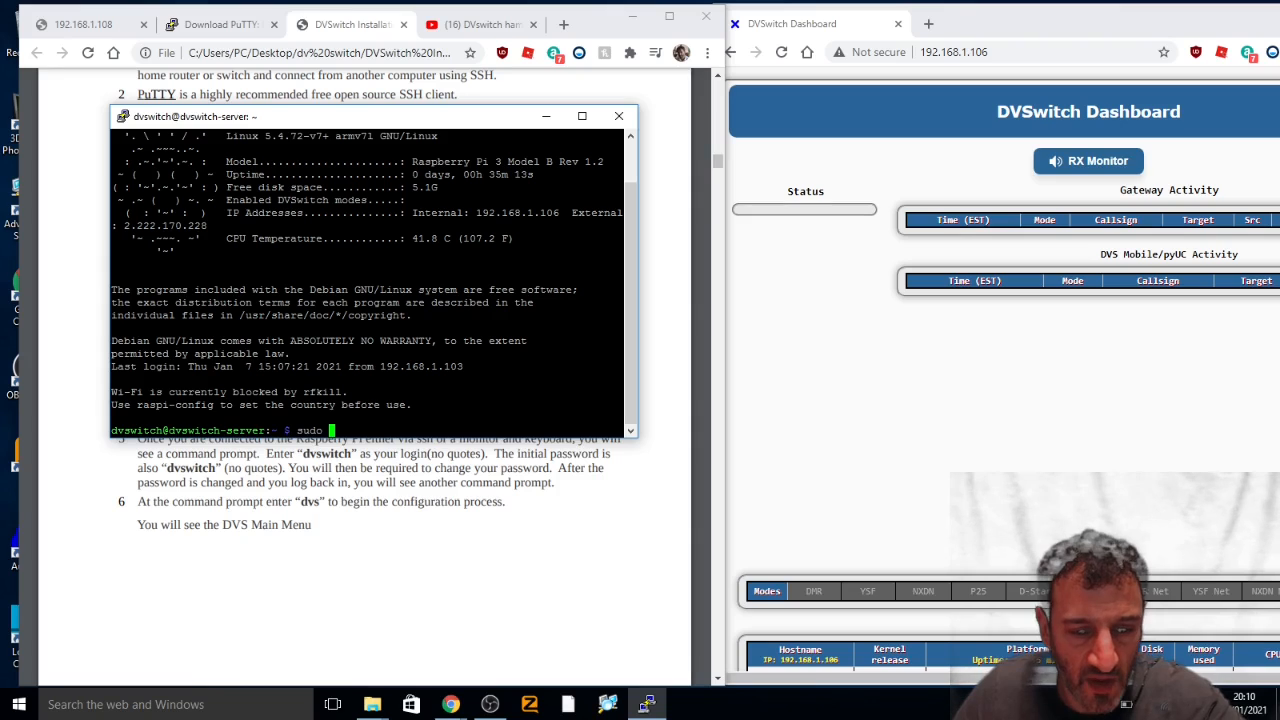
pyautogui.write('raspi')
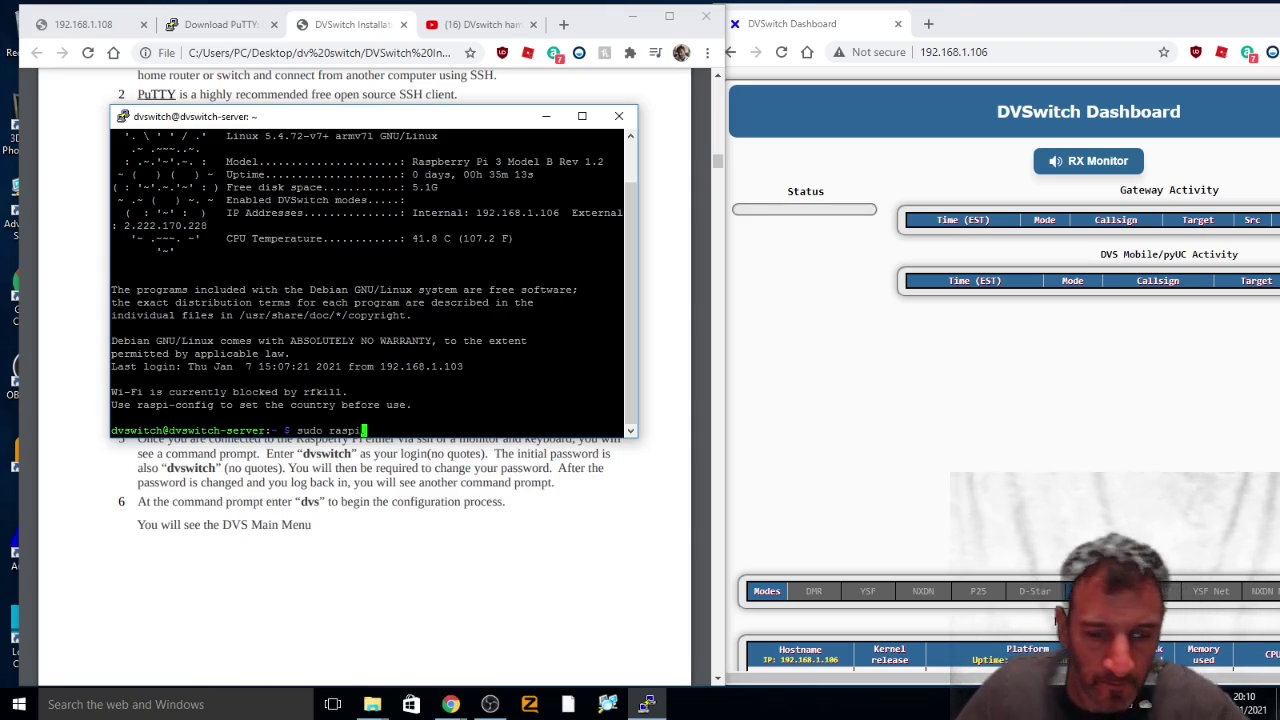
# Step: Continue entering the raspi-config command at the server prompt
pyautogui.write('-')
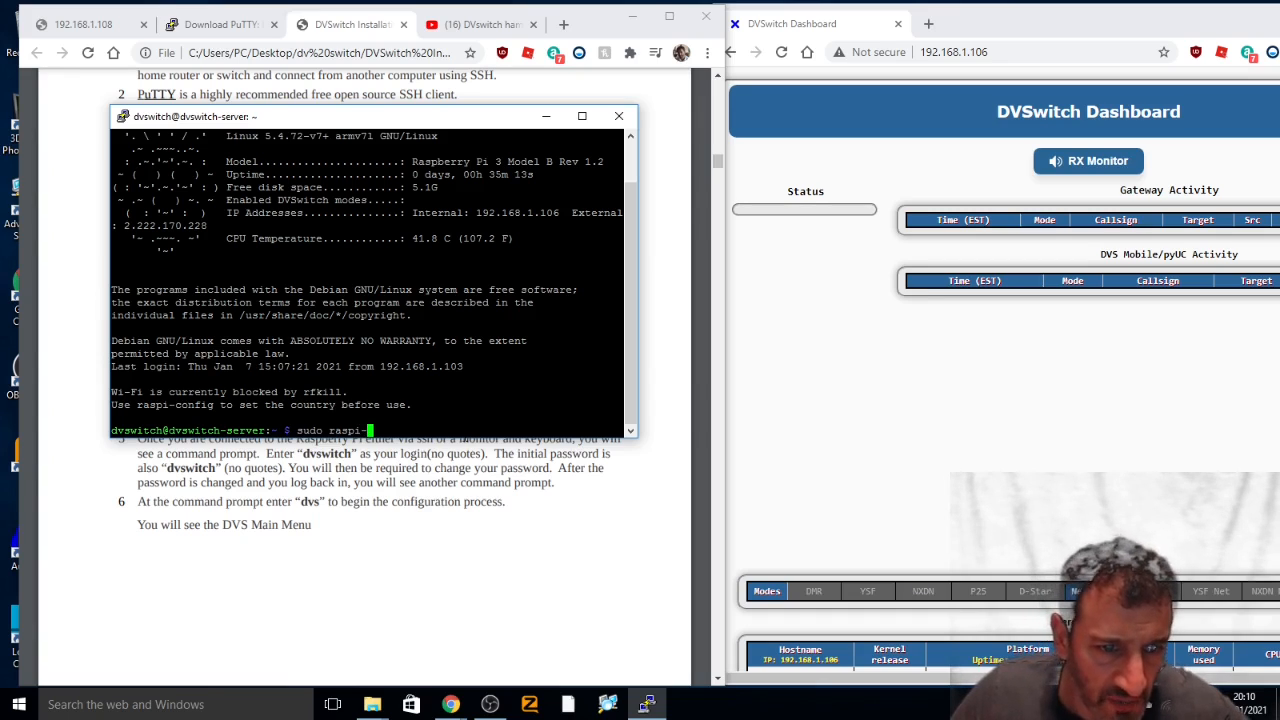
pyautogui.write('co')
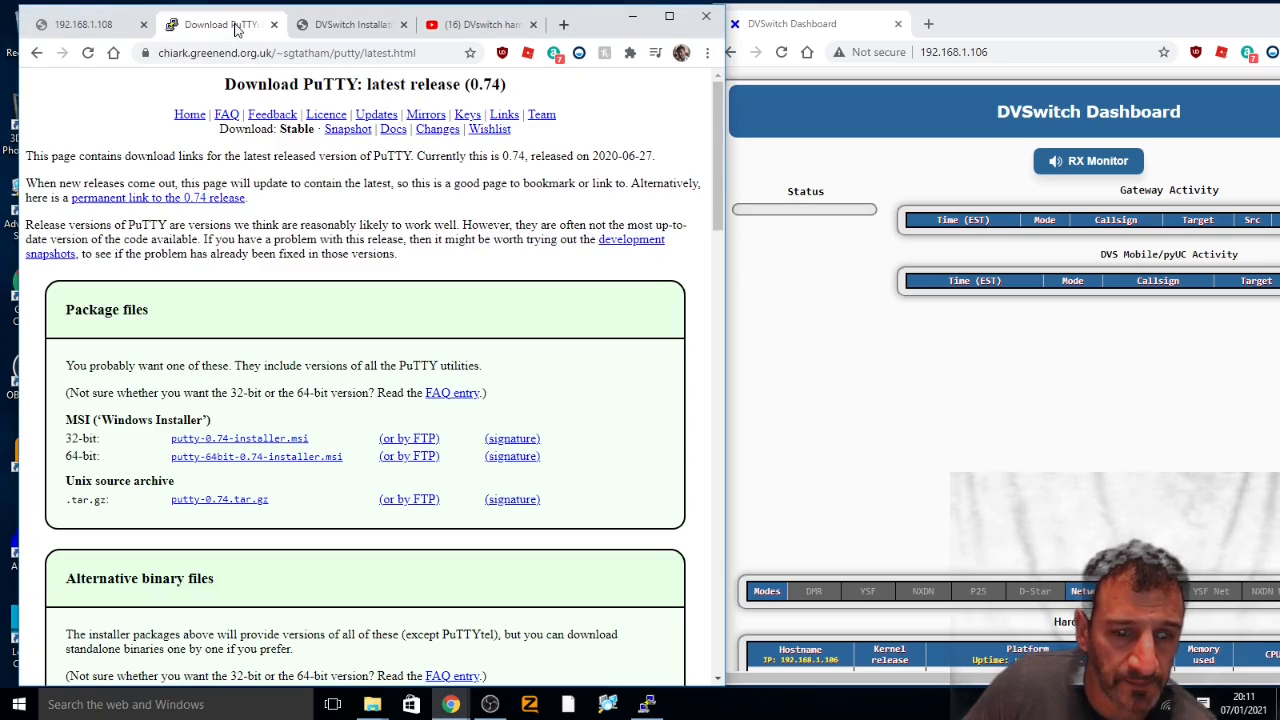
# Step: Read the raspi-config Wireless LAN step in the DVSwitch installation guide
pyautogui.click(350, 24)
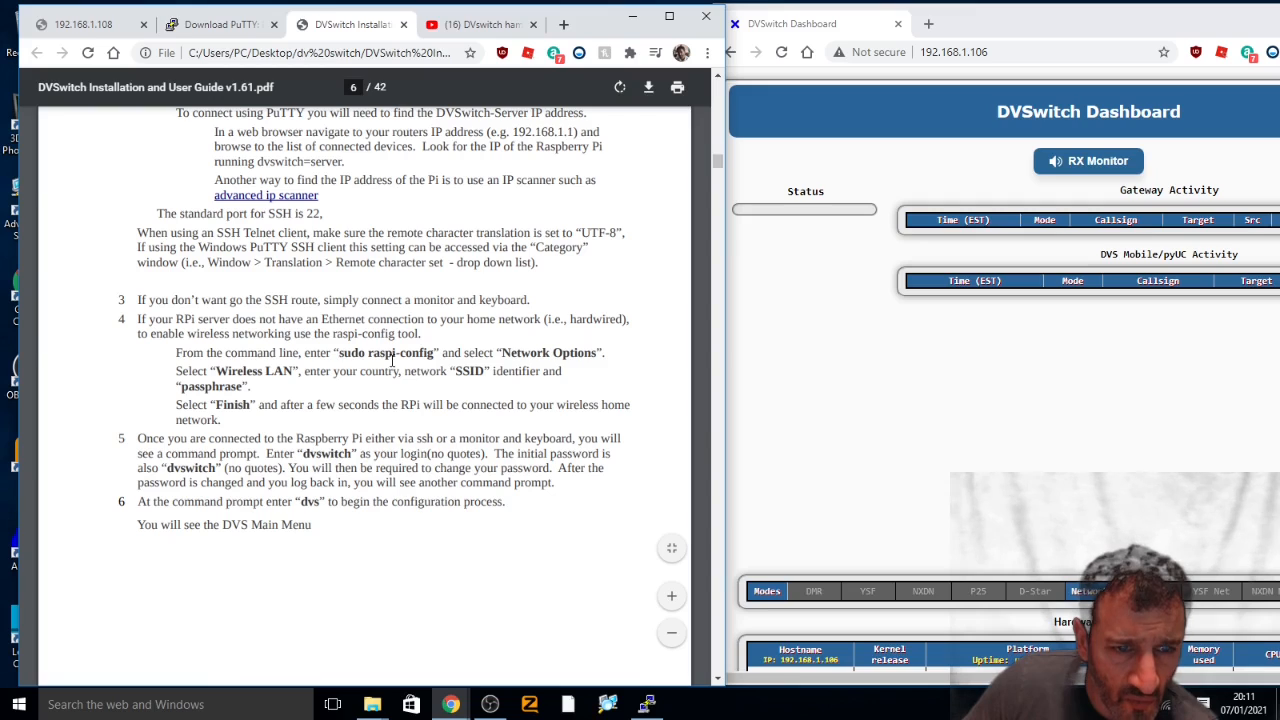
pyautogui.moveTo(312, 332)
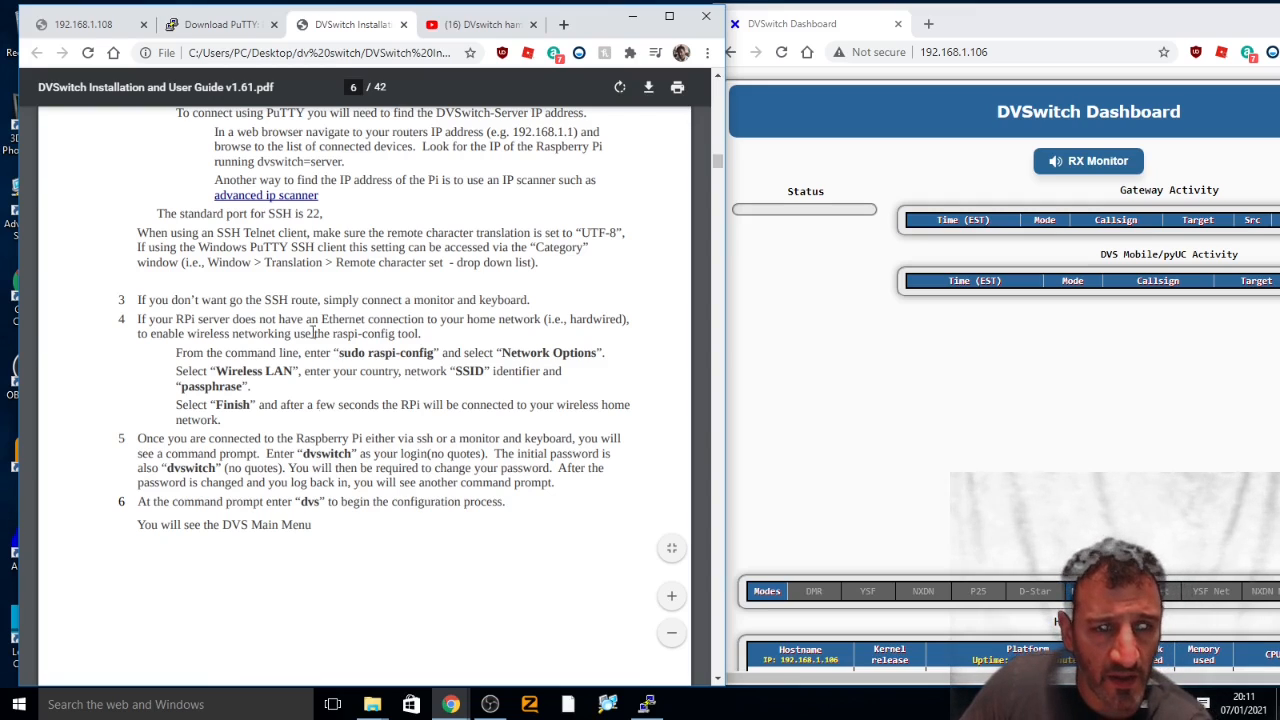
pyautogui.moveTo(692, 710)
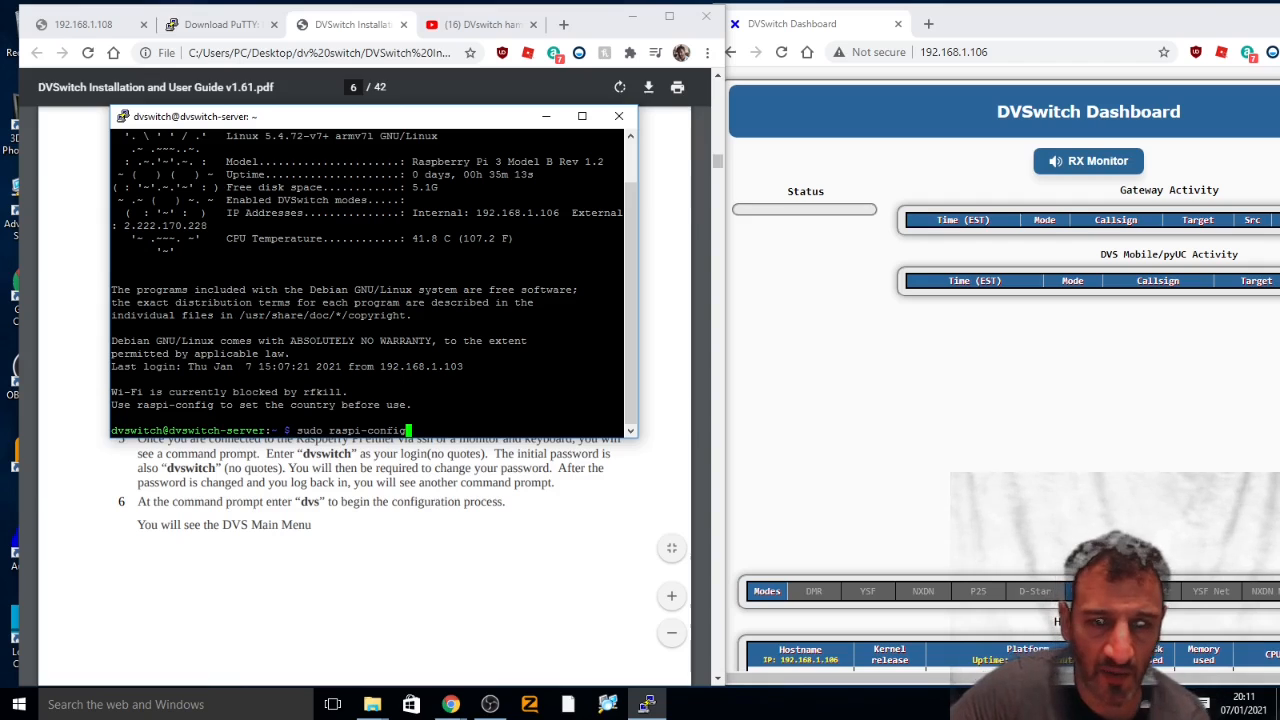
# Step: Run sudo raspi-config on the server, reaching the WLAN country selection
pyautogui.scroll(3)
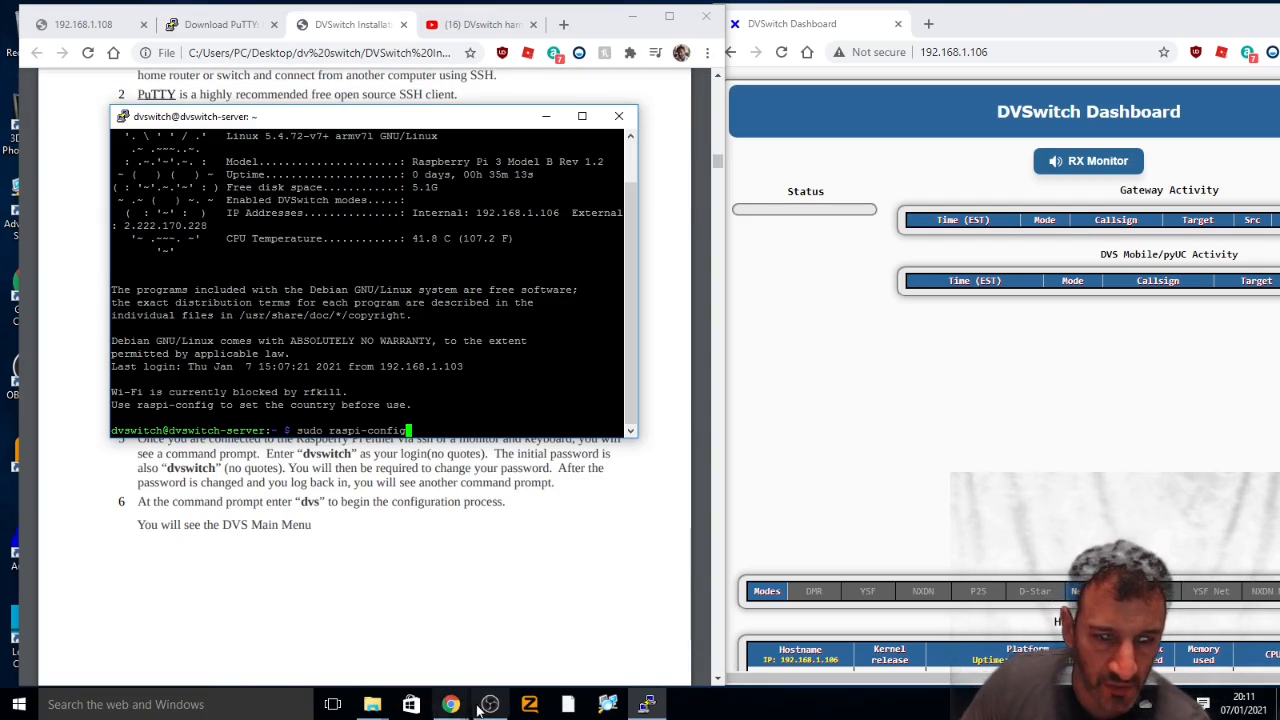
pyautogui.click(490, 704)
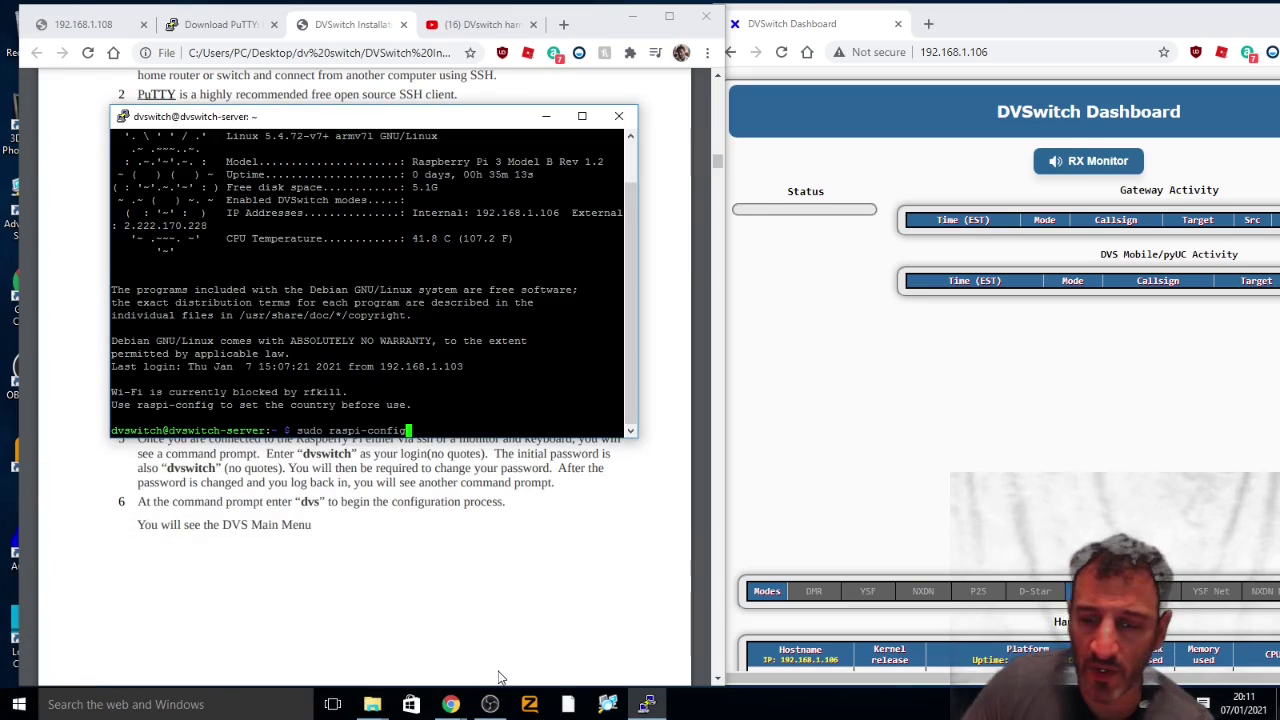
pyautogui.press('Return')
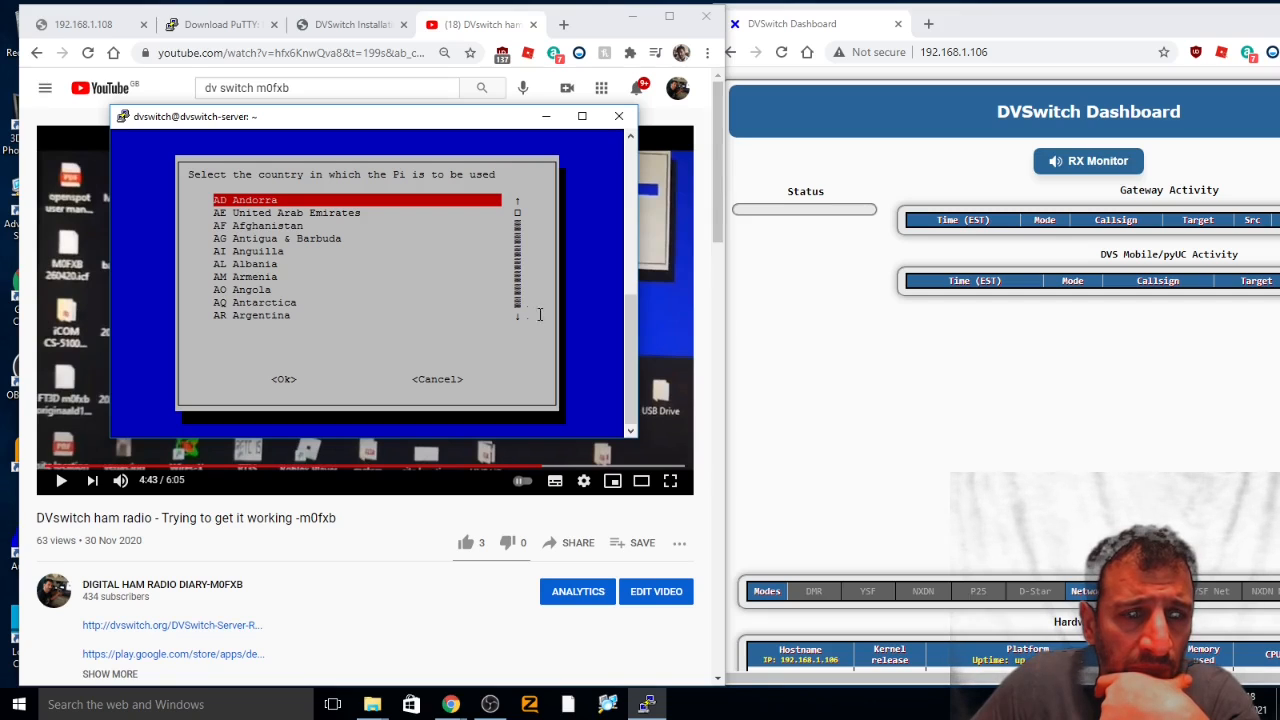
pyautogui.moveTo(460, 356)
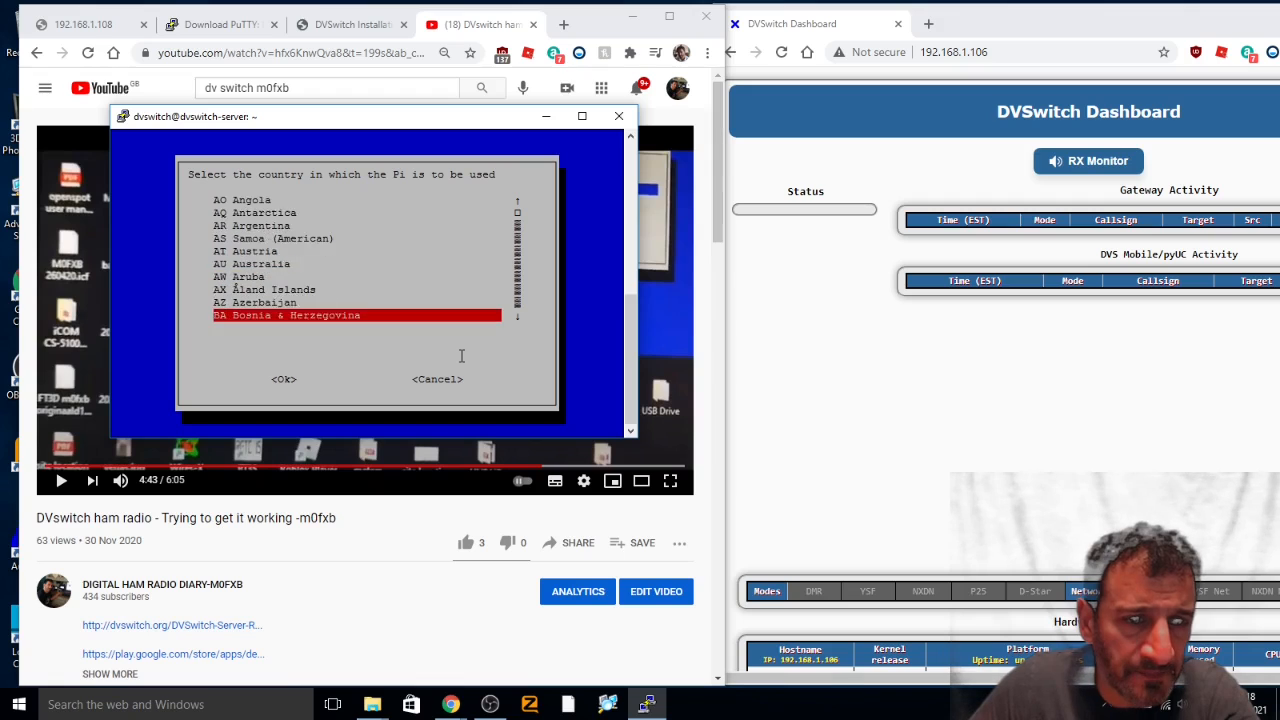
# Step: Scroll down through the WLAN country list from N toward Z looking for the right entry
pyautogui.scroll(-3)
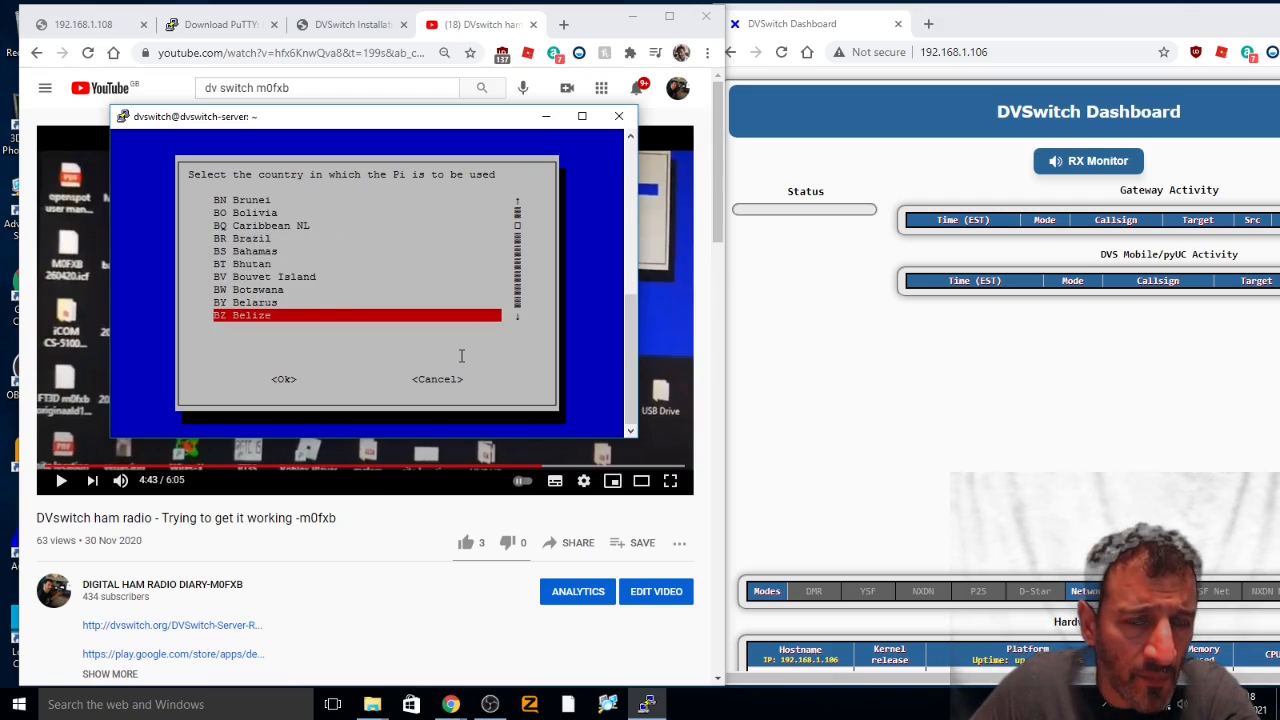
pyautogui.scroll(-3)
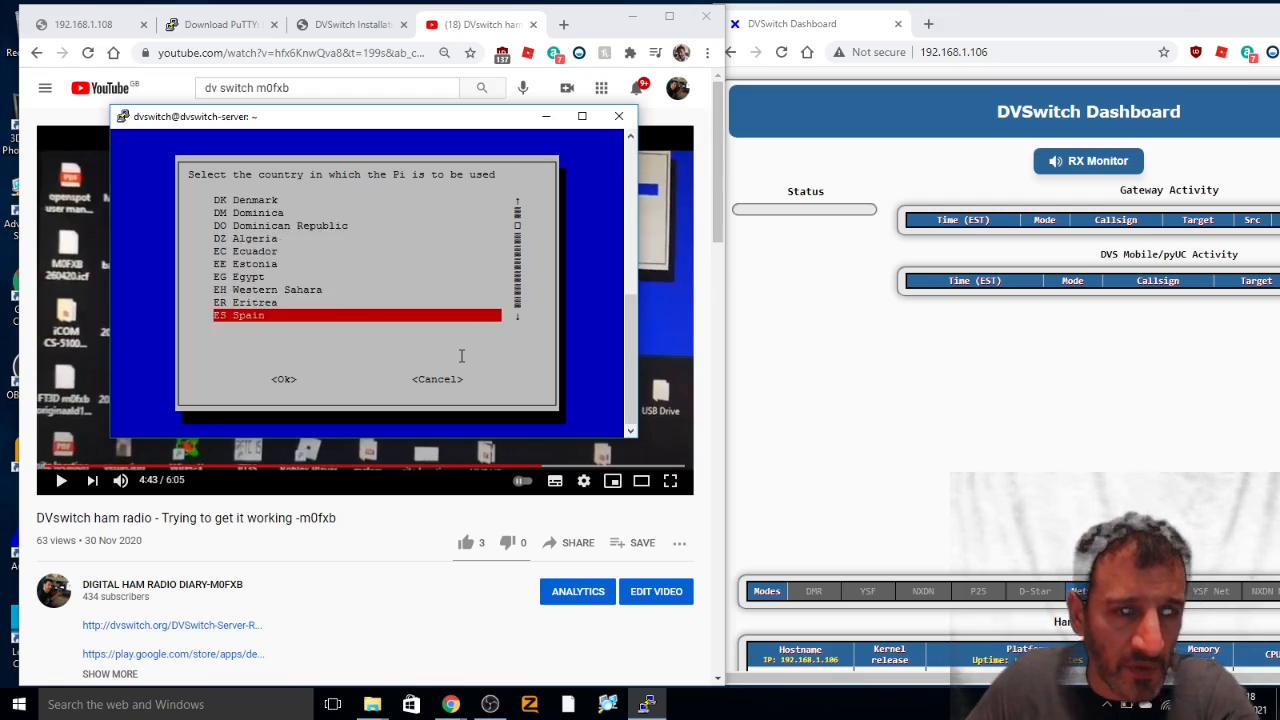
pyautogui.scroll(-3)
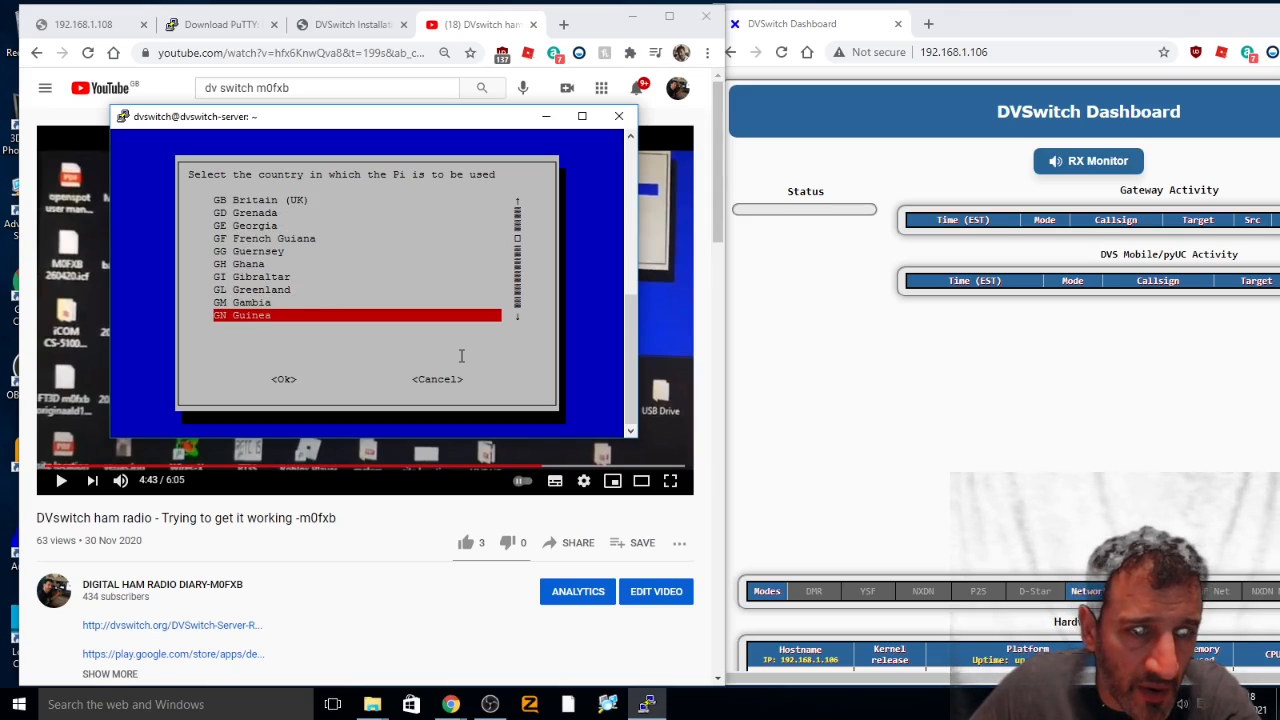
pyautogui.scroll(-3)
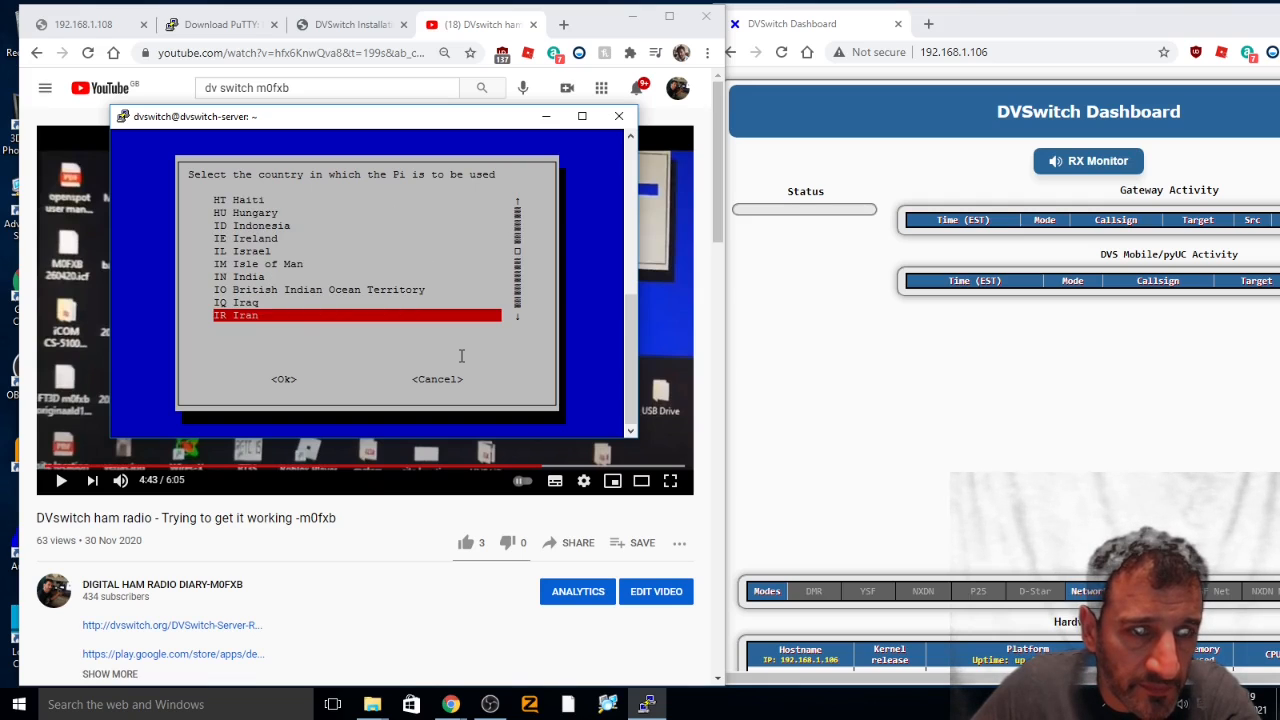
pyautogui.scroll(-3)
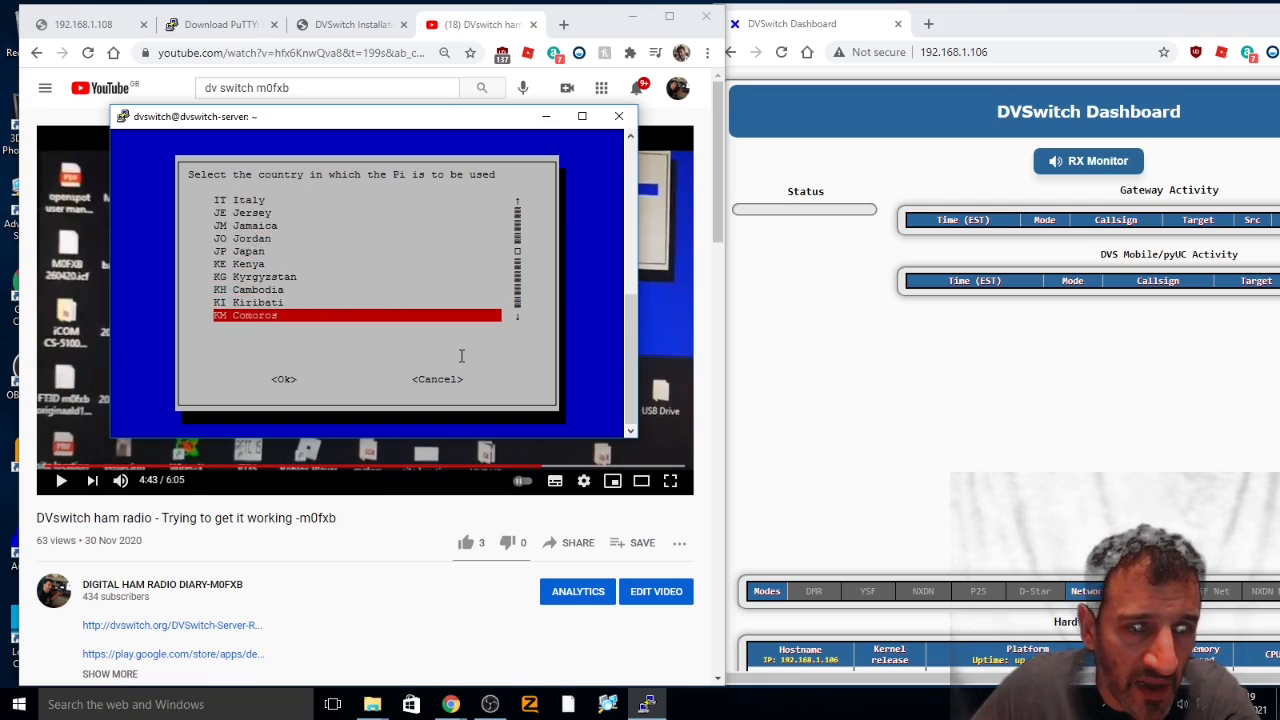
pyautogui.scroll(-3)
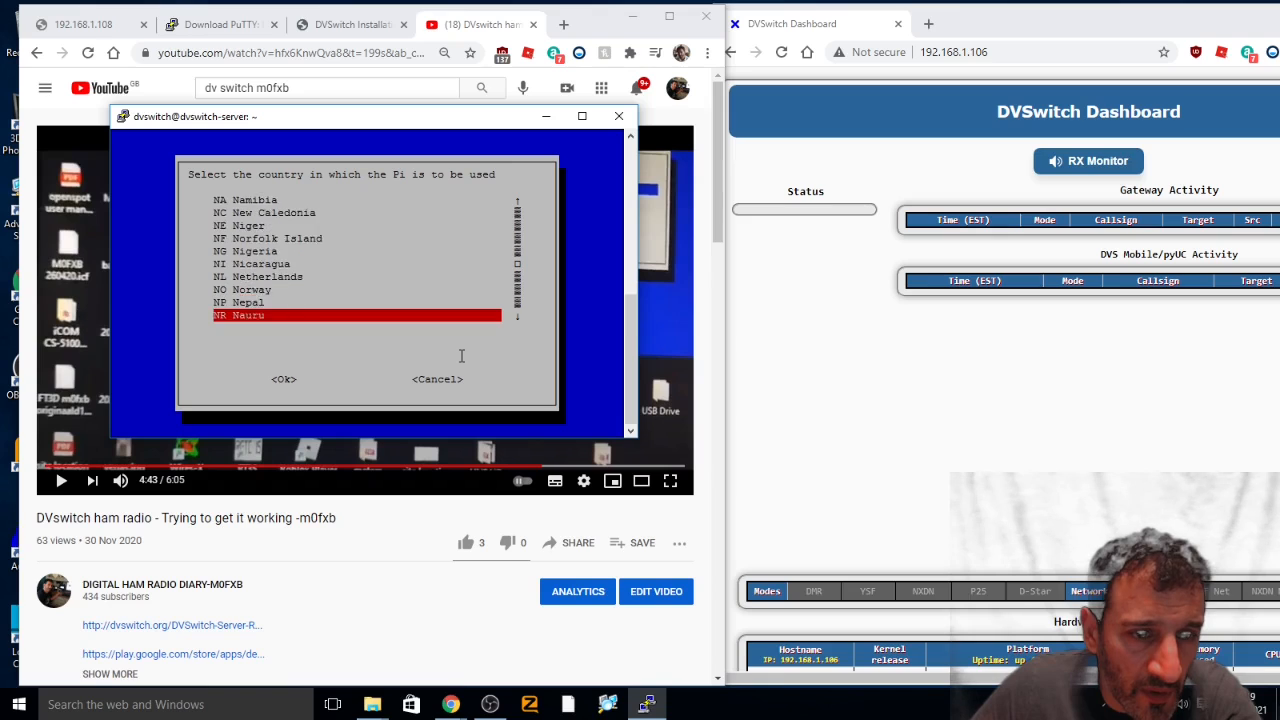
pyautogui.scroll(-3)
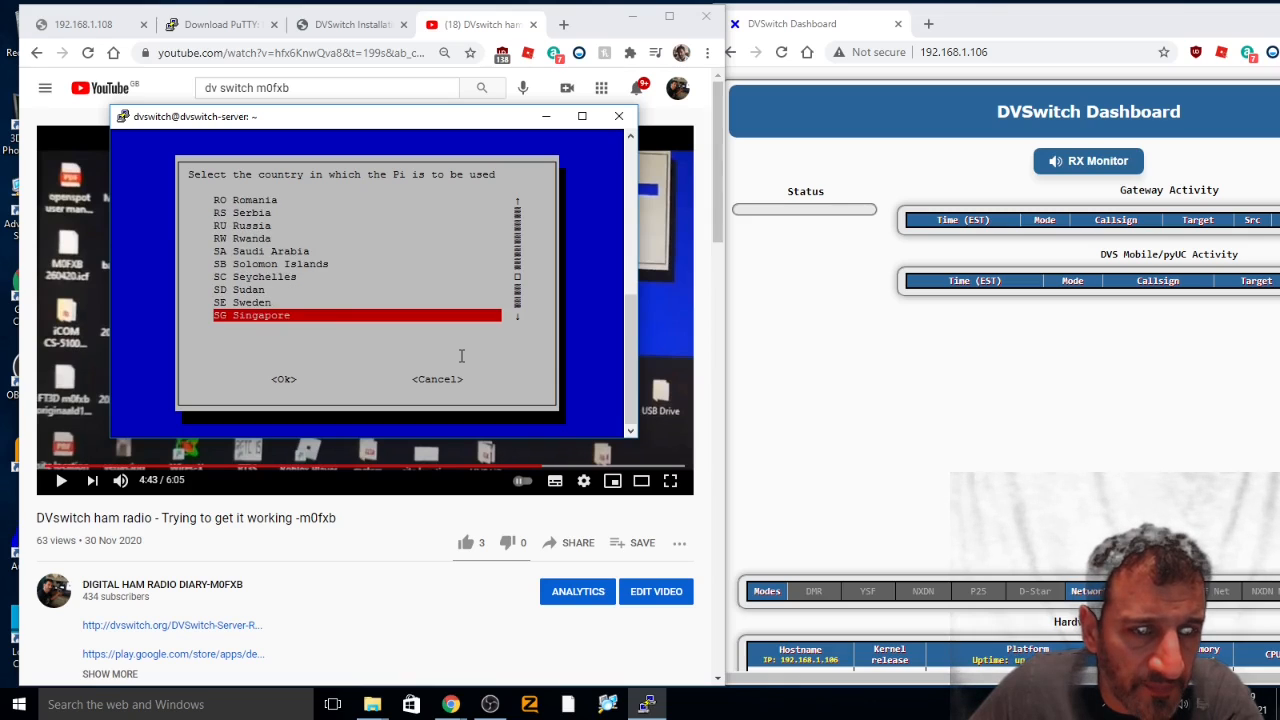
pyautogui.scroll(-3)
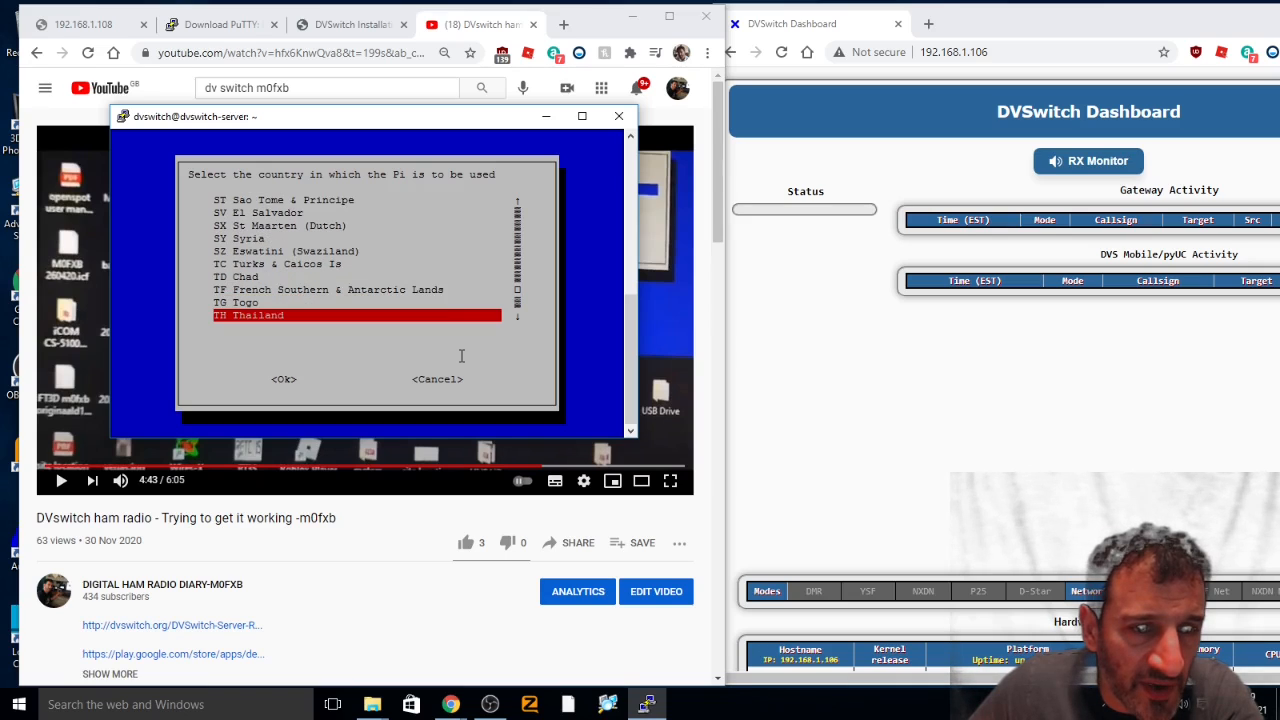
pyautogui.scroll(-3)
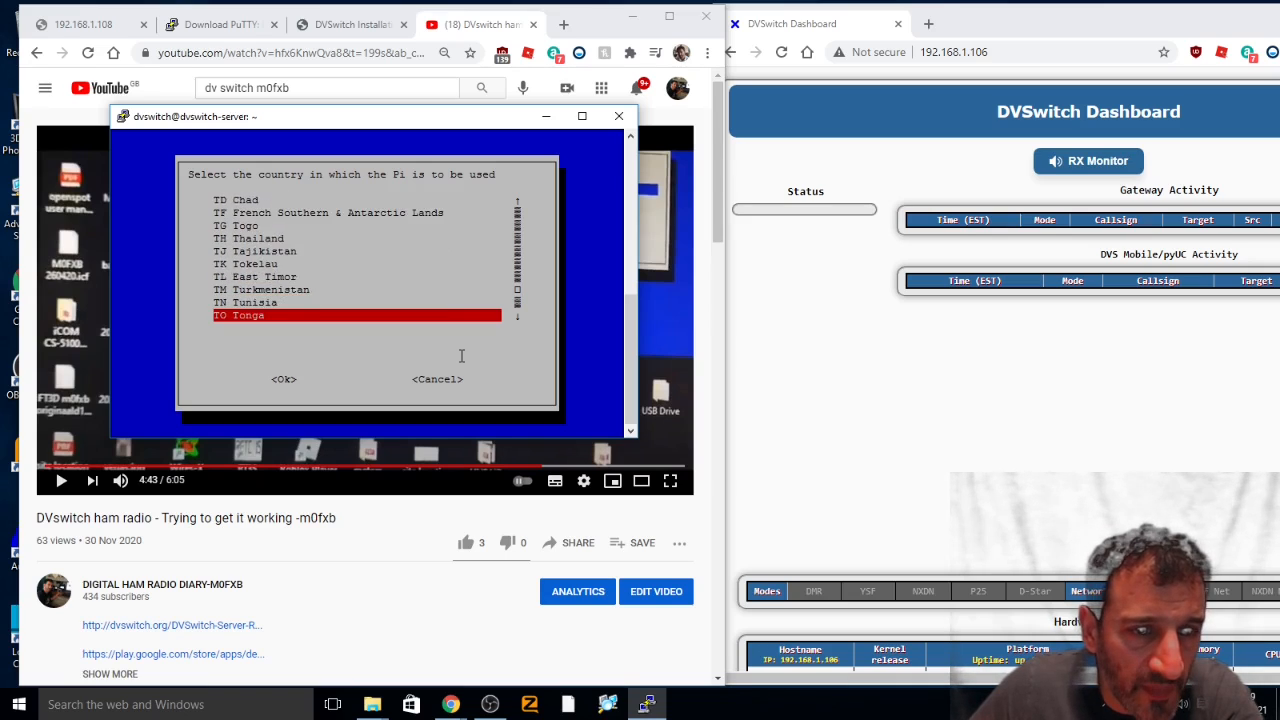
pyautogui.scroll(-3)
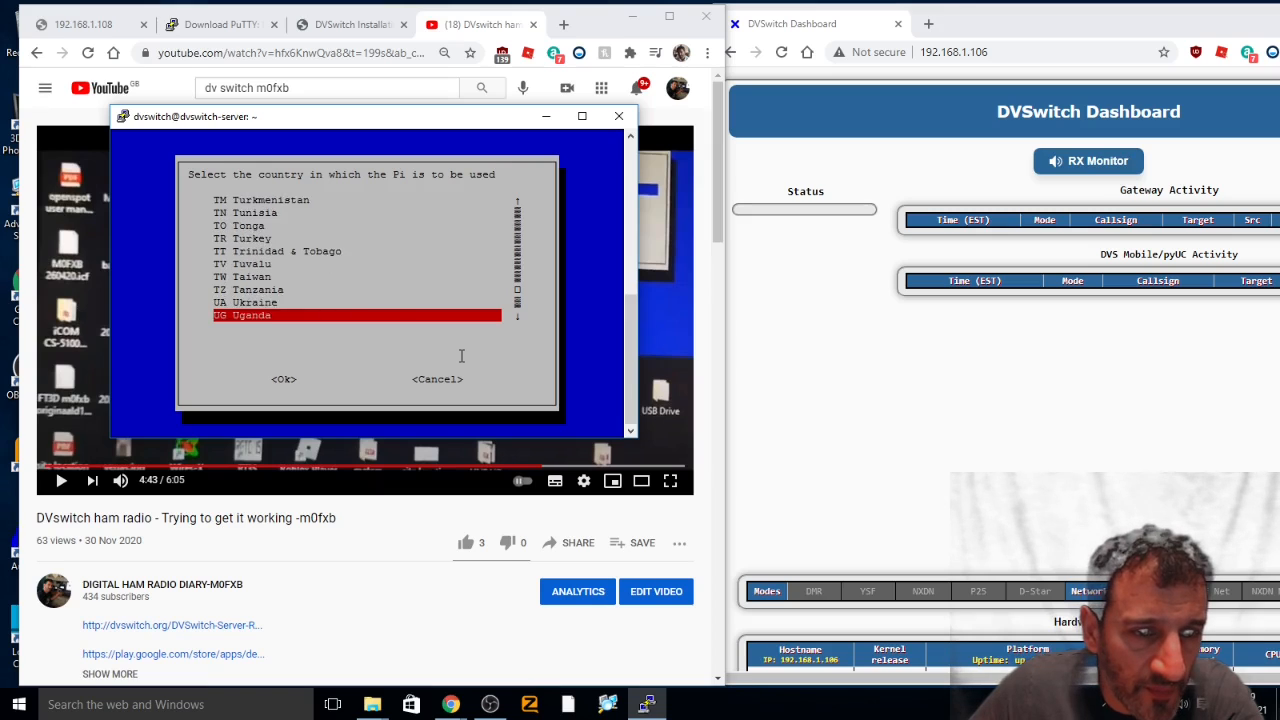
pyautogui.scroll(-3)
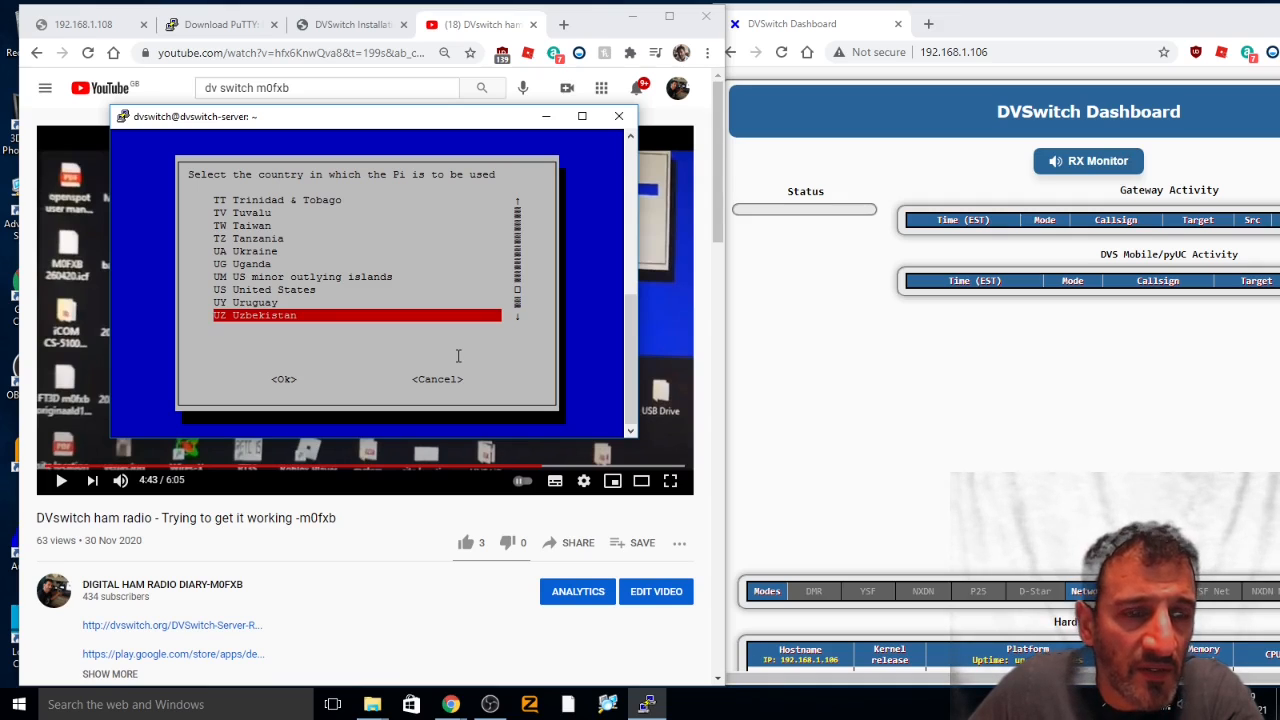
pyautogui.scroll(-3)
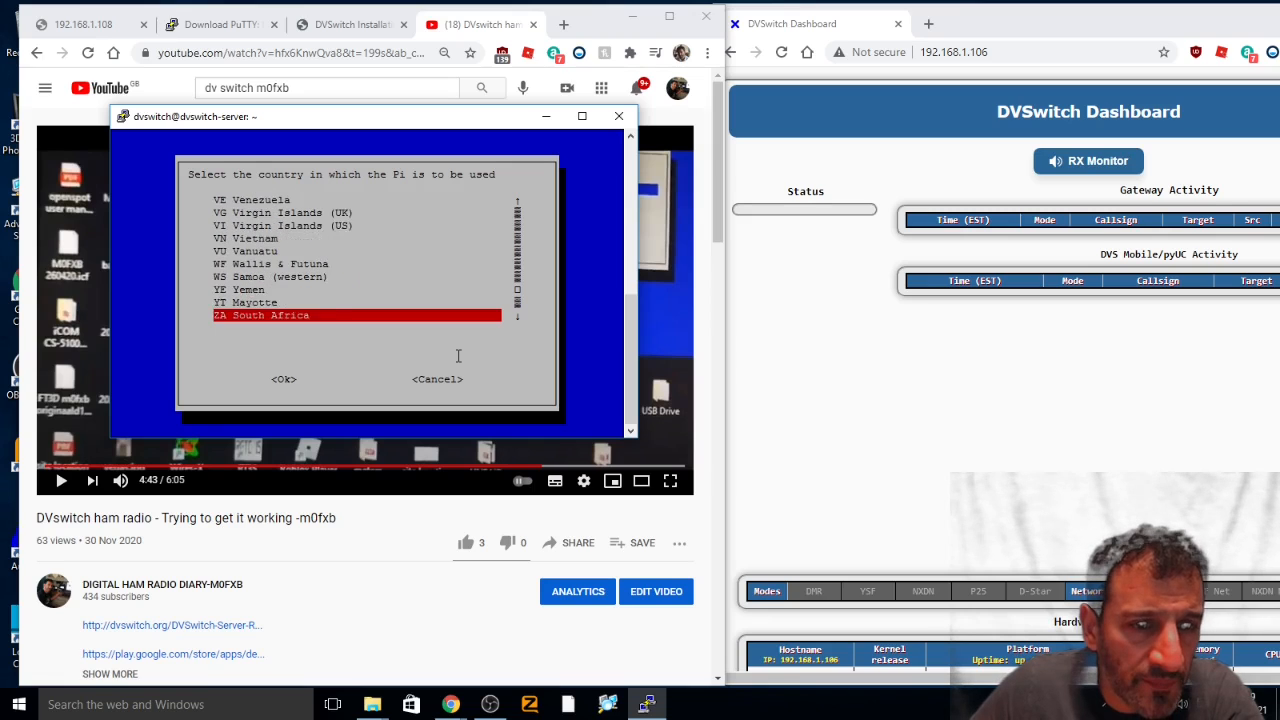
pyautogui.scroll(-3)
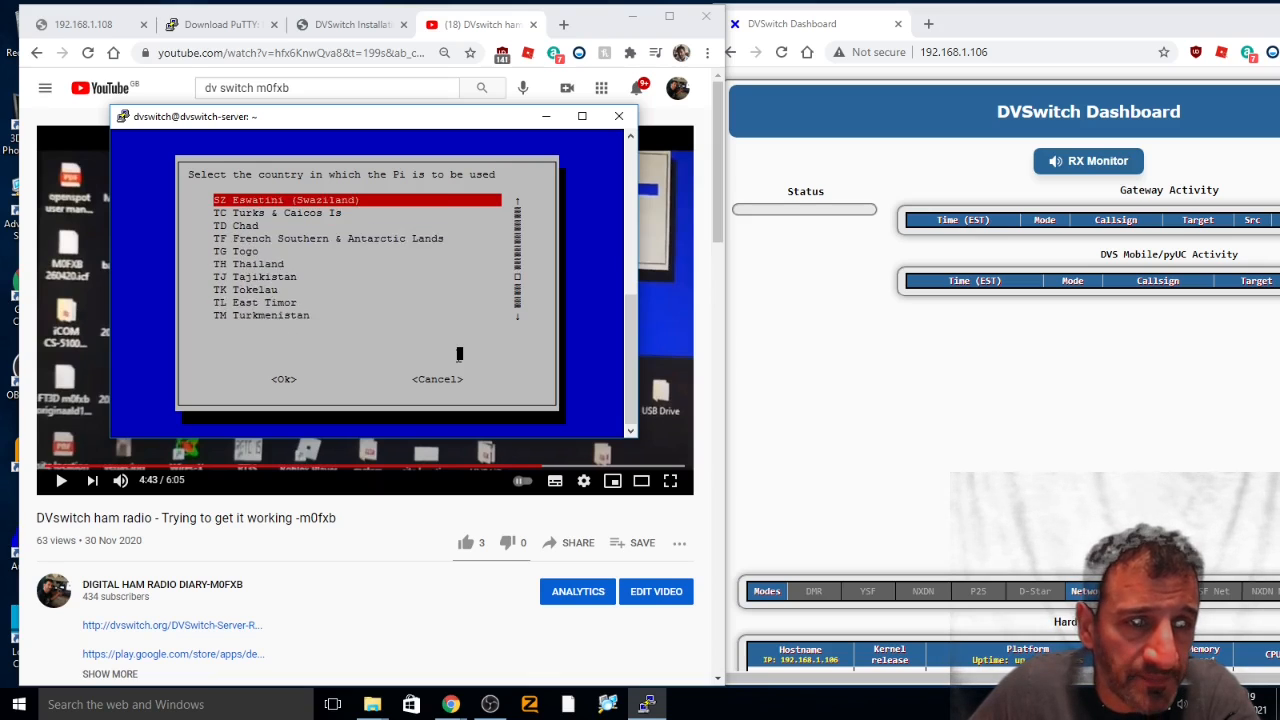
# Step: Scroll back up the country list to reach GB Britain (UK)
pyautogui.scroll(3)
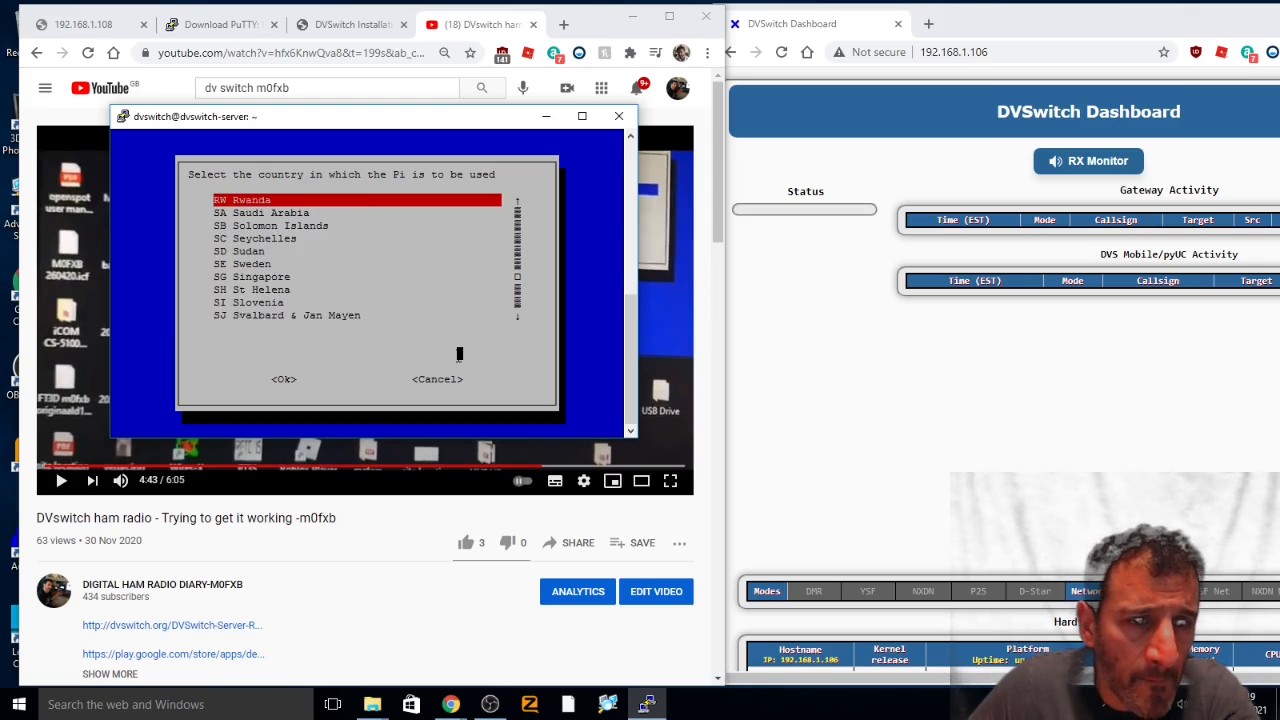
pyautogui.scroll(3)
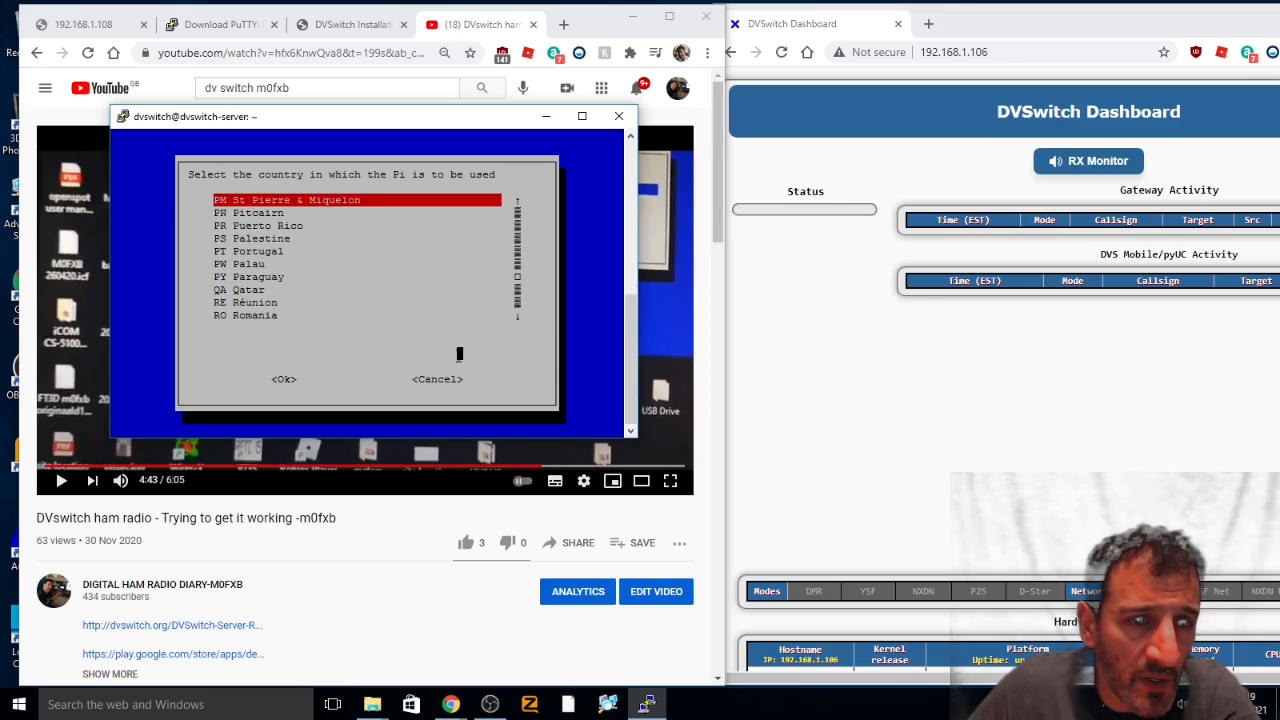
pyautogui.scroll(3)
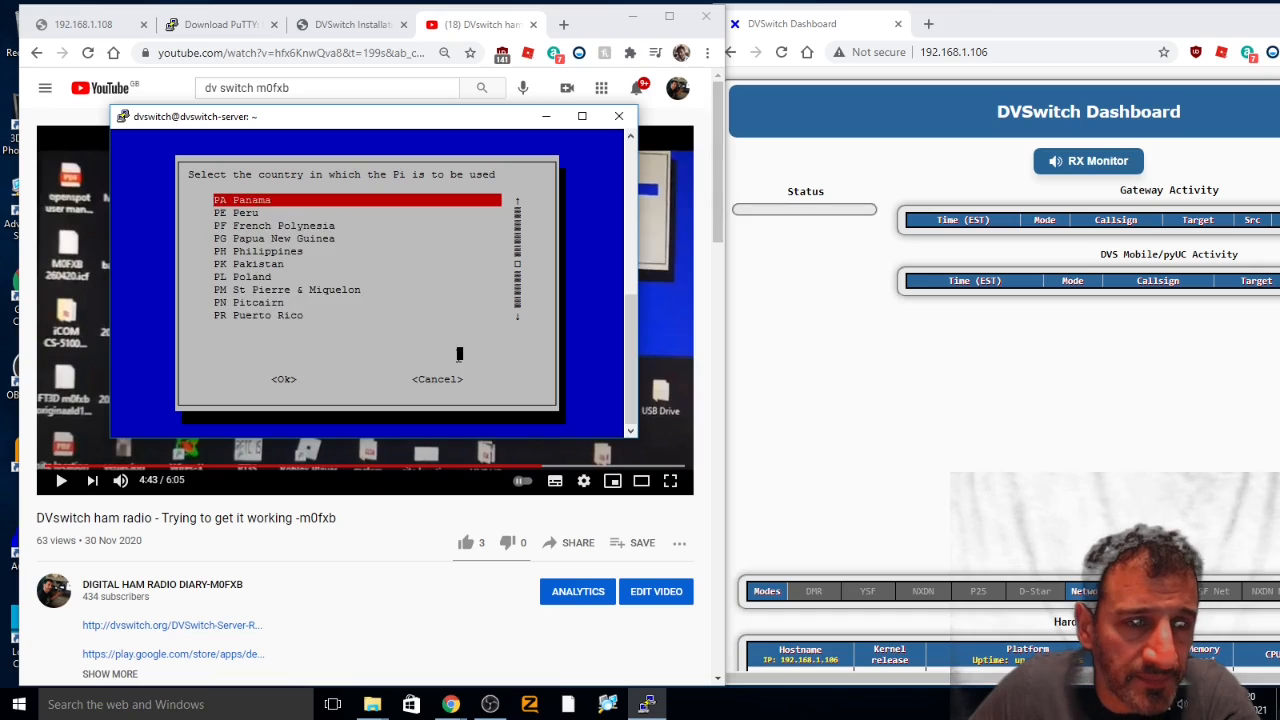
pyautogui.scroll(3)
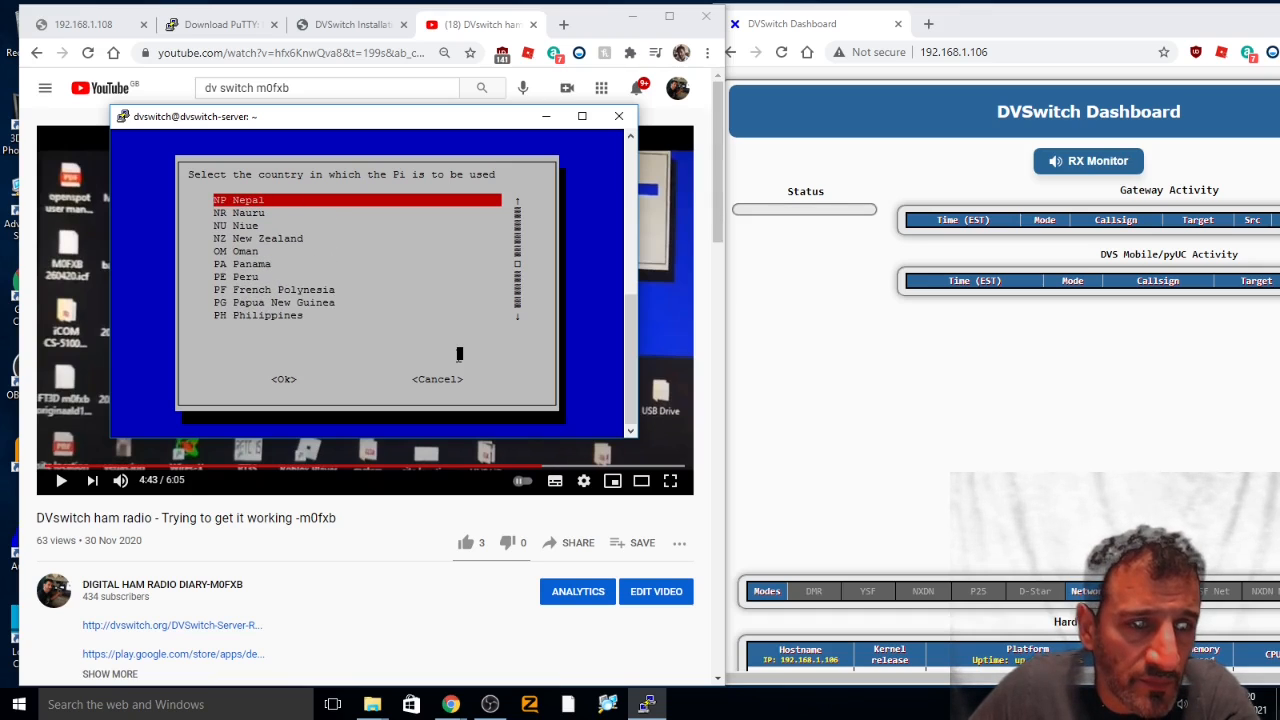
pyautogui.scroll(3)
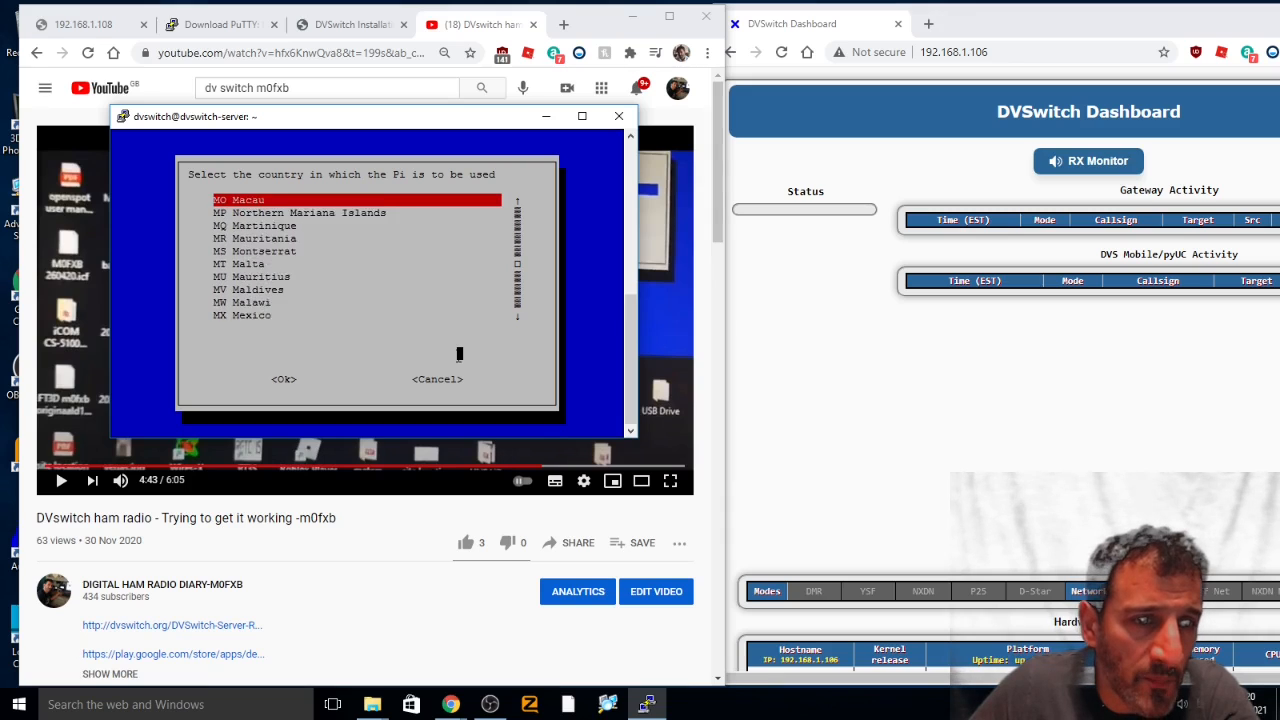
pyautogui.scroll(3)
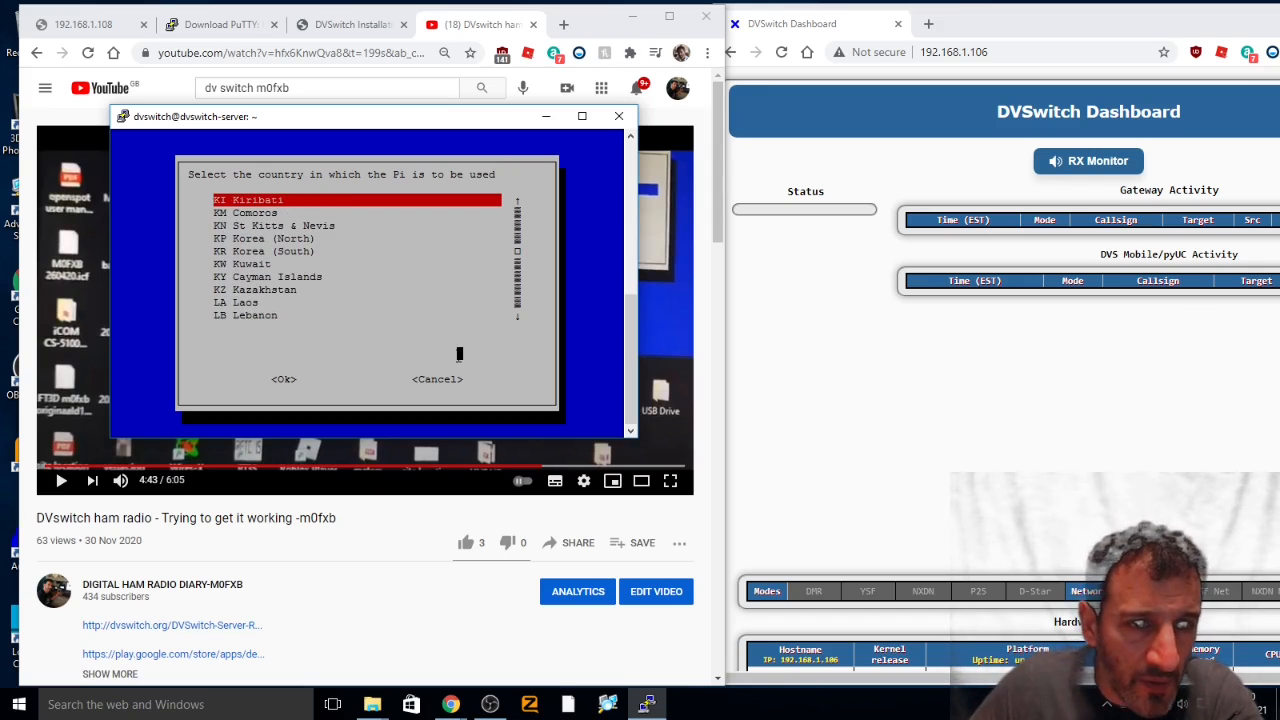
pyautogui.scroll(3)
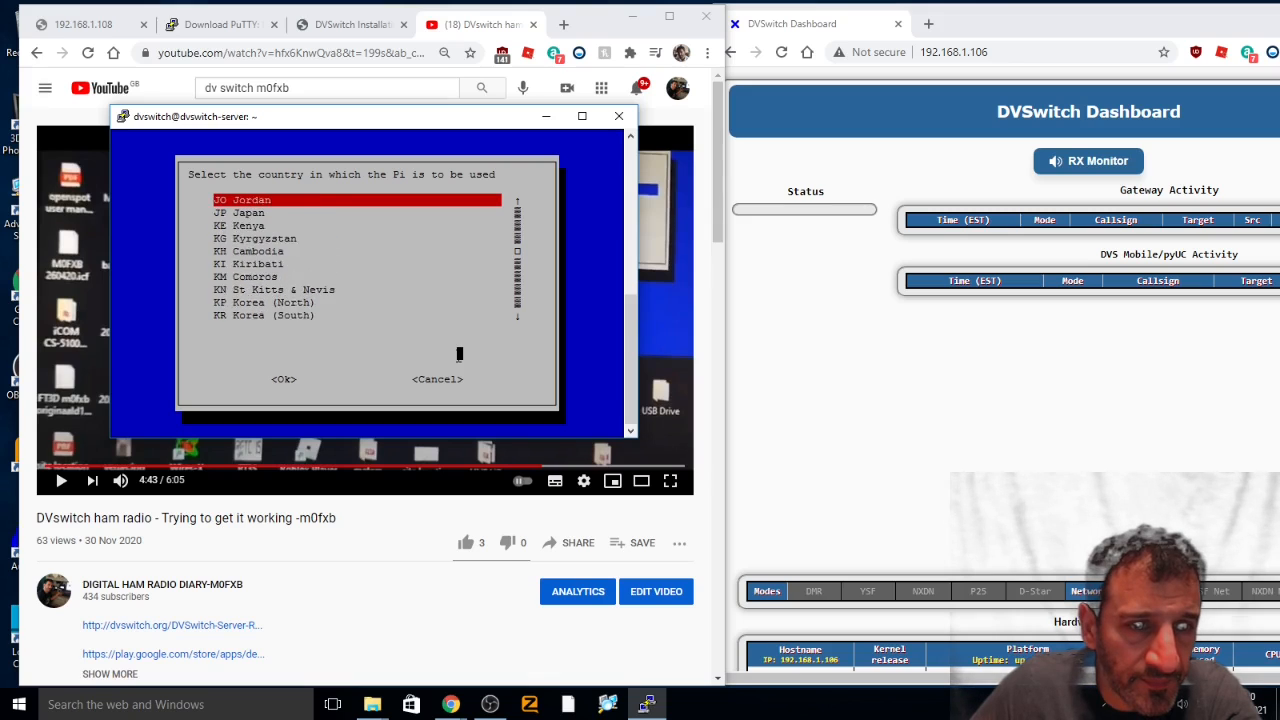
pyautogui.scroll(3)
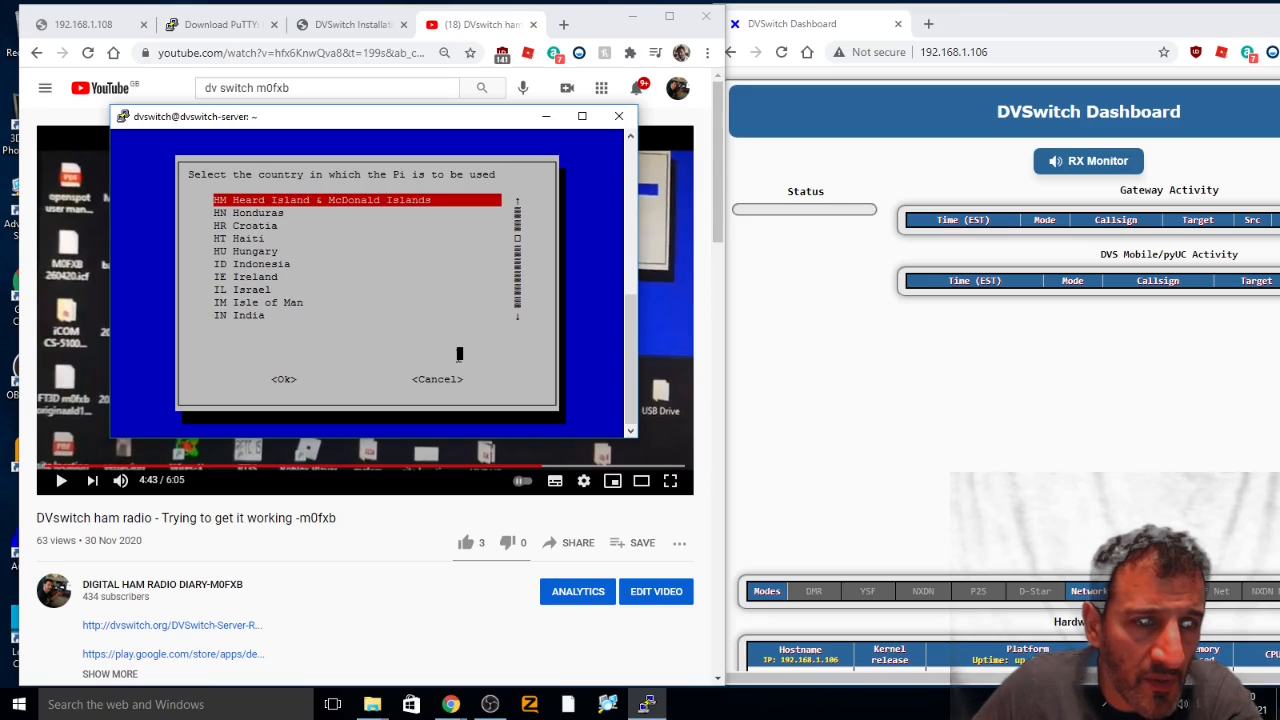
pyautogui.scroll(3)
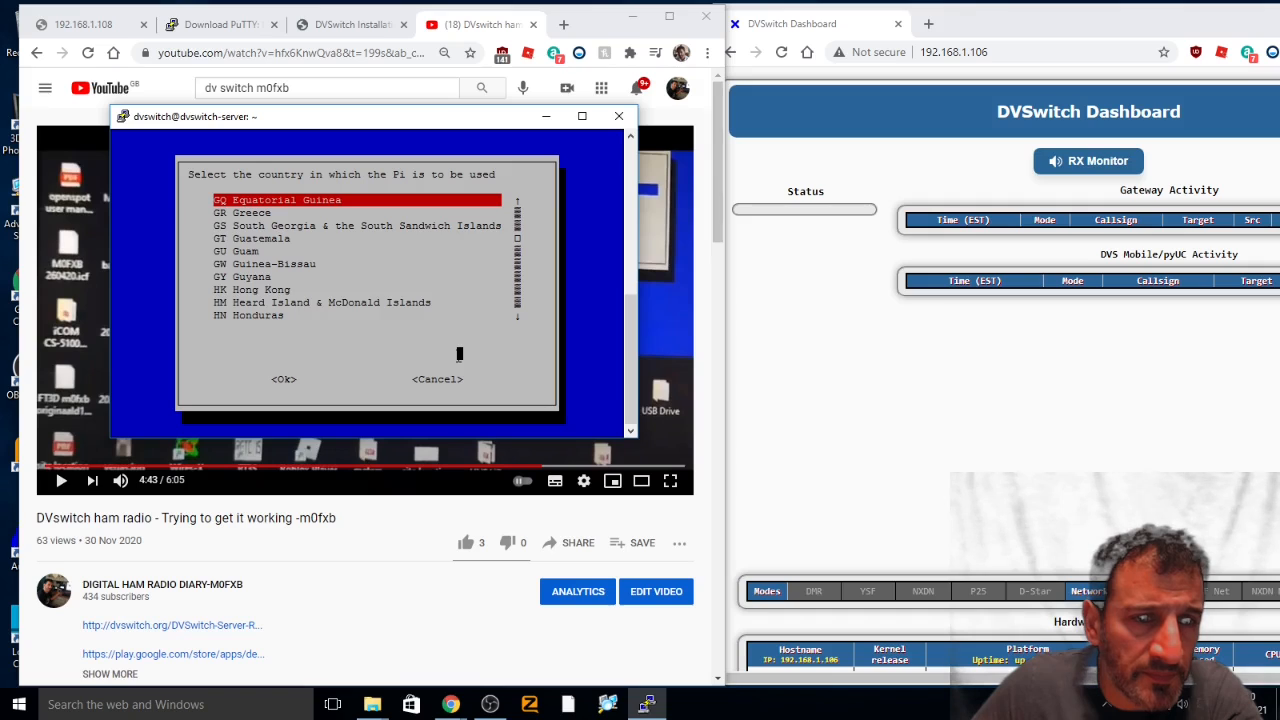
pyautogui.scroll(3)
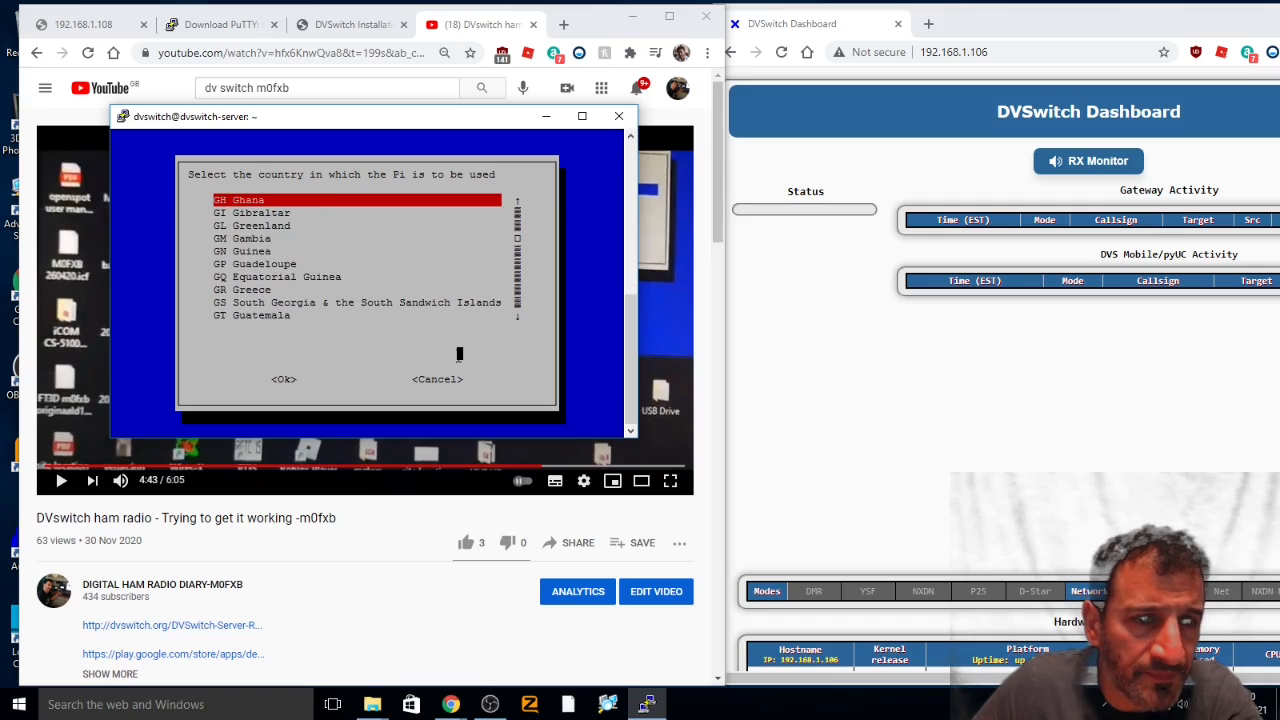
pyautogui.scroll(3)
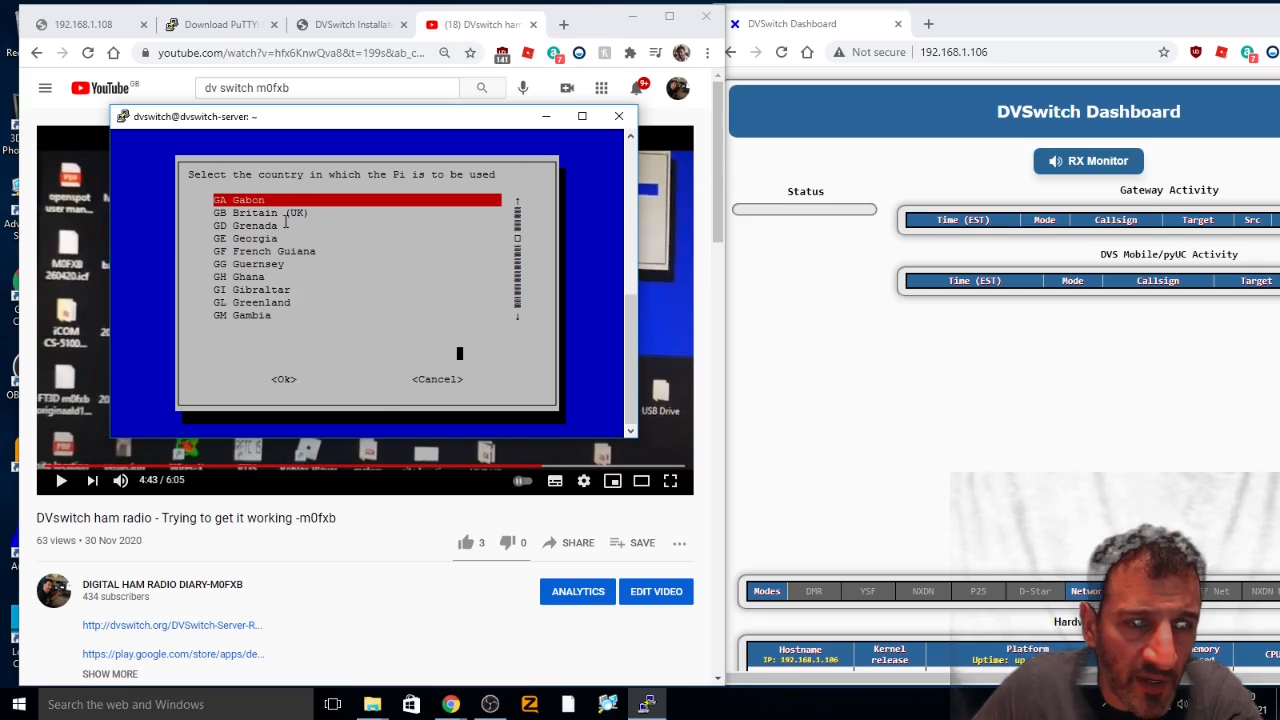
pyautogui.moveTo(290, 222)
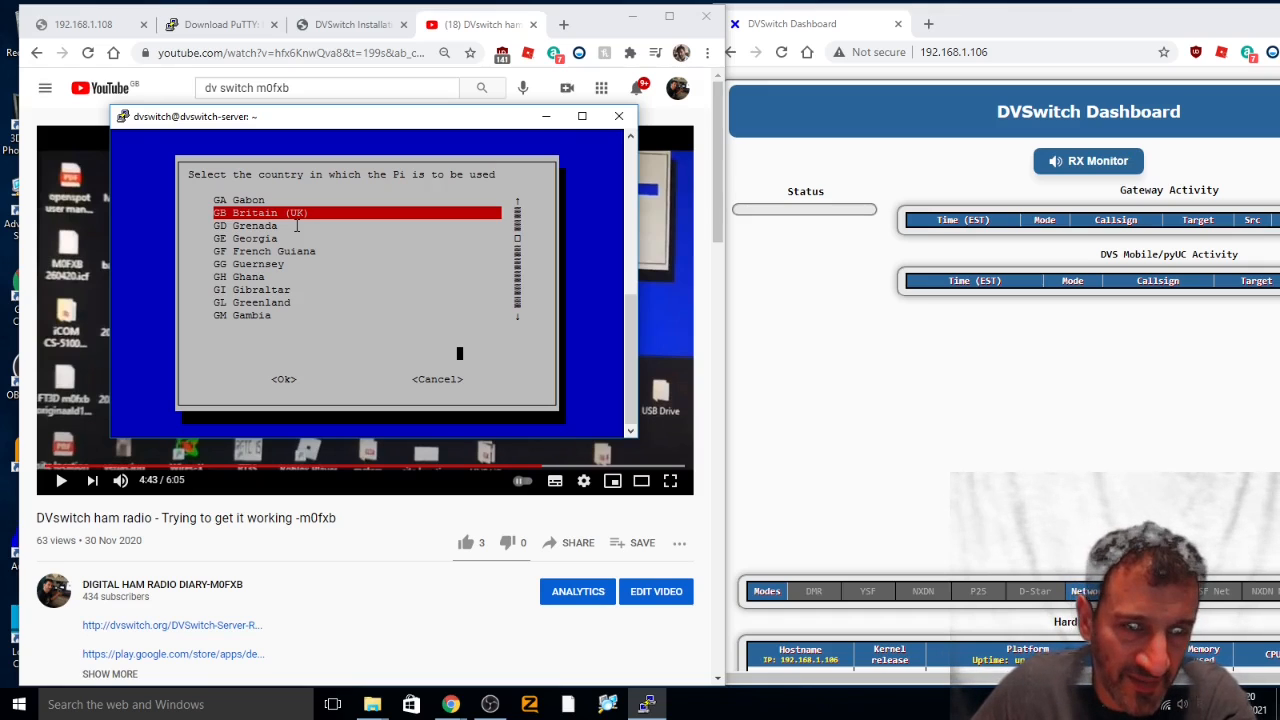
# Step: Select GB Britain (UK) as the WLAN country and accept the confirmation
pyautogui.click(284, 380)
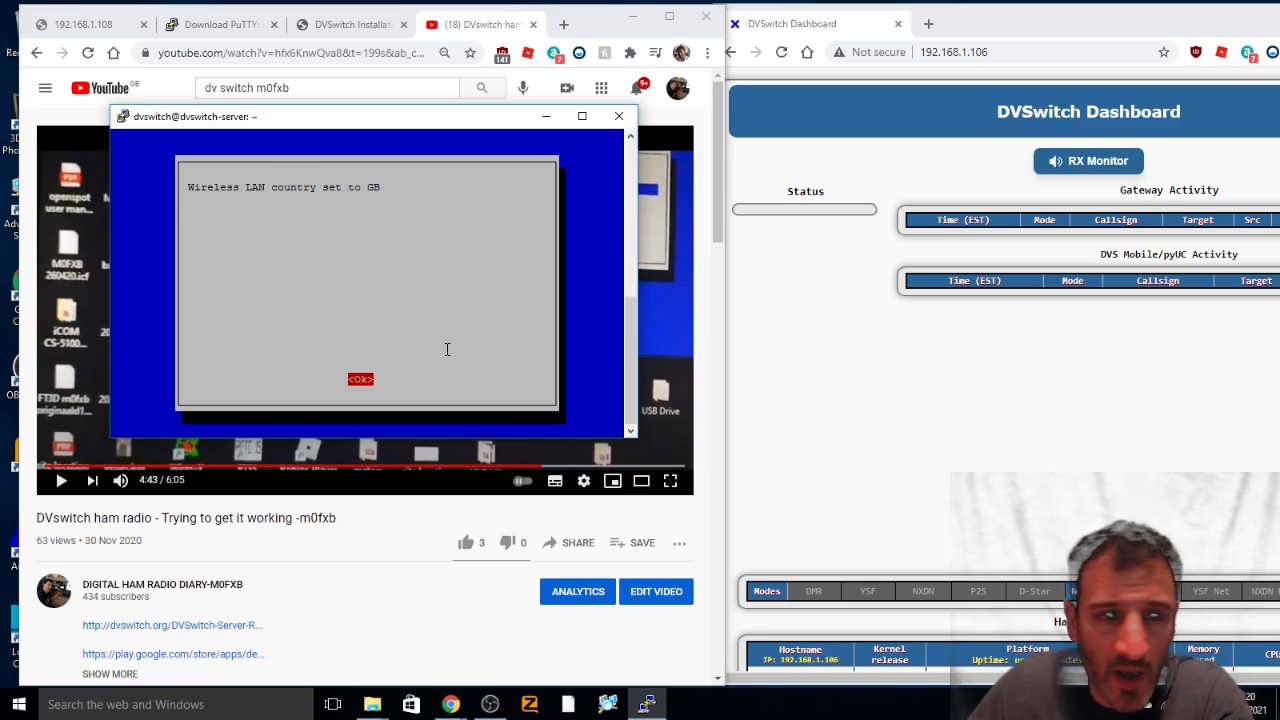
pyautogui.click(360, 380)
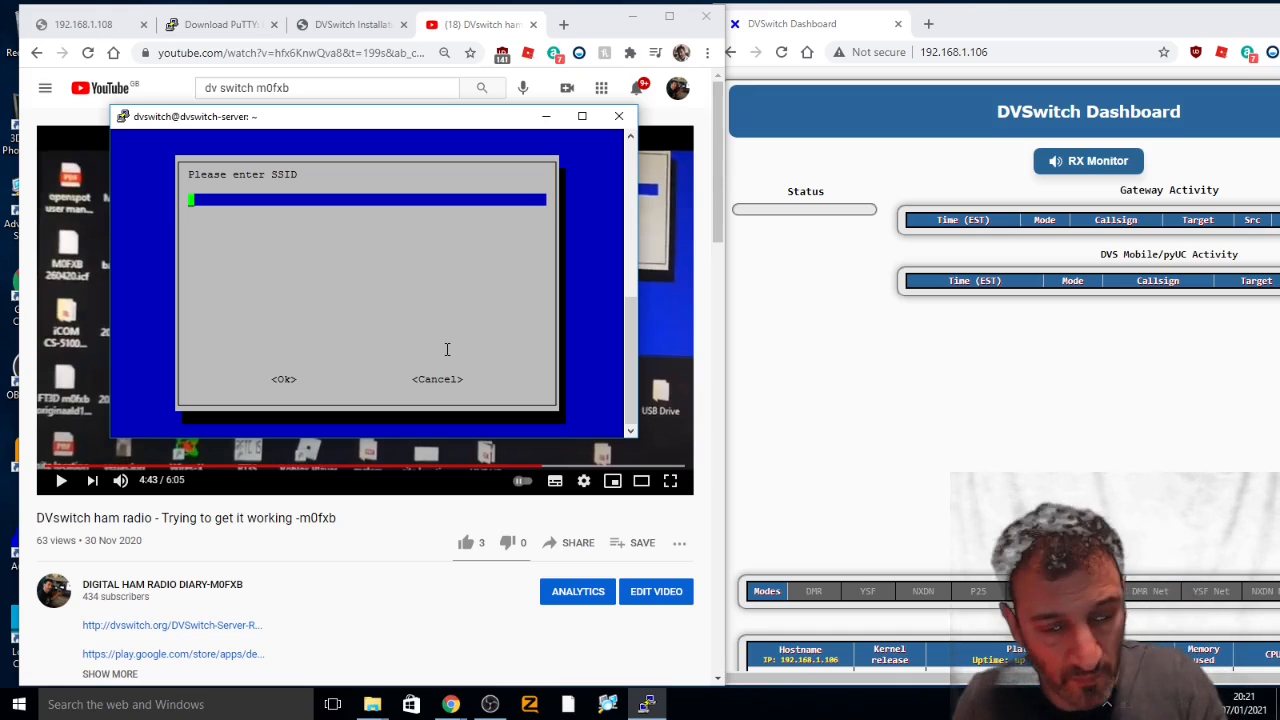
# Step: Enter the wireless network SSID and its passphrase, returning to the raspi-config main menu
pyautogui.write('M0')
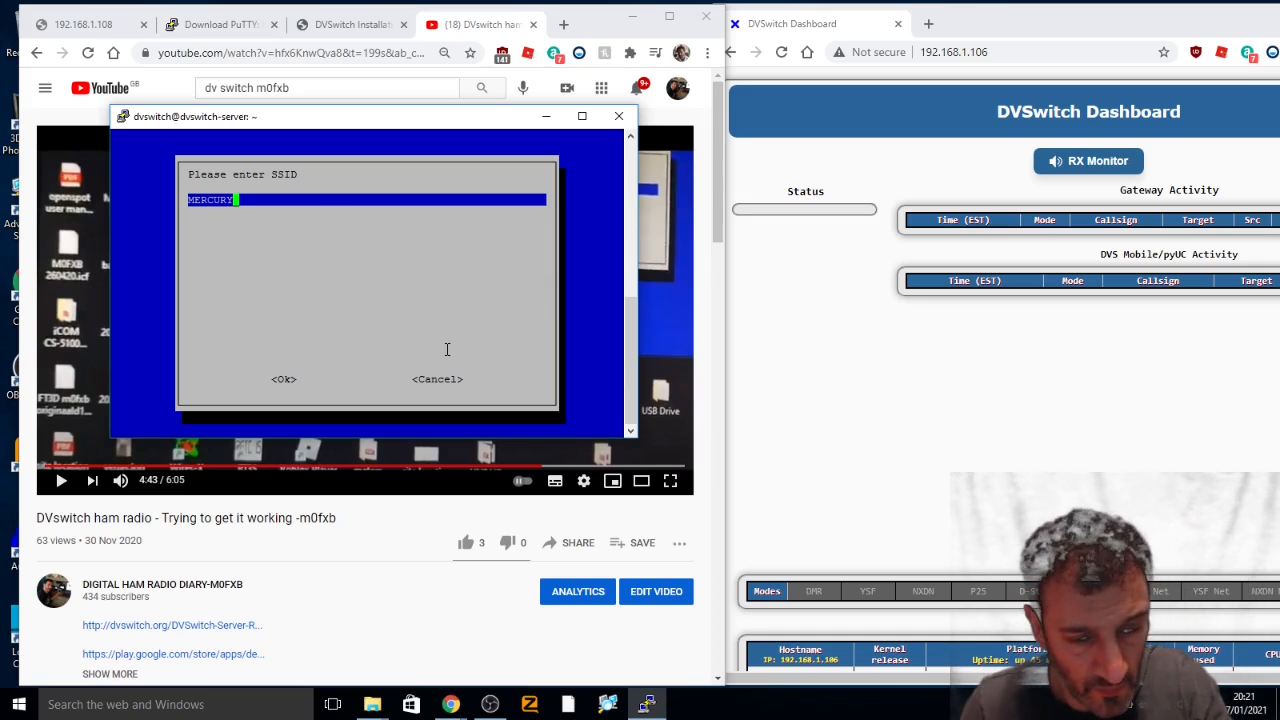
pyautogui.write('2GH')
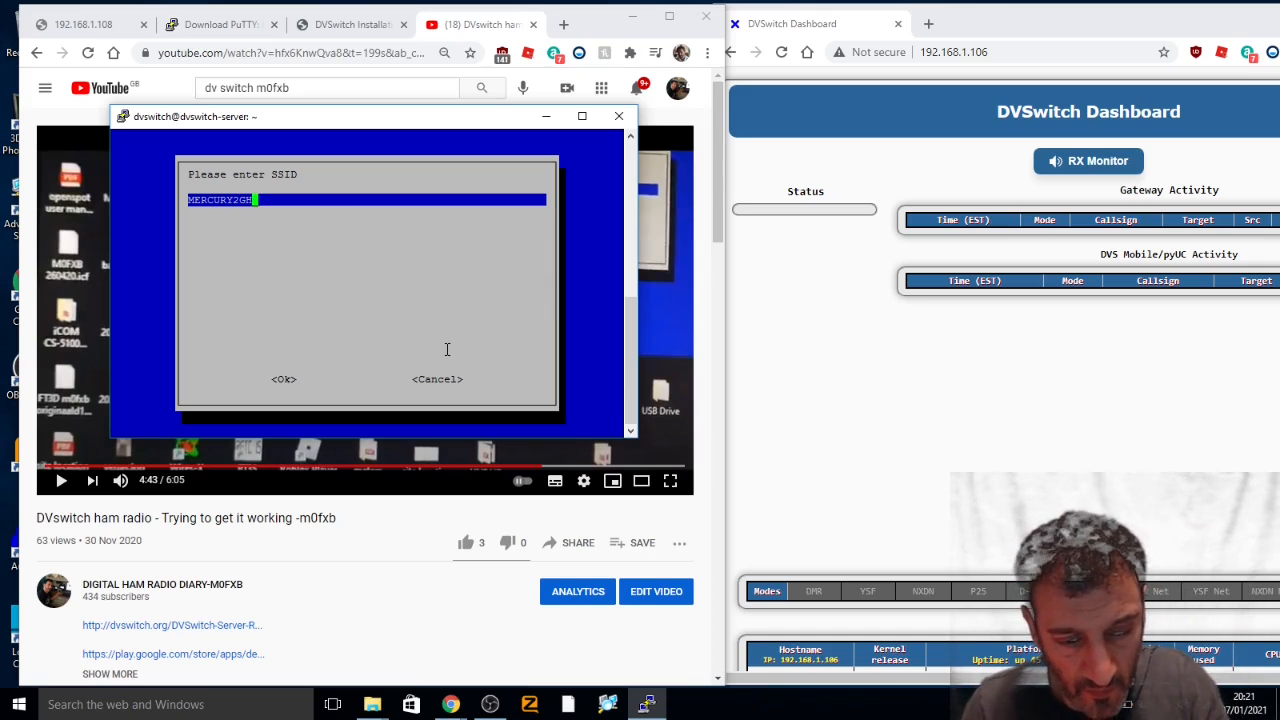
pyautogui.write('Z')
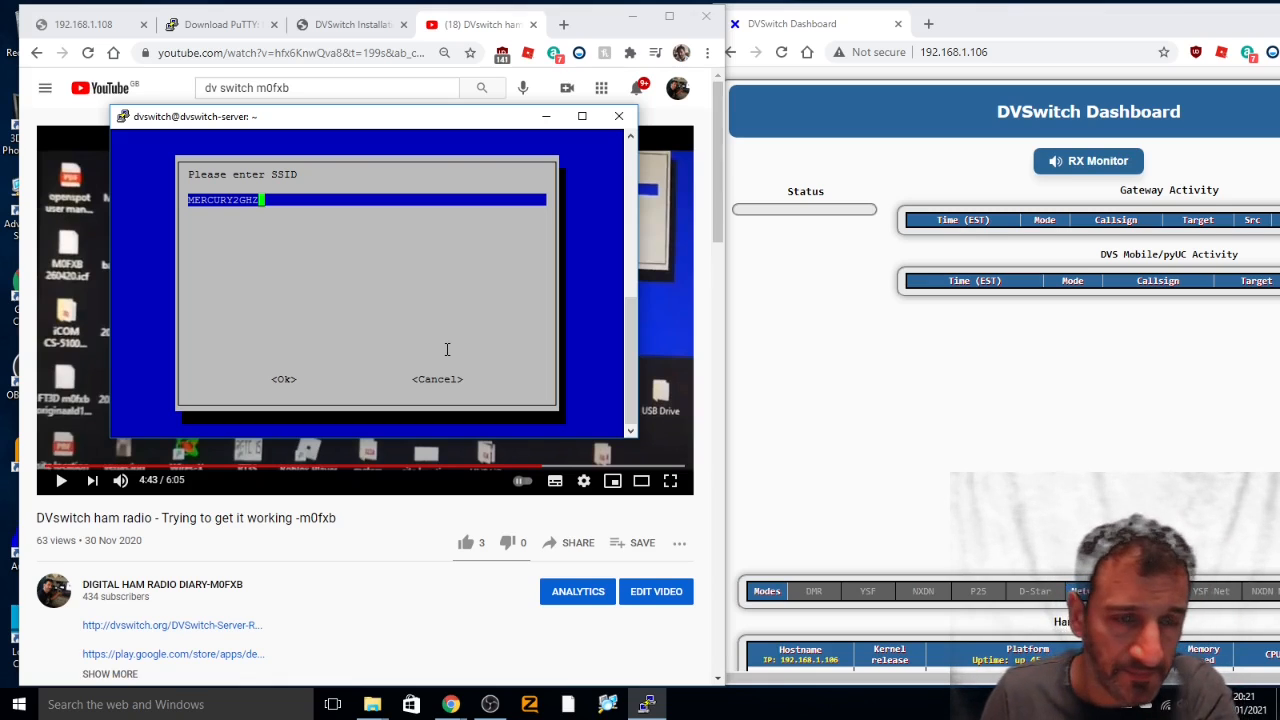
pyautogui.click(284, 380)
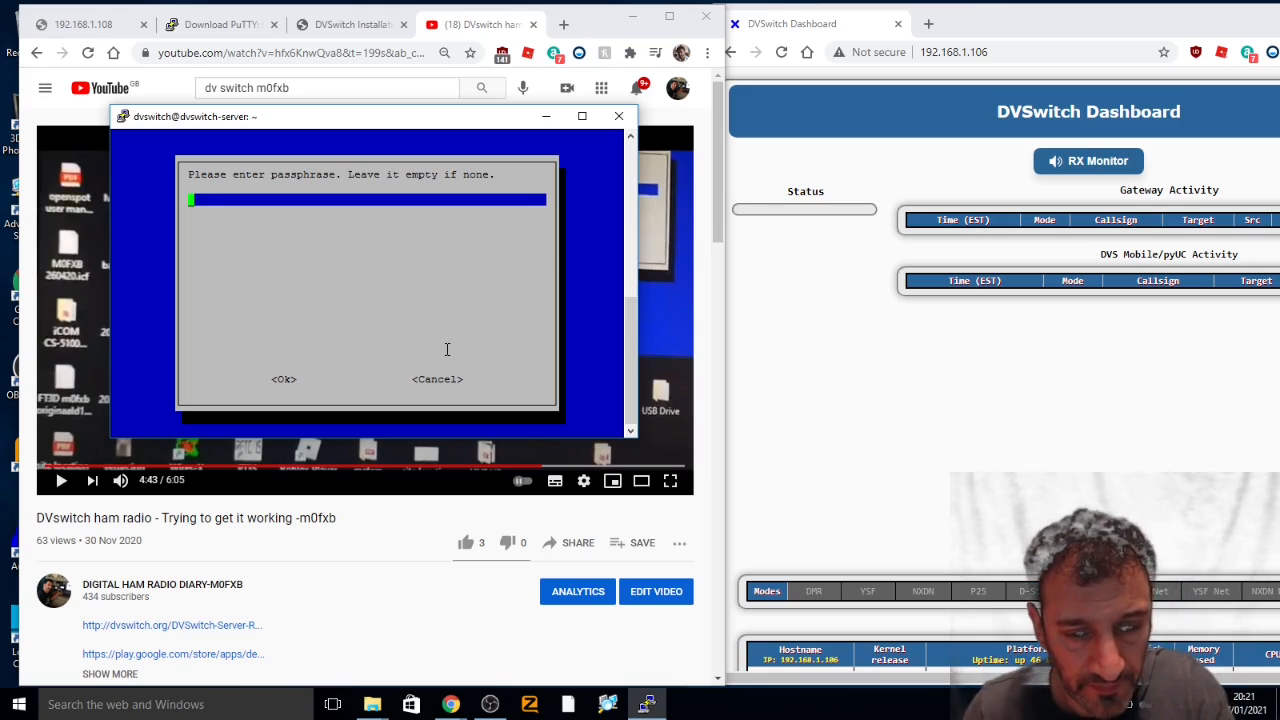
pyautogui.write('***')
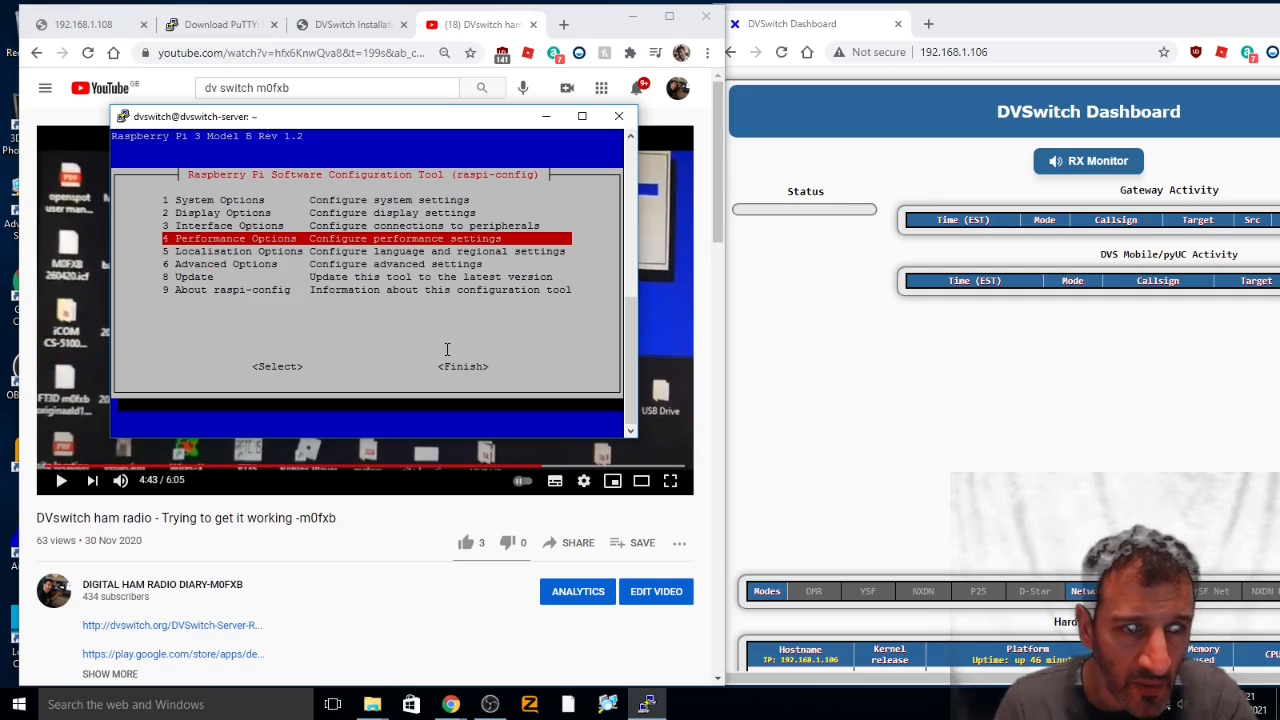
# Step: Finish raspi-config with a reboot, acknowledge the lost connection and close the dead session window
pyautogui.press('Down')
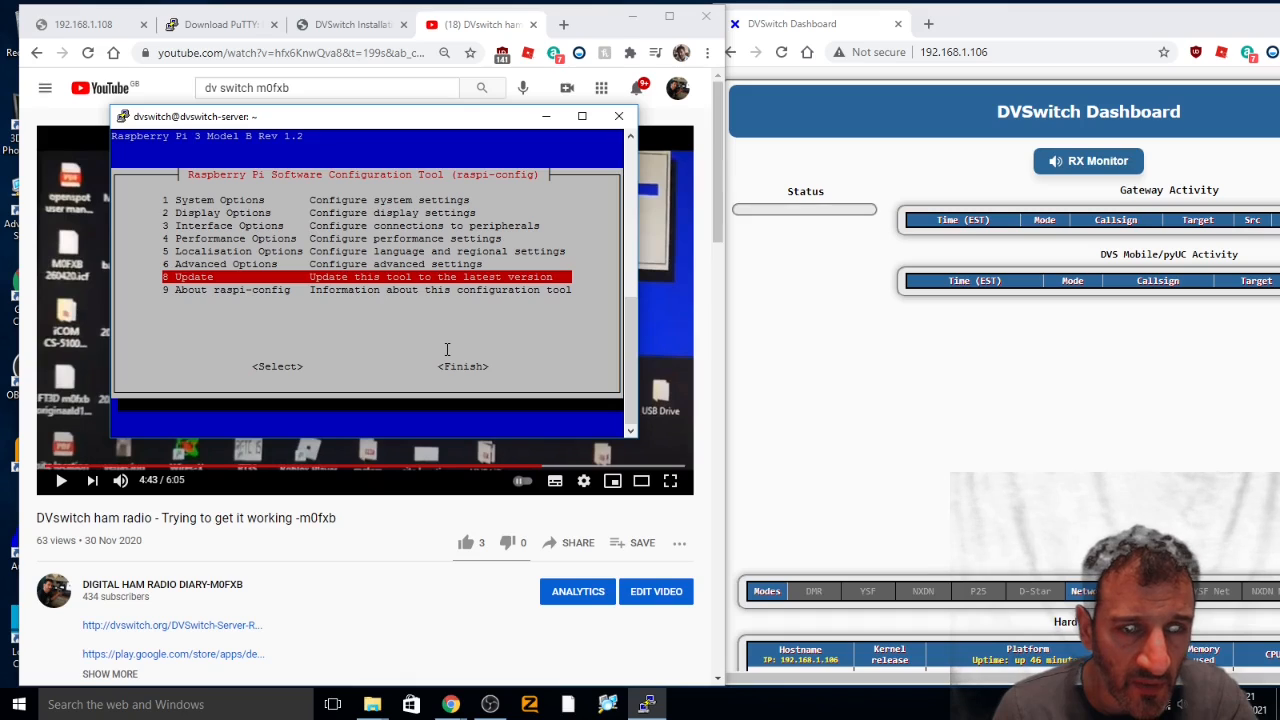
pyautogui.press('Down')
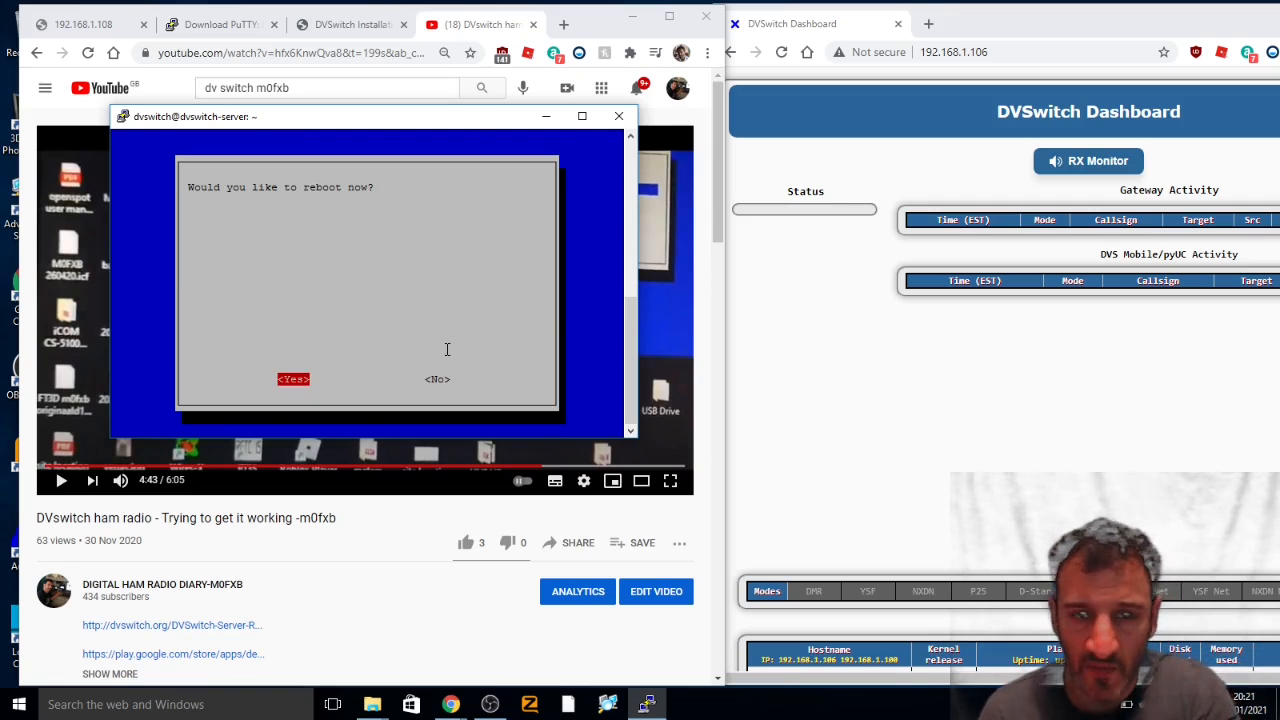
pyautogui.click(292, 378)
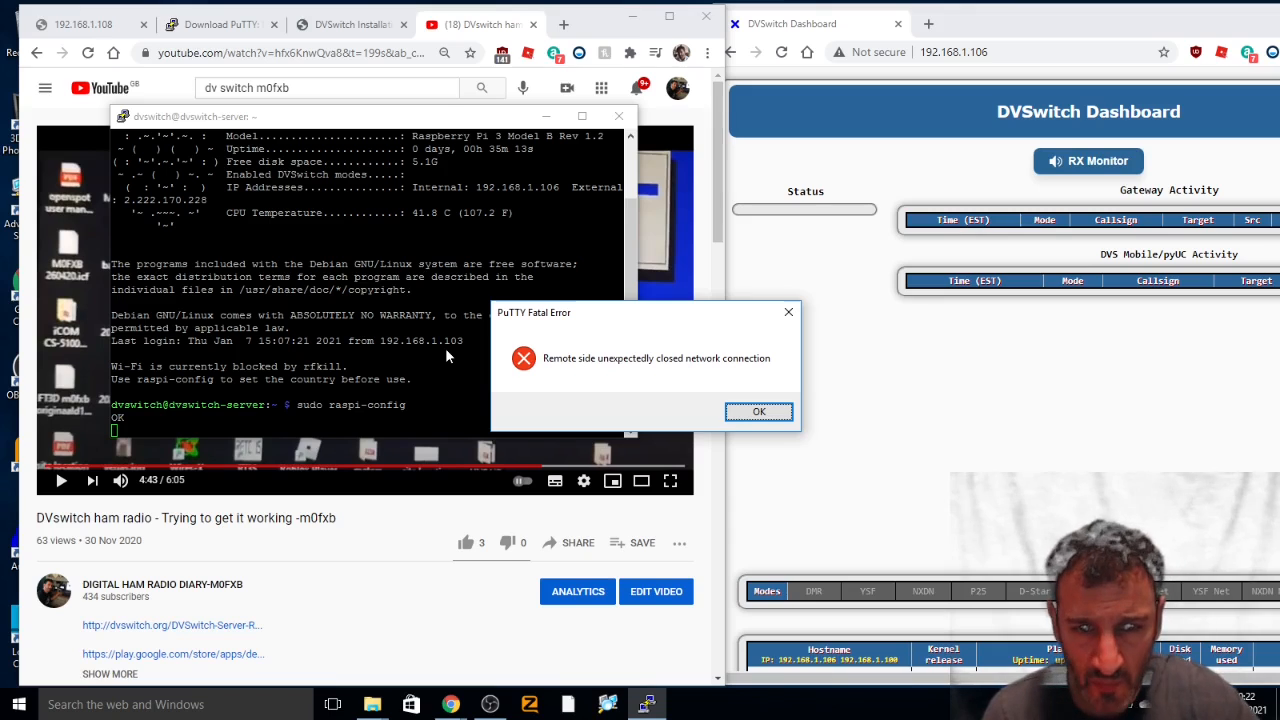
pyautogui.click(758, 412)
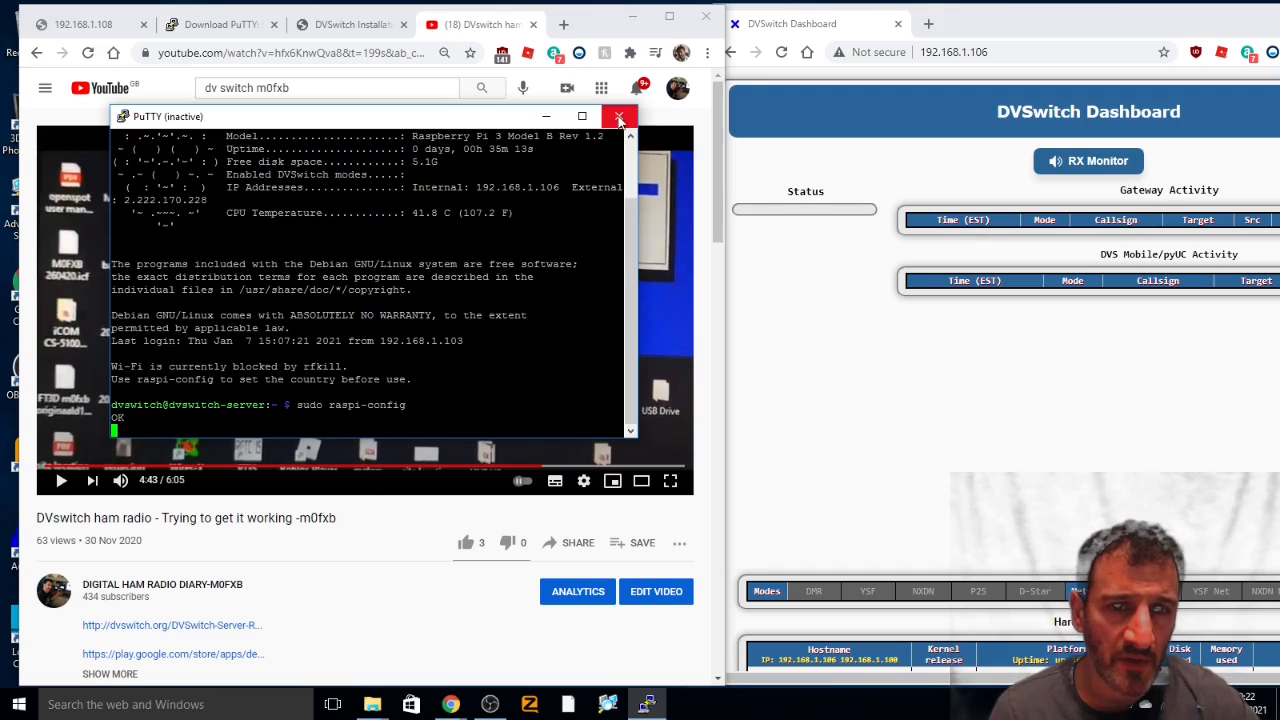
pyautogui.click(620, 116)
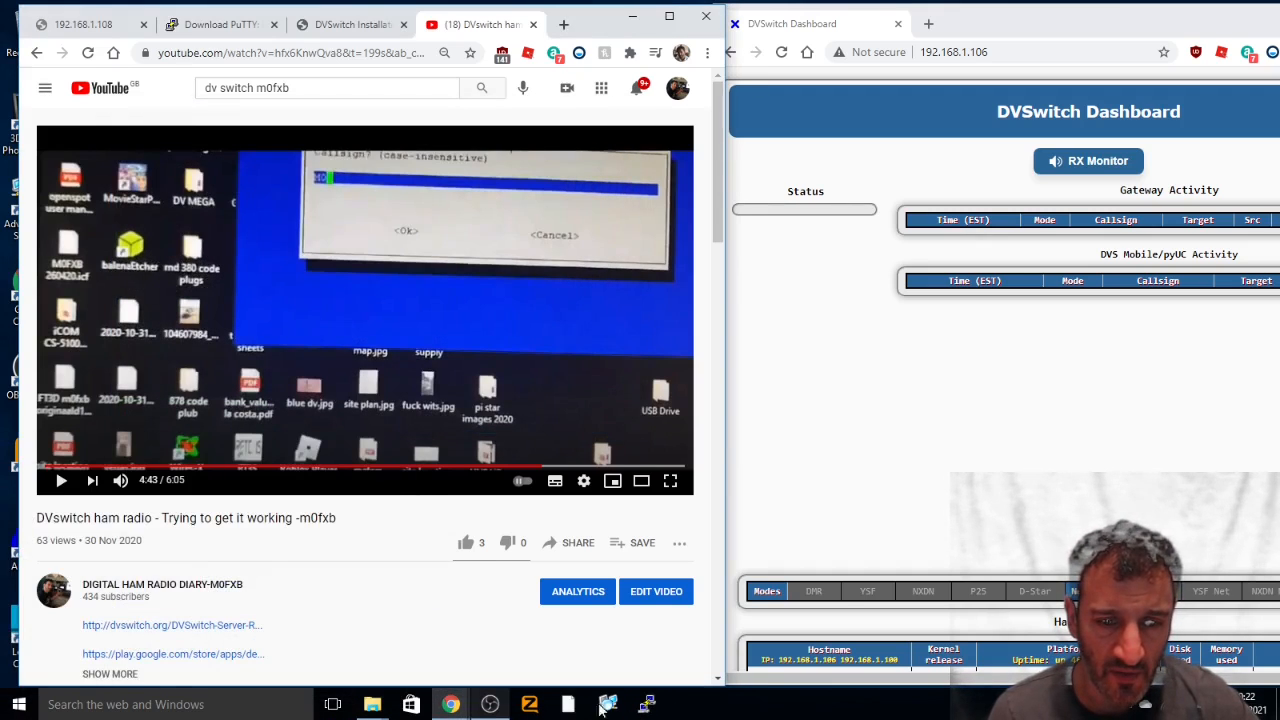
# Step: Start a new SSH session to host 192.168.1.106
pyautogui.click(648, 704)
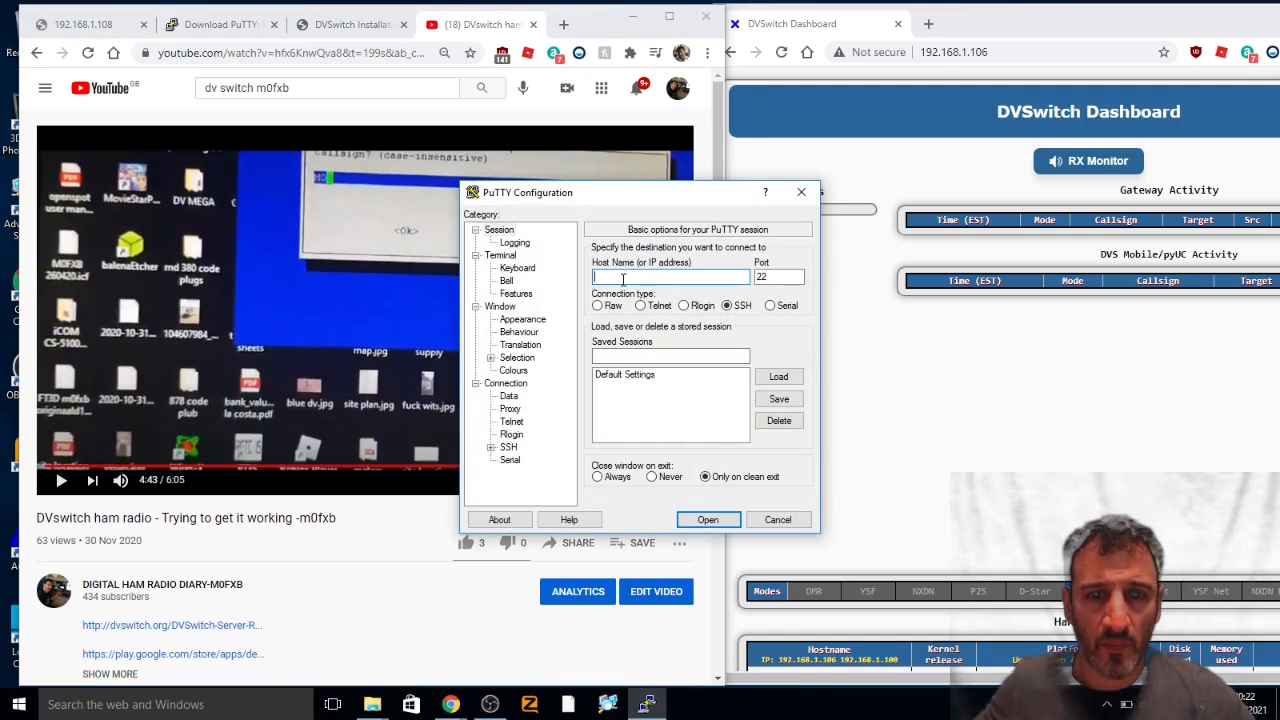
pyautogui.write('192.168.1.')
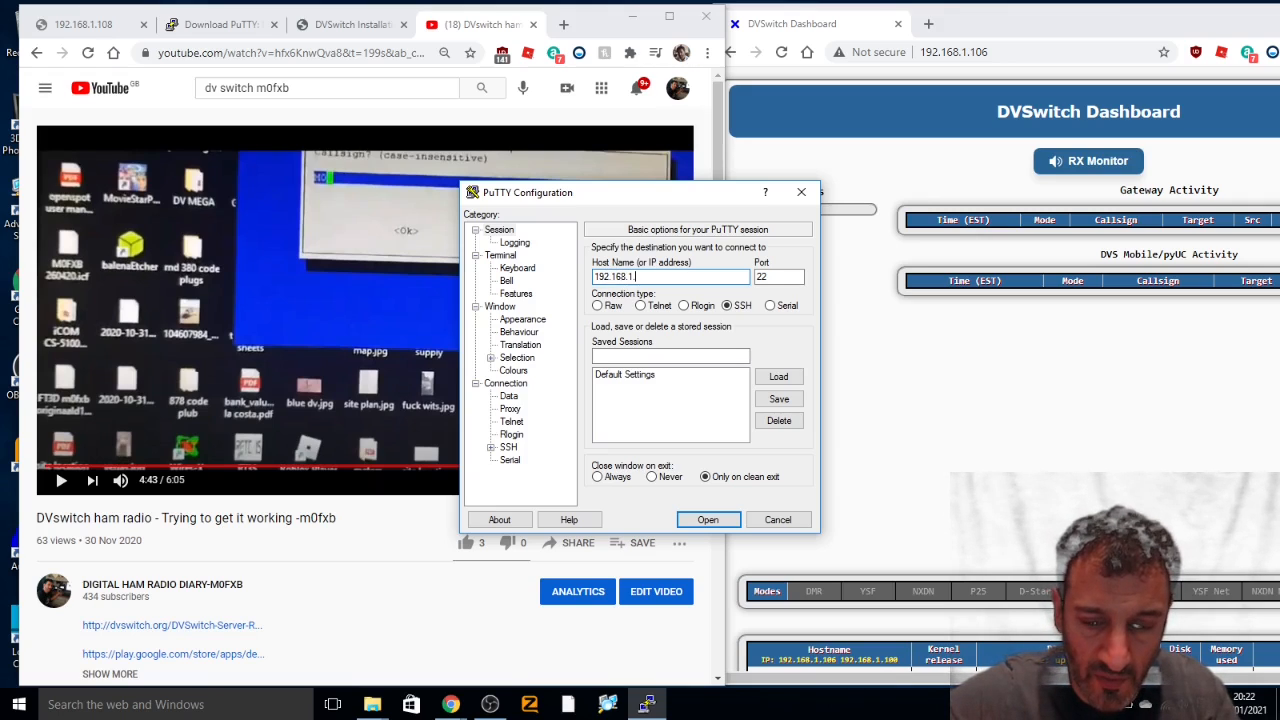
pyautogui.write('06')
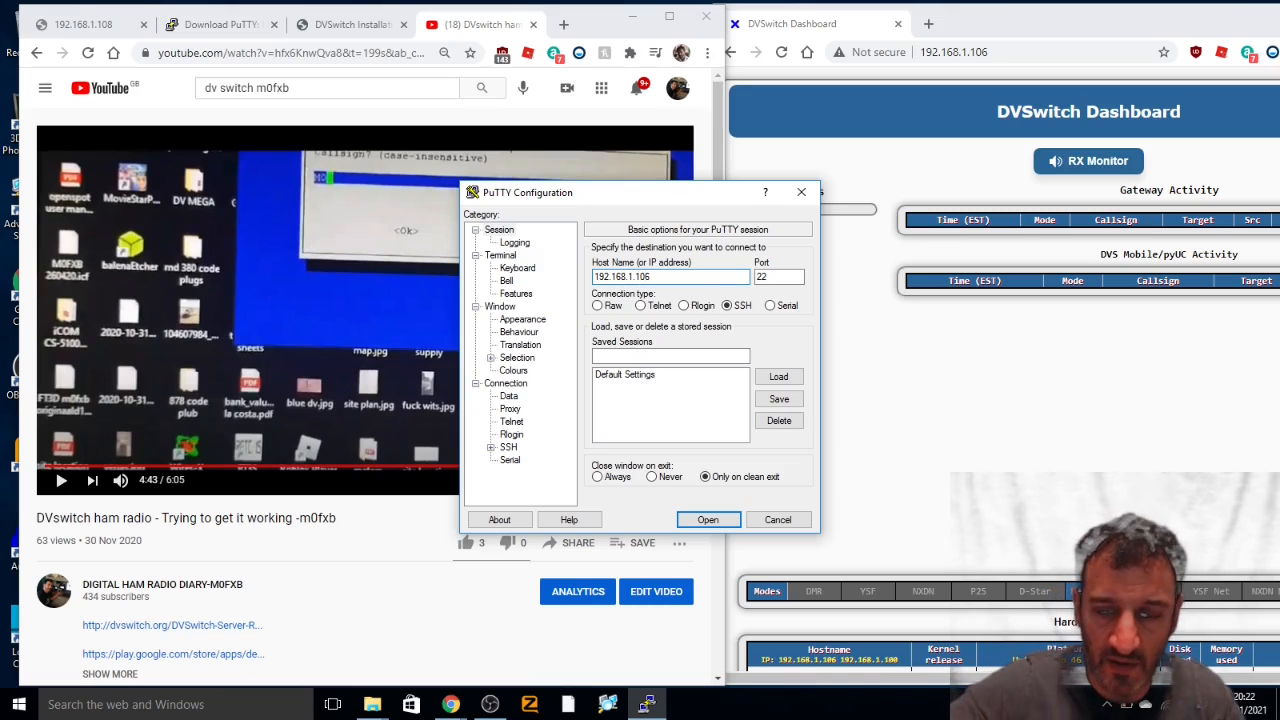
pyautogui.click(708, 520)
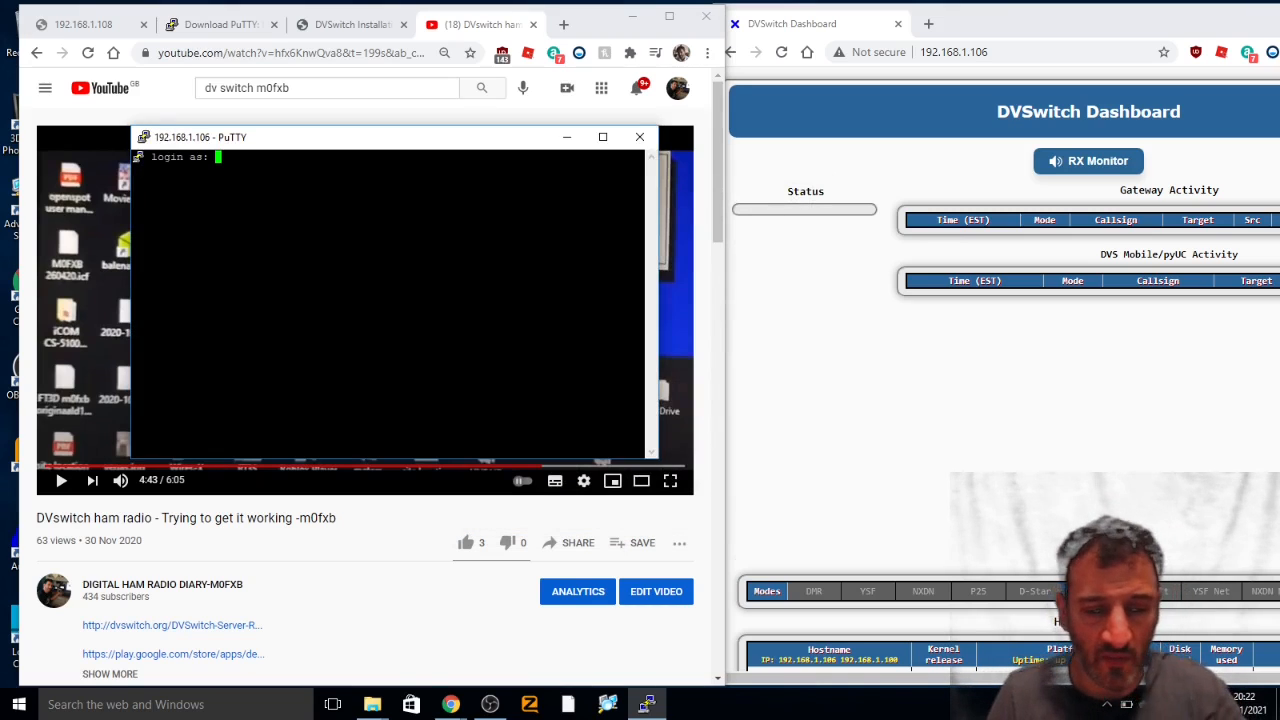
# Step: Log in to the rebooted Pi as user dvswitch
pyautogui.write('dvswi')
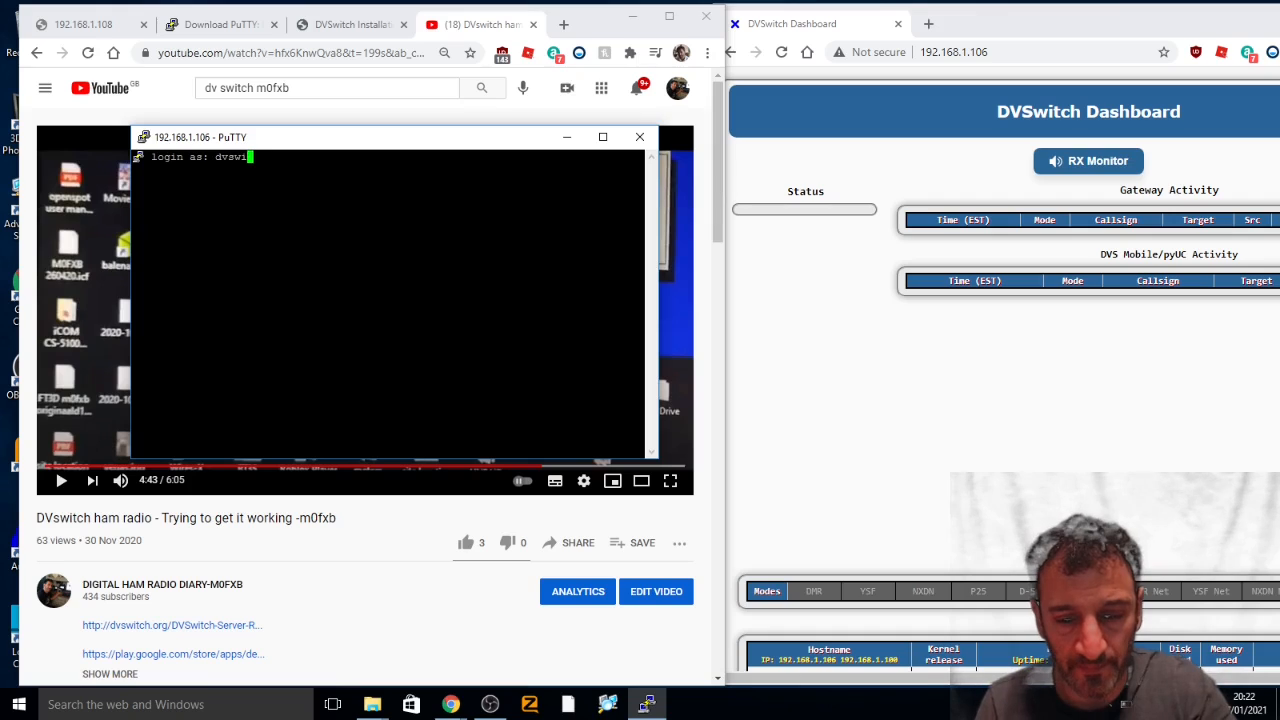
pyautogui.write('tch')
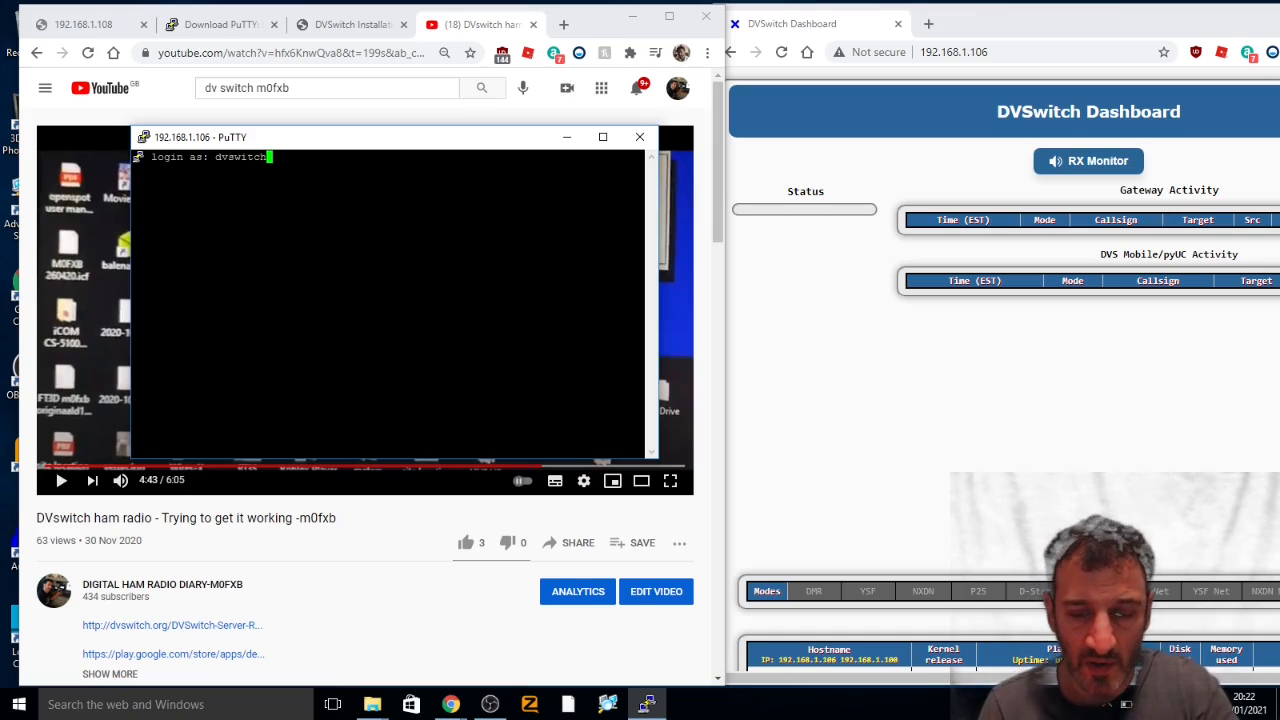
pyautogui.press('Return')
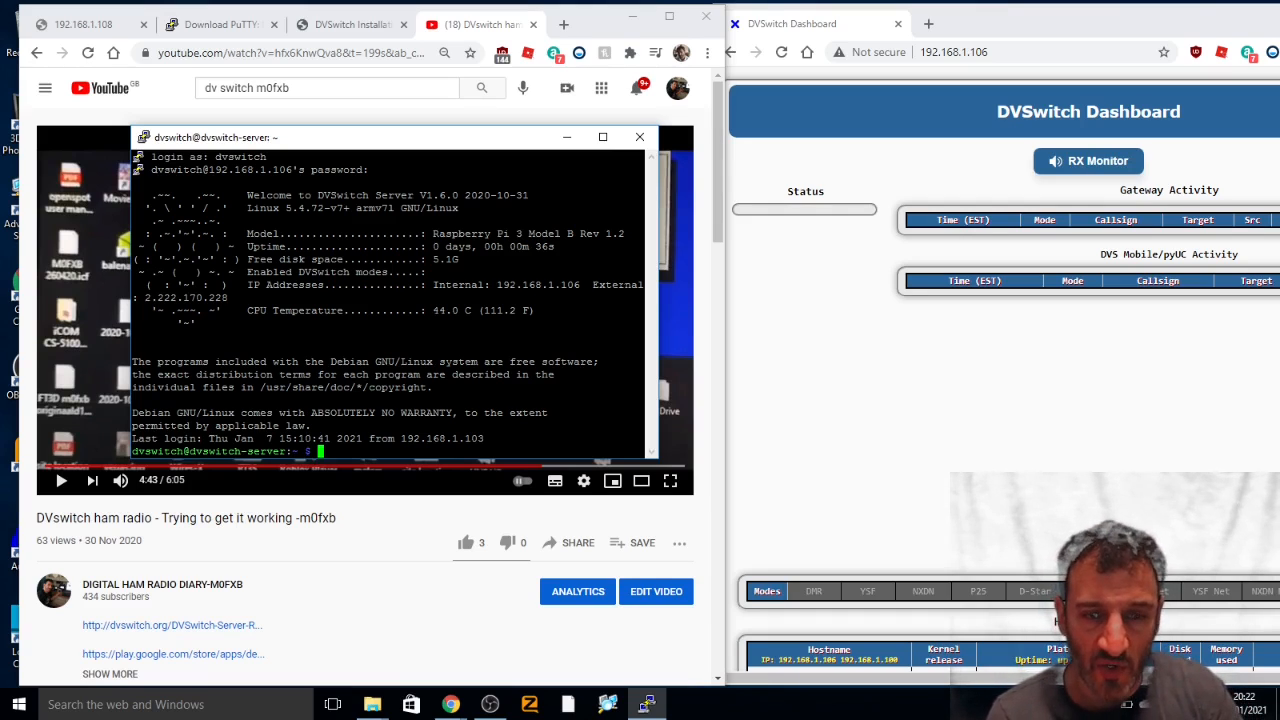
# Step: Run dvsmenu and decline changing the language settings
pyautogui.write('dvs')
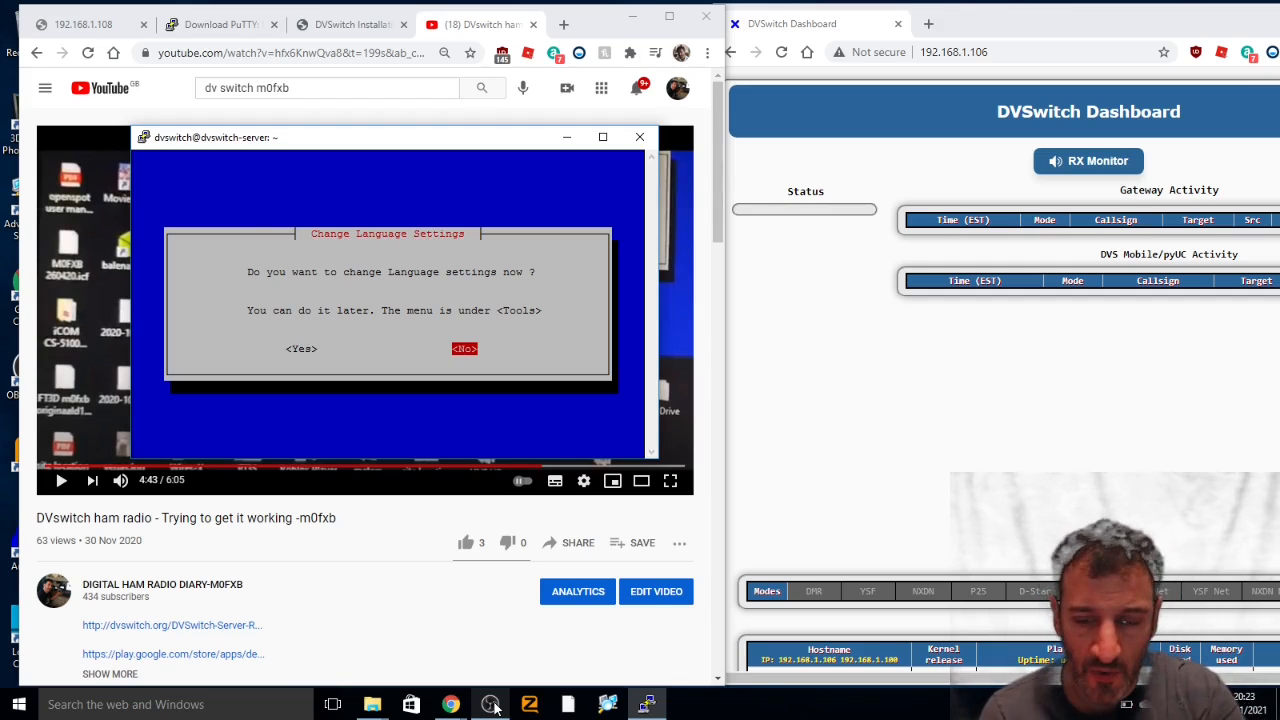
pyautogui.click(464, 348)
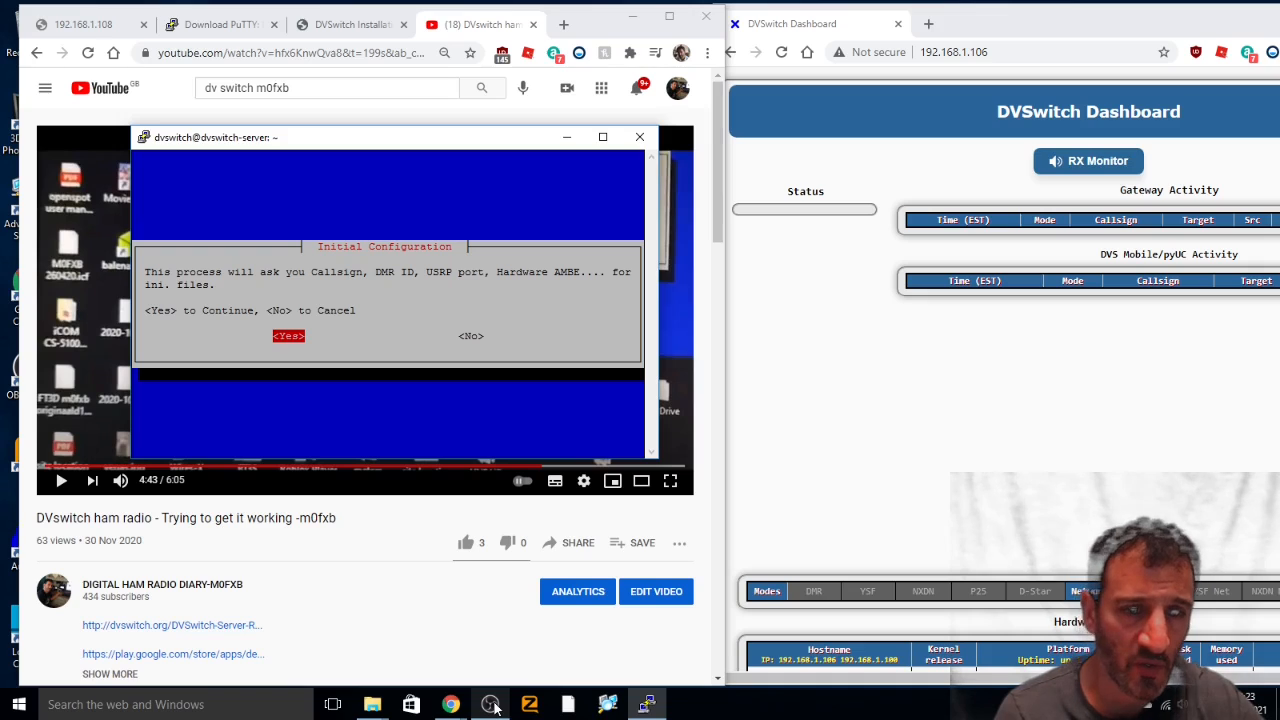
pyautogui.click(288, 336)
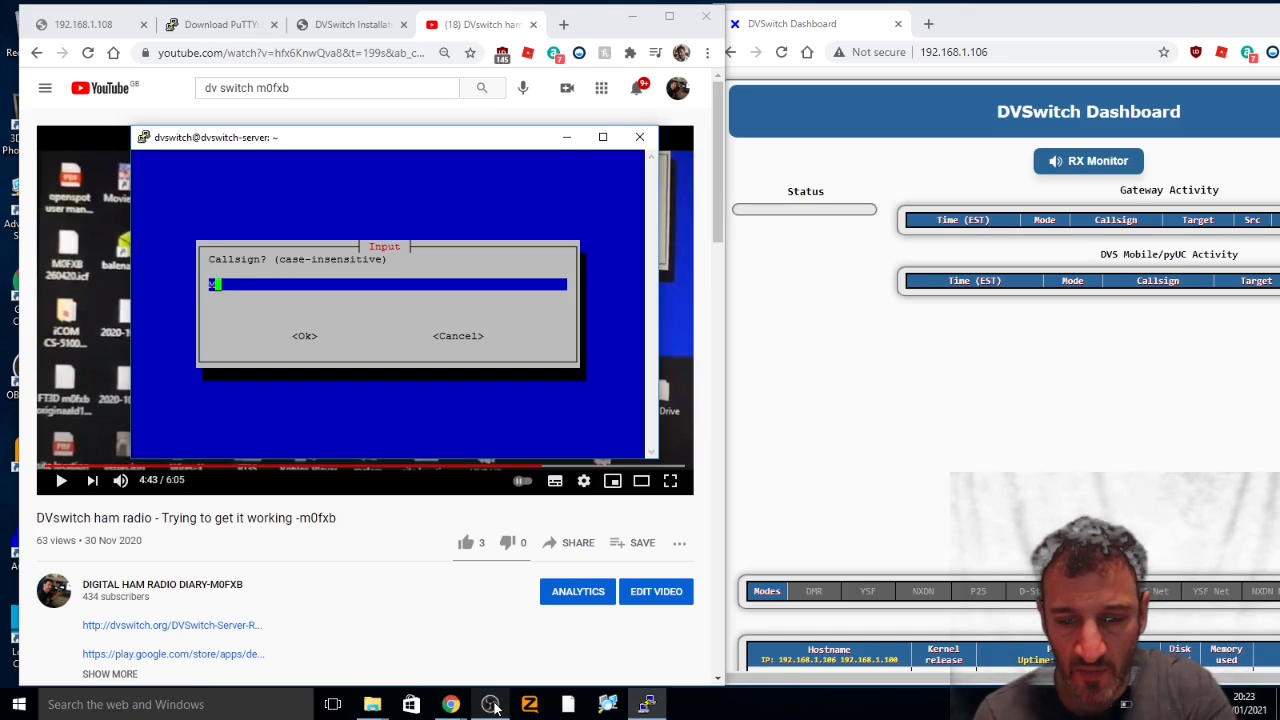
pyautogui.write('M0FXB')
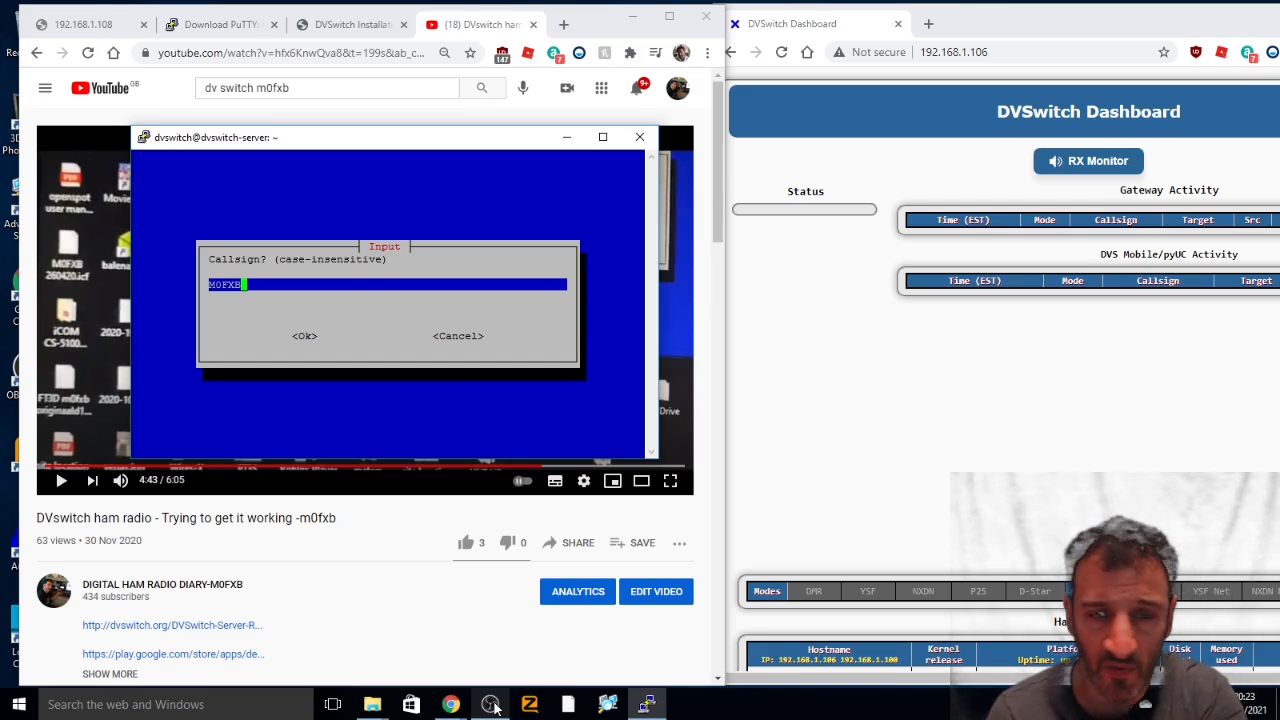
pyautogui.click(304, 336)
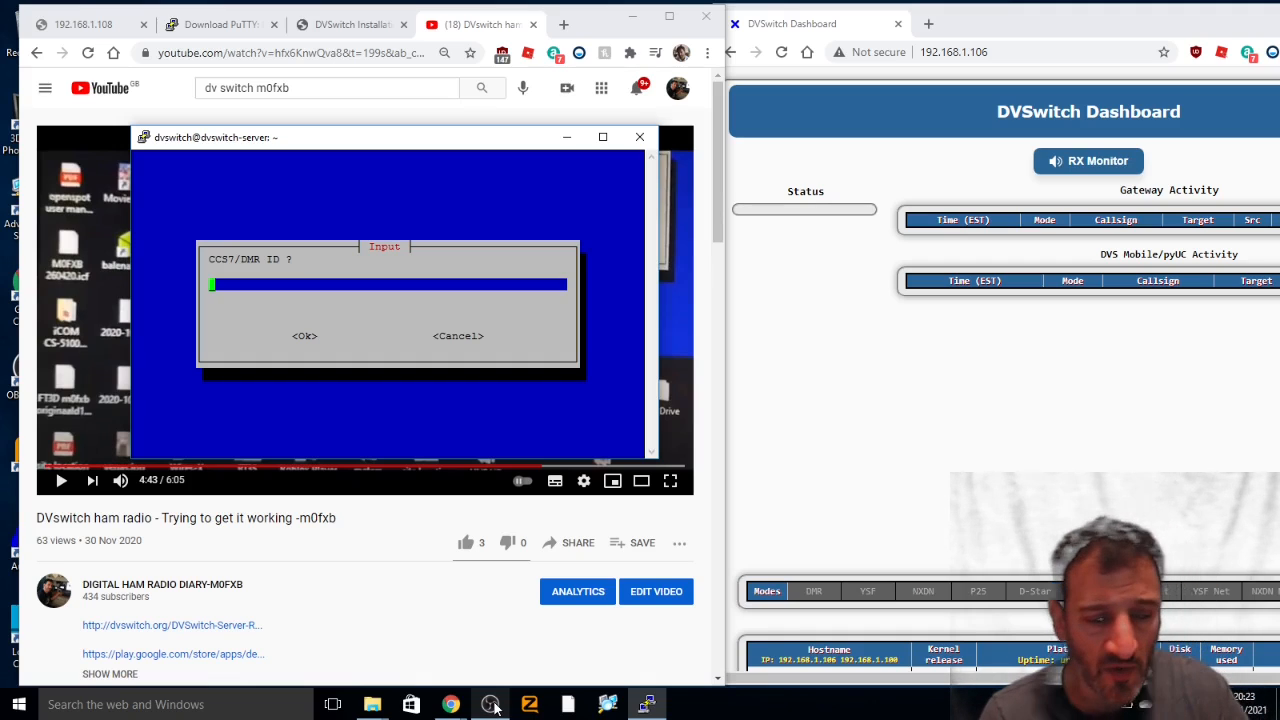
# Step: Enter the DMR ID and the two-digit extended DMR ID
pyautogui.write('234143')
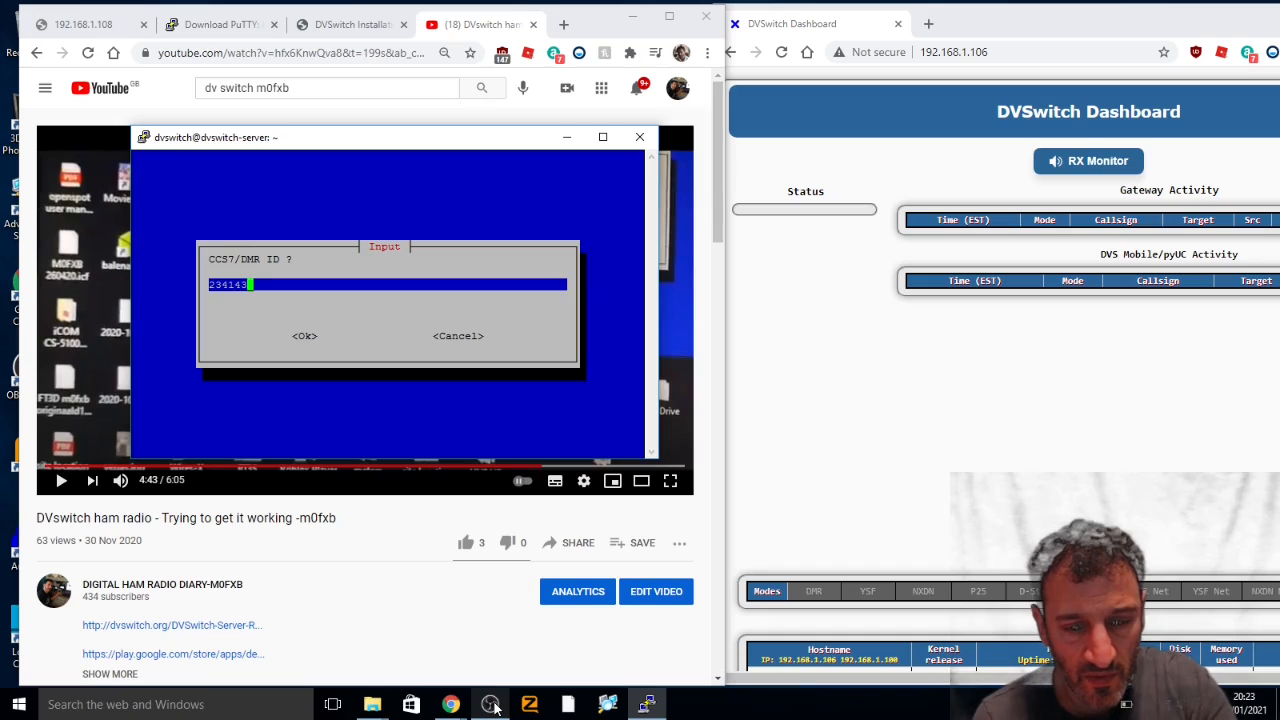
pyautogui.write('711')
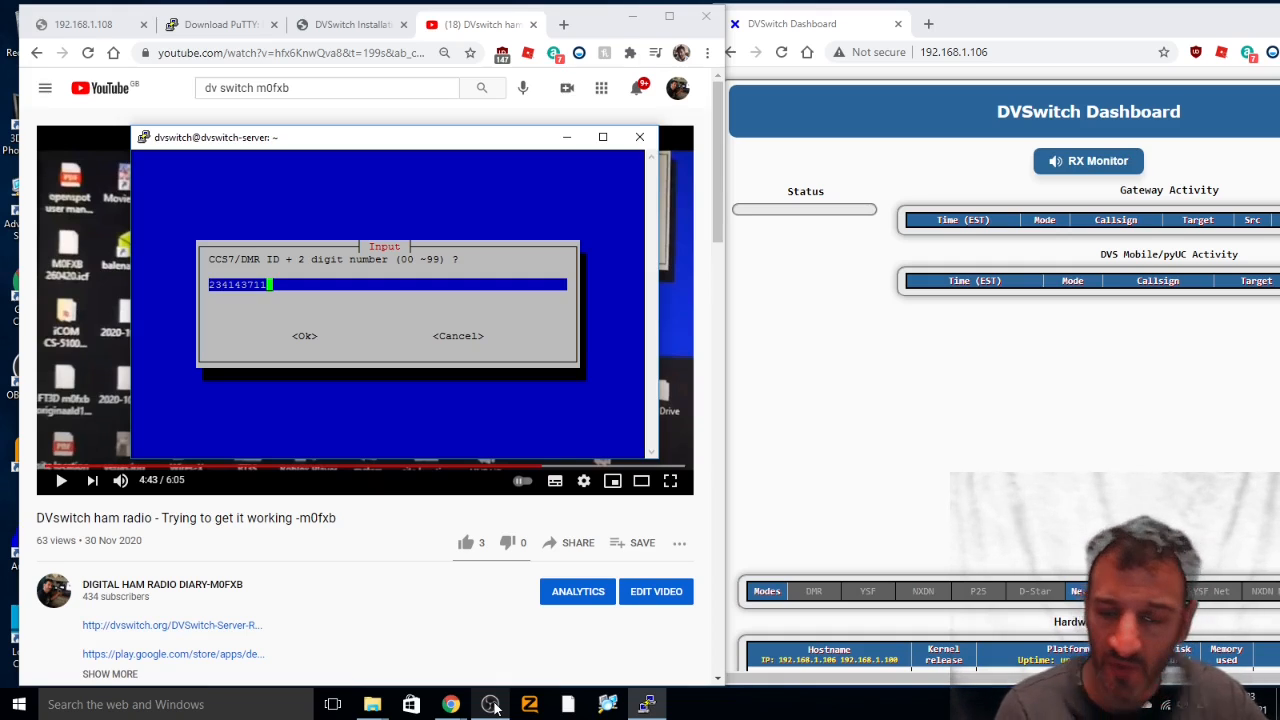
pyautogui.click(304, 336)
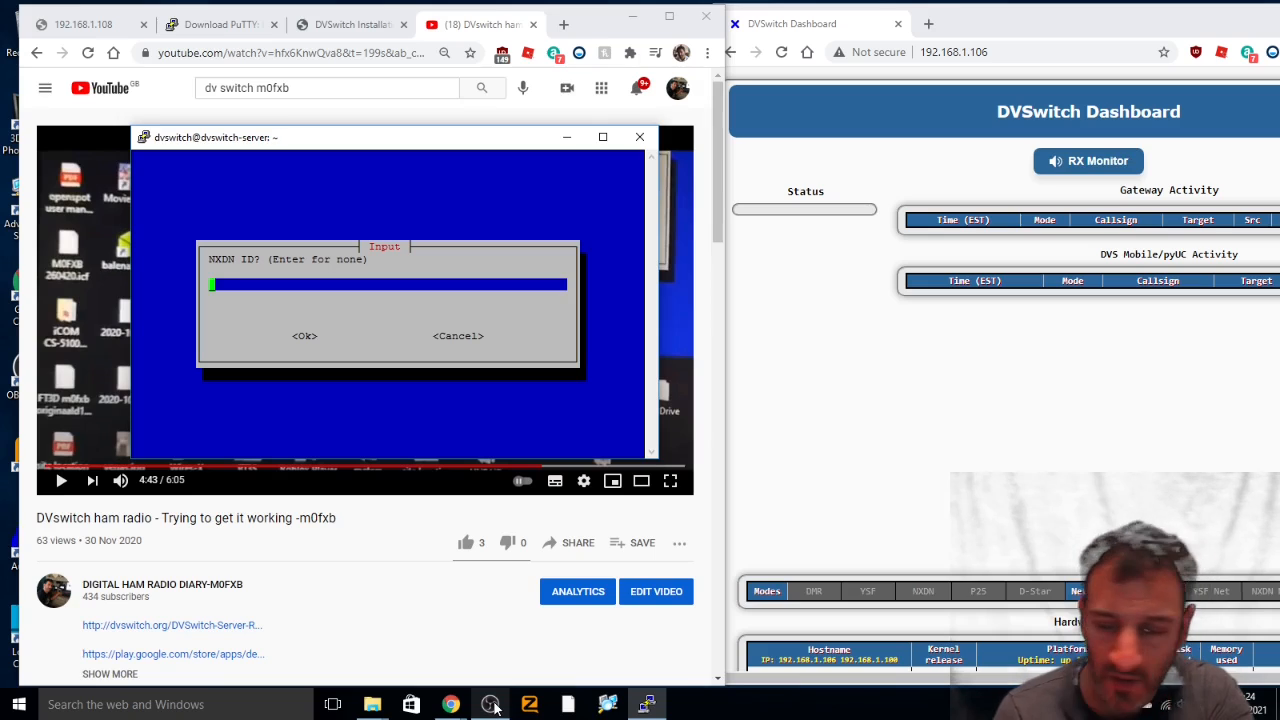
# Step: Leave the NXDN ID blank and enter the hotspot password
pyautogui.click(304, 336)
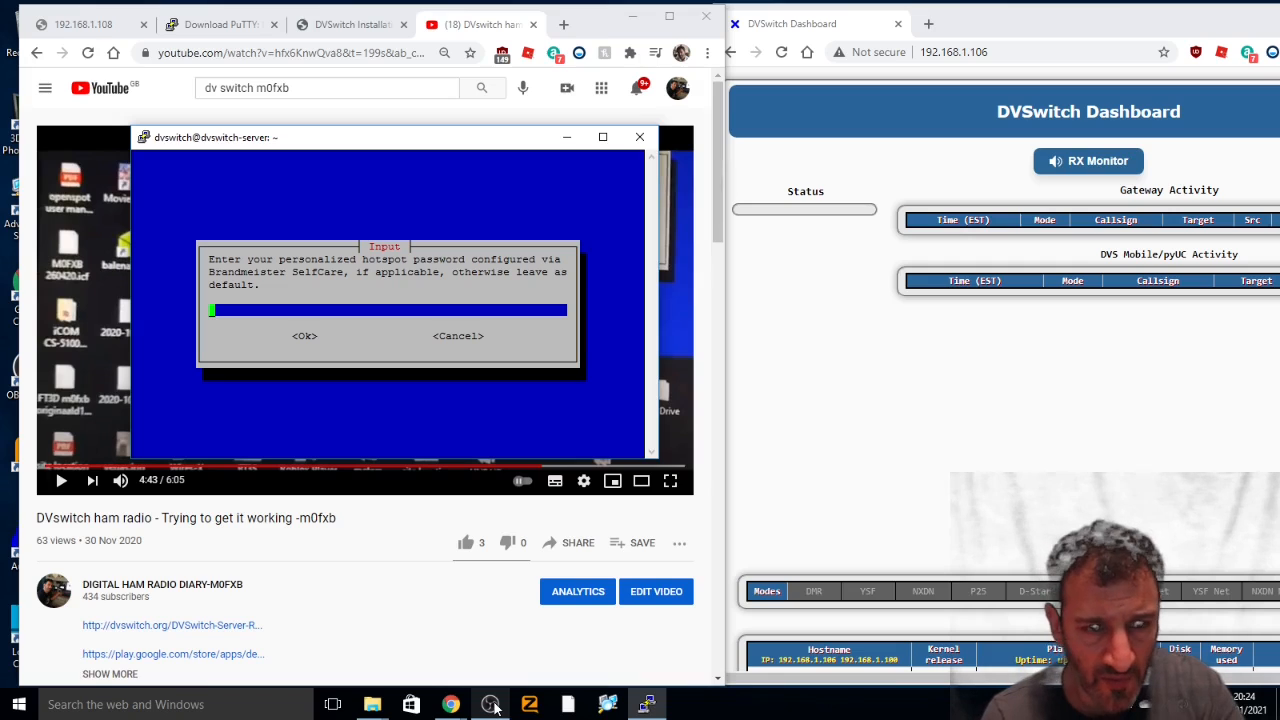
pyautogui.write('raspb')
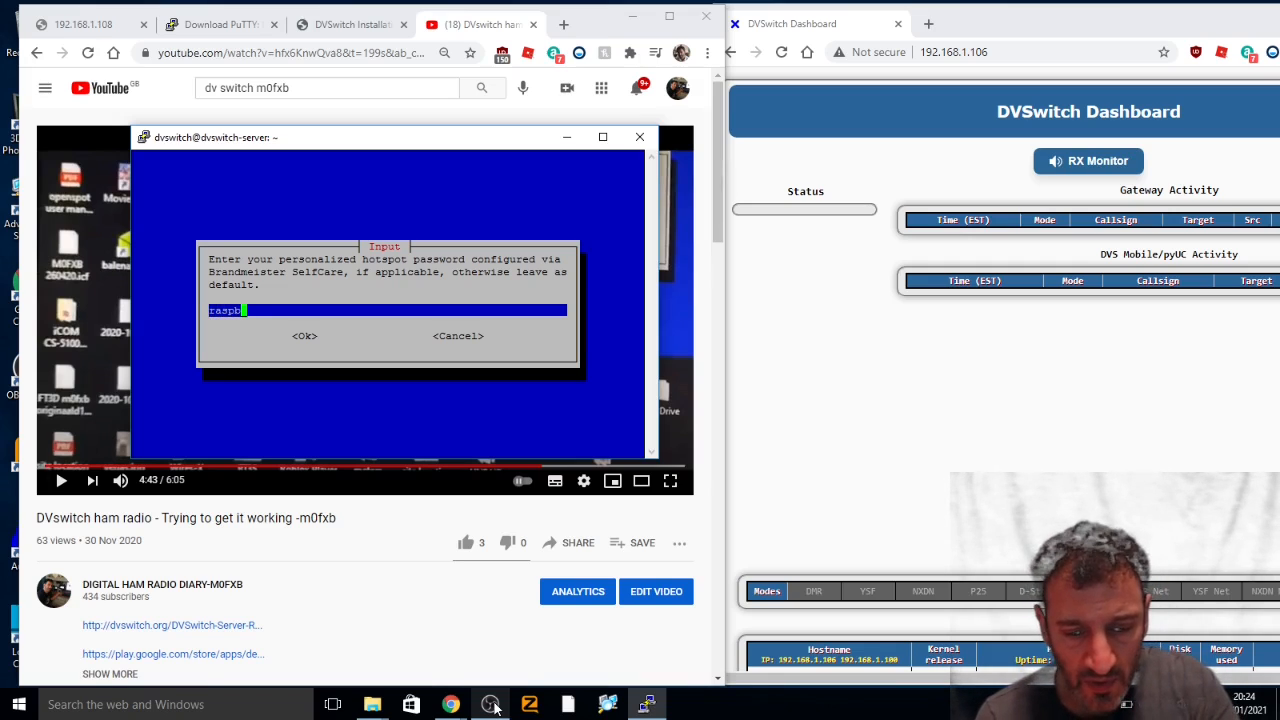
pyautogui.write('erry')
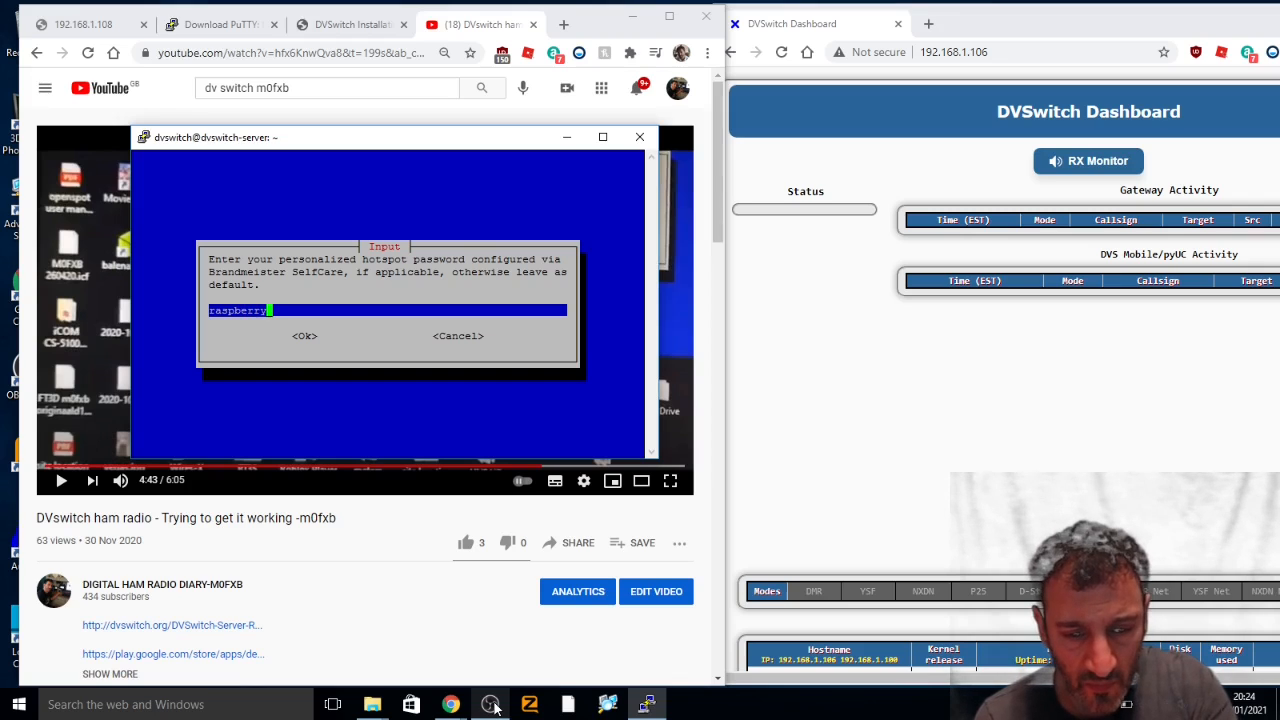
pyautogui.click(304, 336)
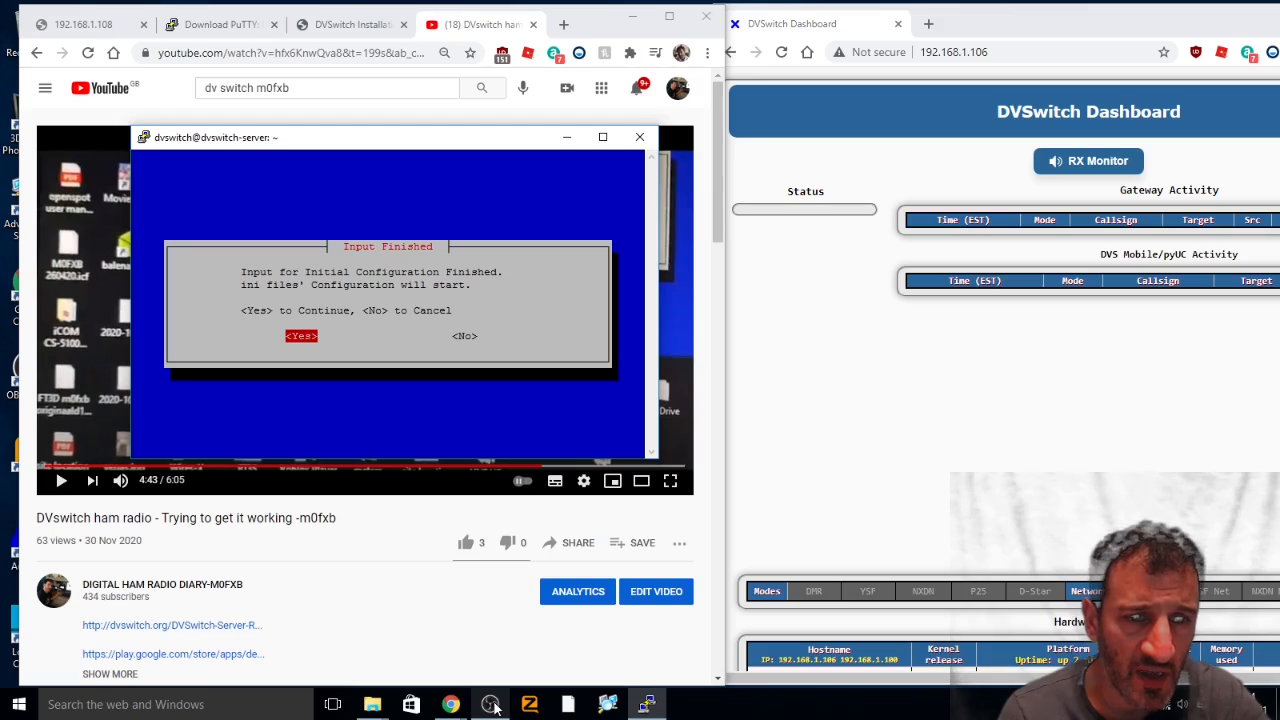
# Step: Apply the finished initial configuration and close the PuTTY session
pyautogui.click(300, 336)
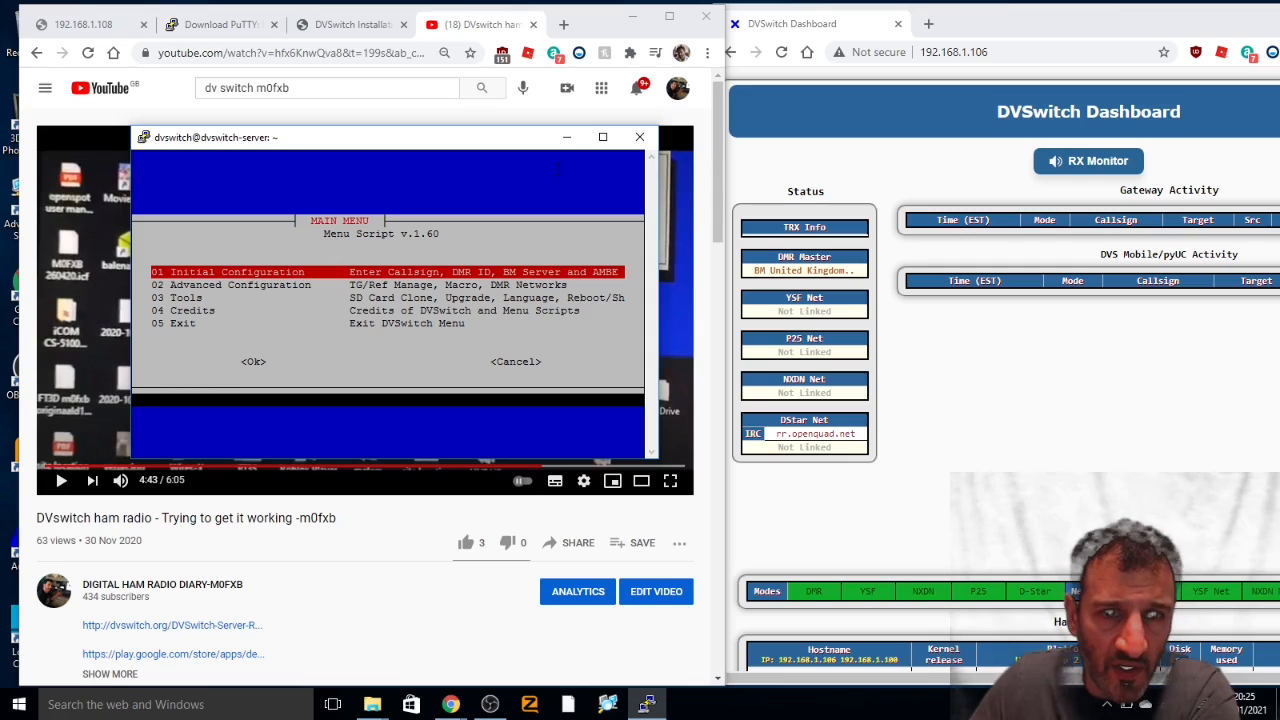
pyautogui.click(640, 136)
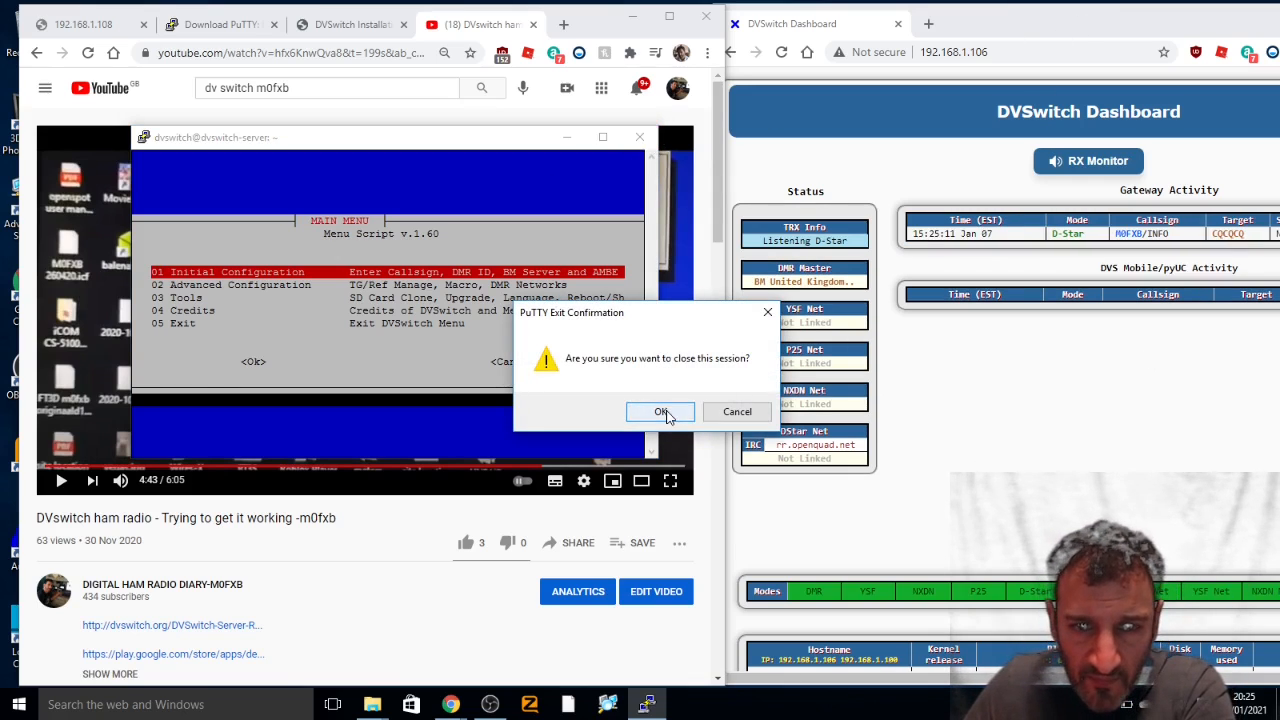
pyautogui.click(660, 412)
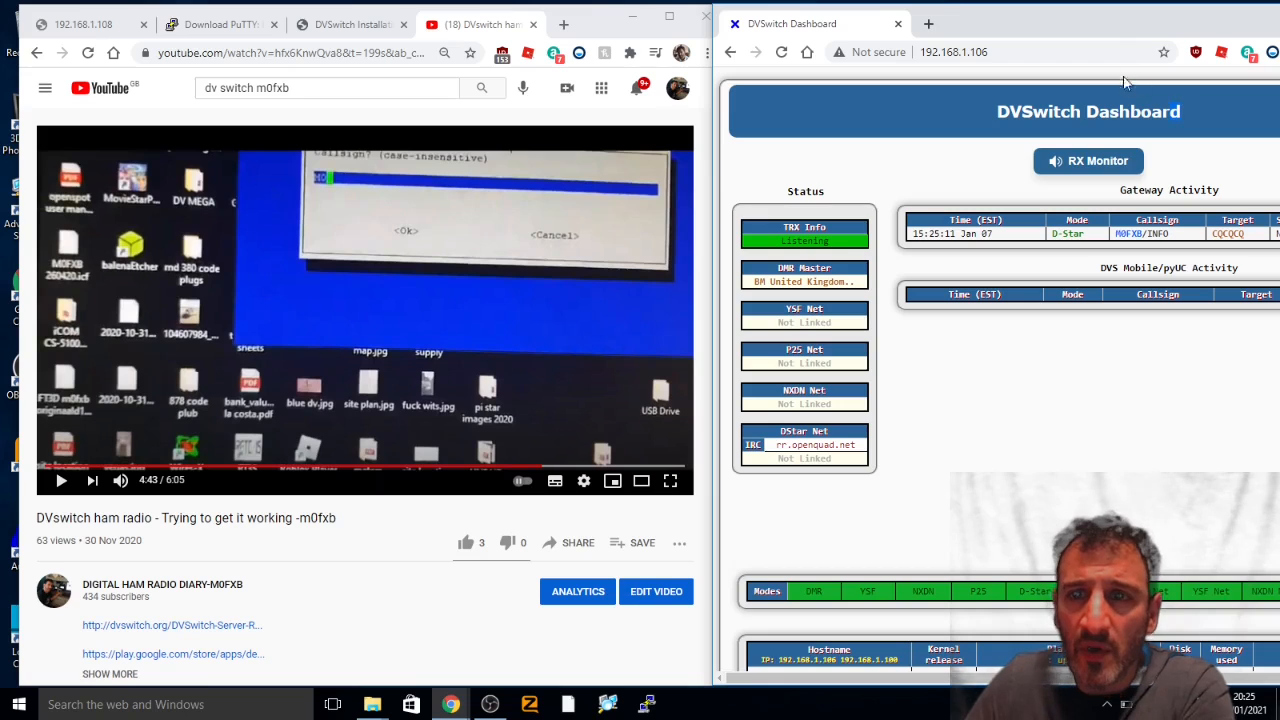
pyautogui.moveTo(1150, 30)
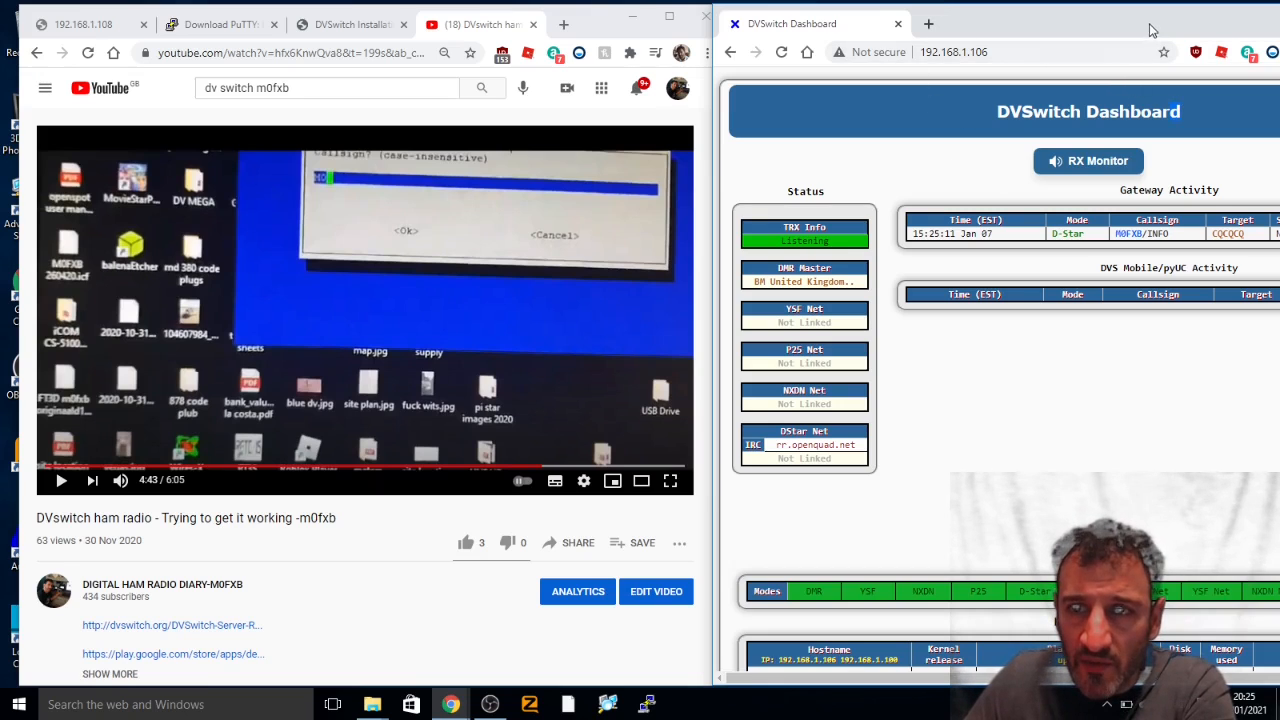
pyautogui.click(956, 20)
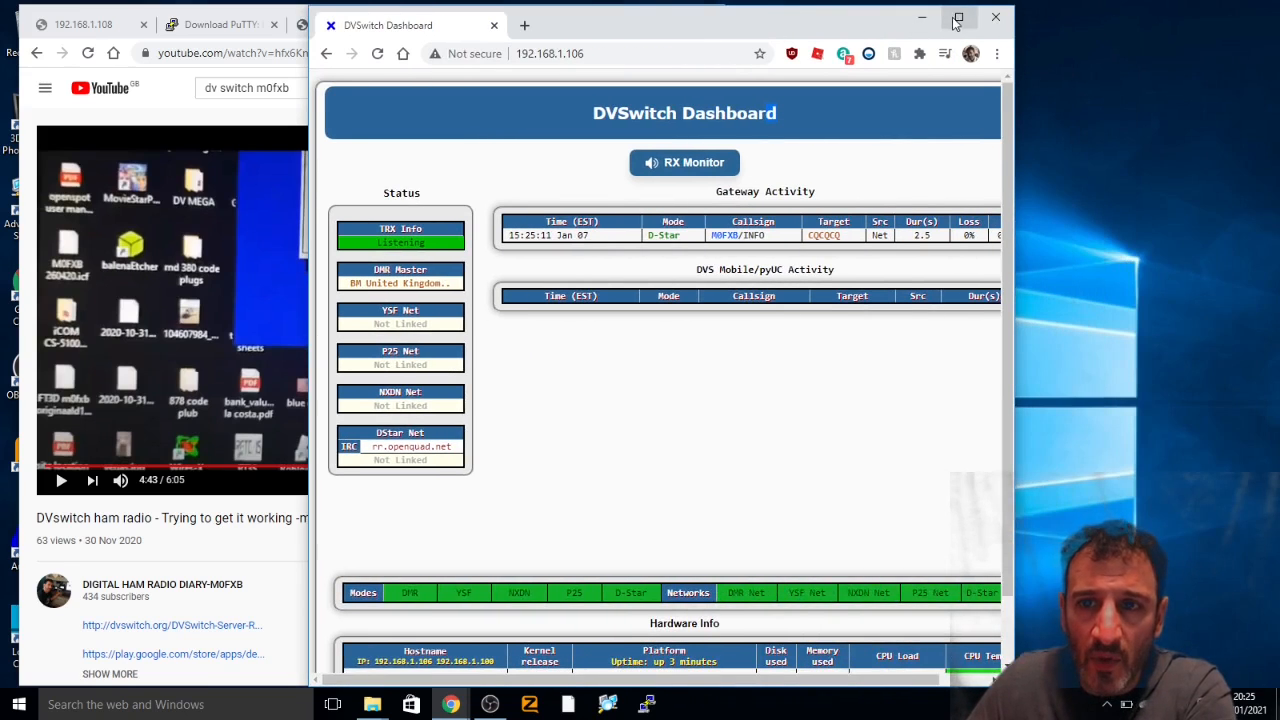
pyautogui.click(956, 16)
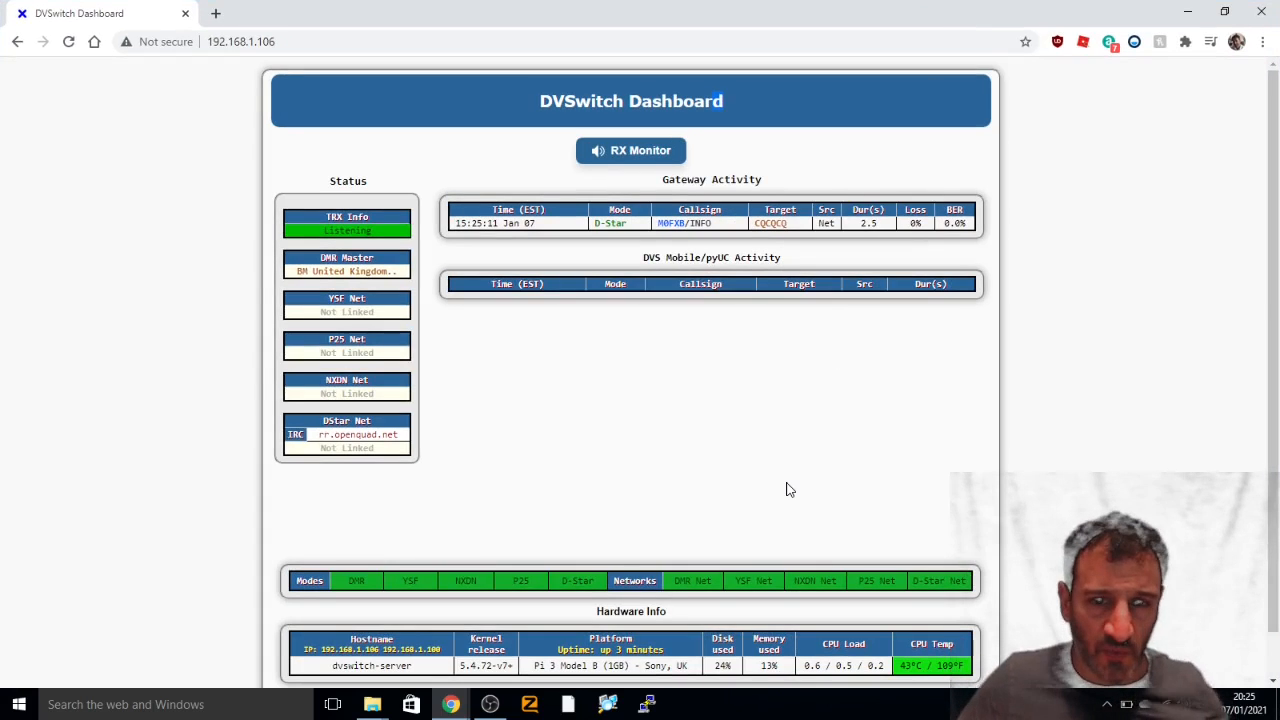
pyautogui.moveTo(798, 390)
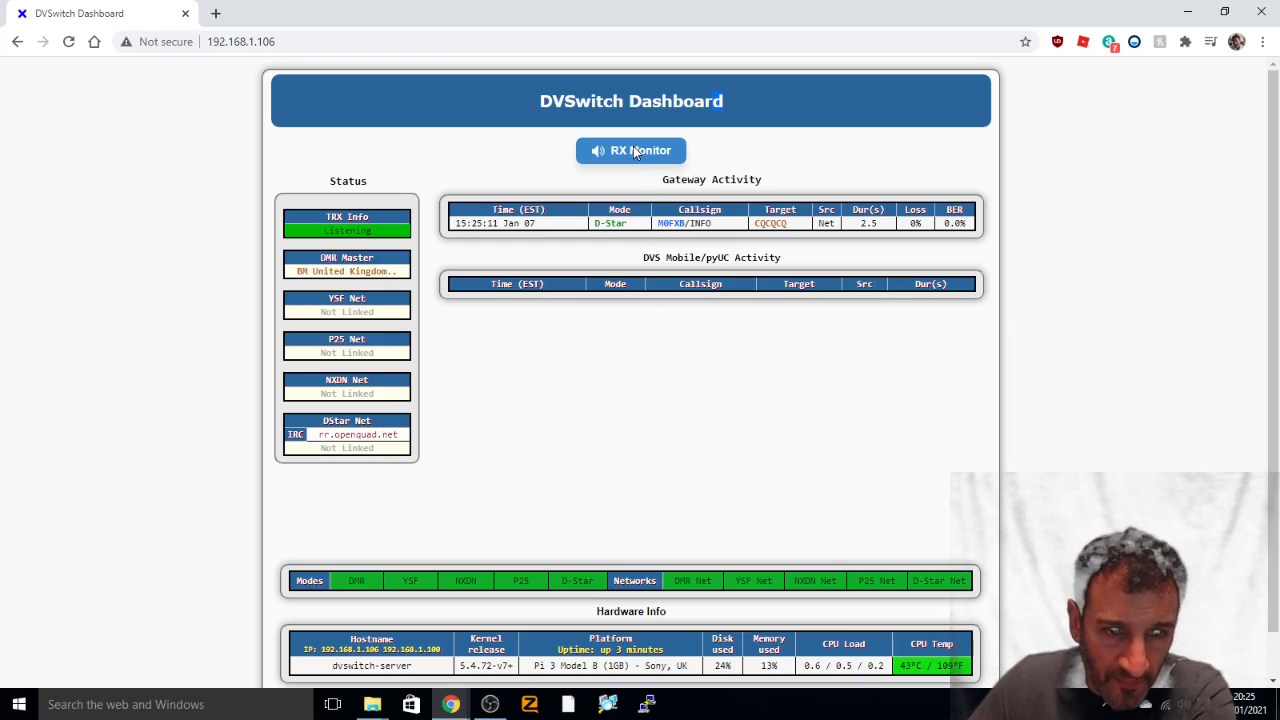
pyautogui.moveTo(368, 344)
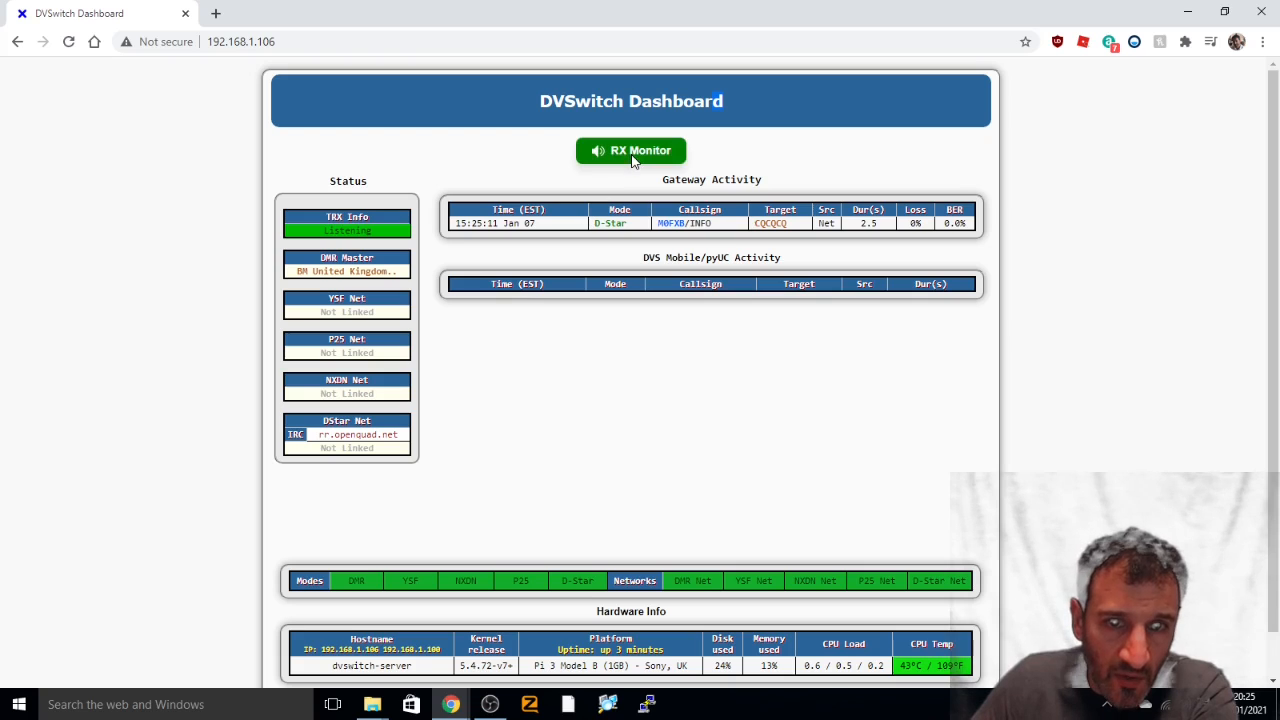
pyautogui.moveTo(576, 404)
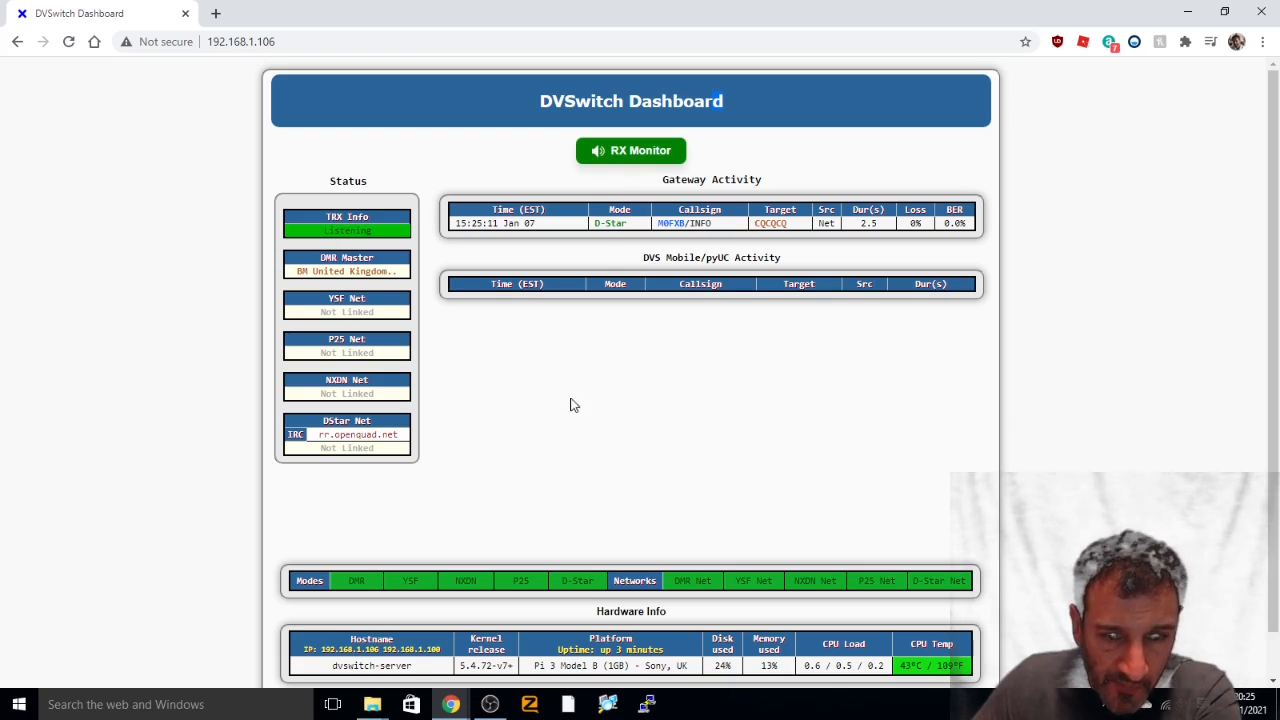
pyautogui.moveTo(444, 344)
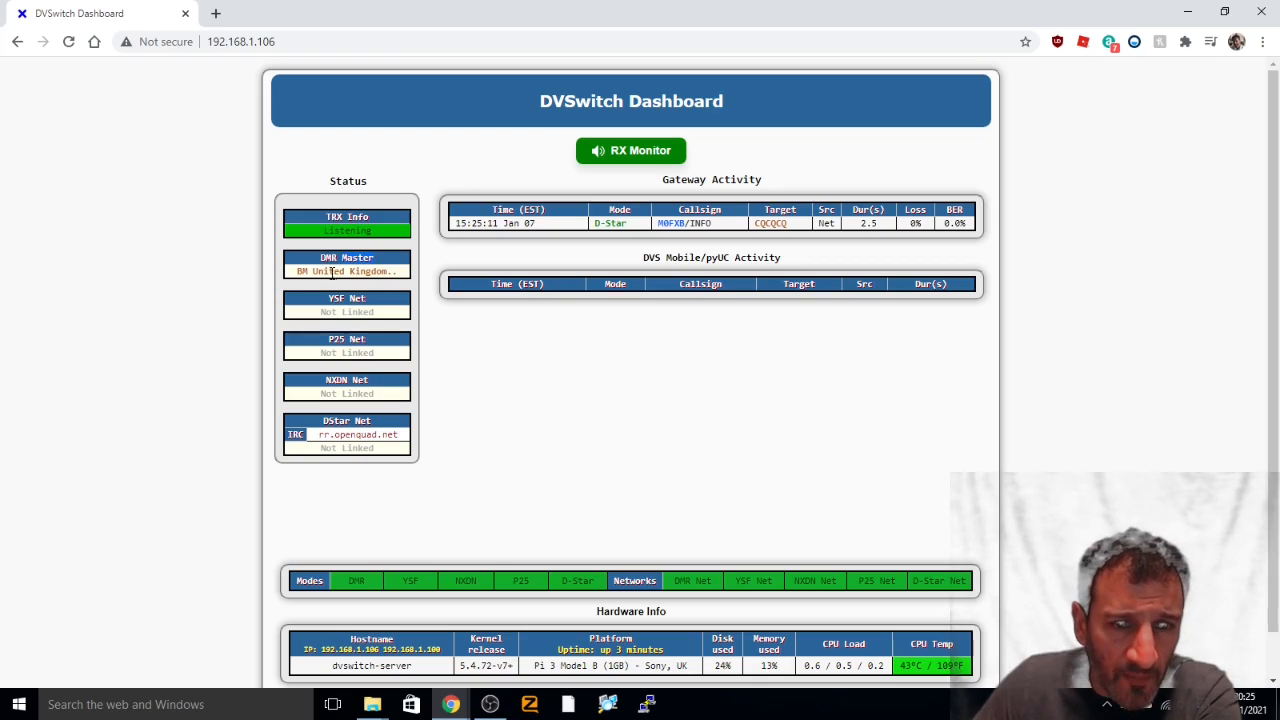
pyautogui.moveTo(528, 404)
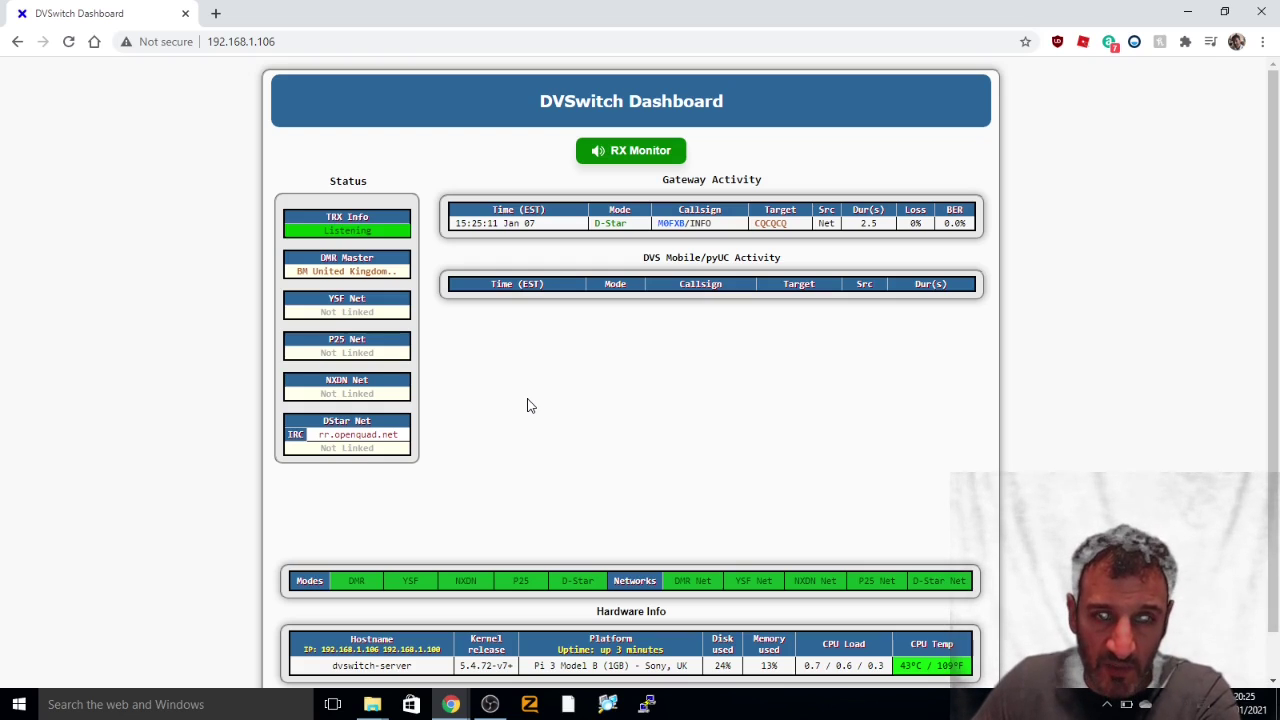
pyautogui.moveTo(800, 478)
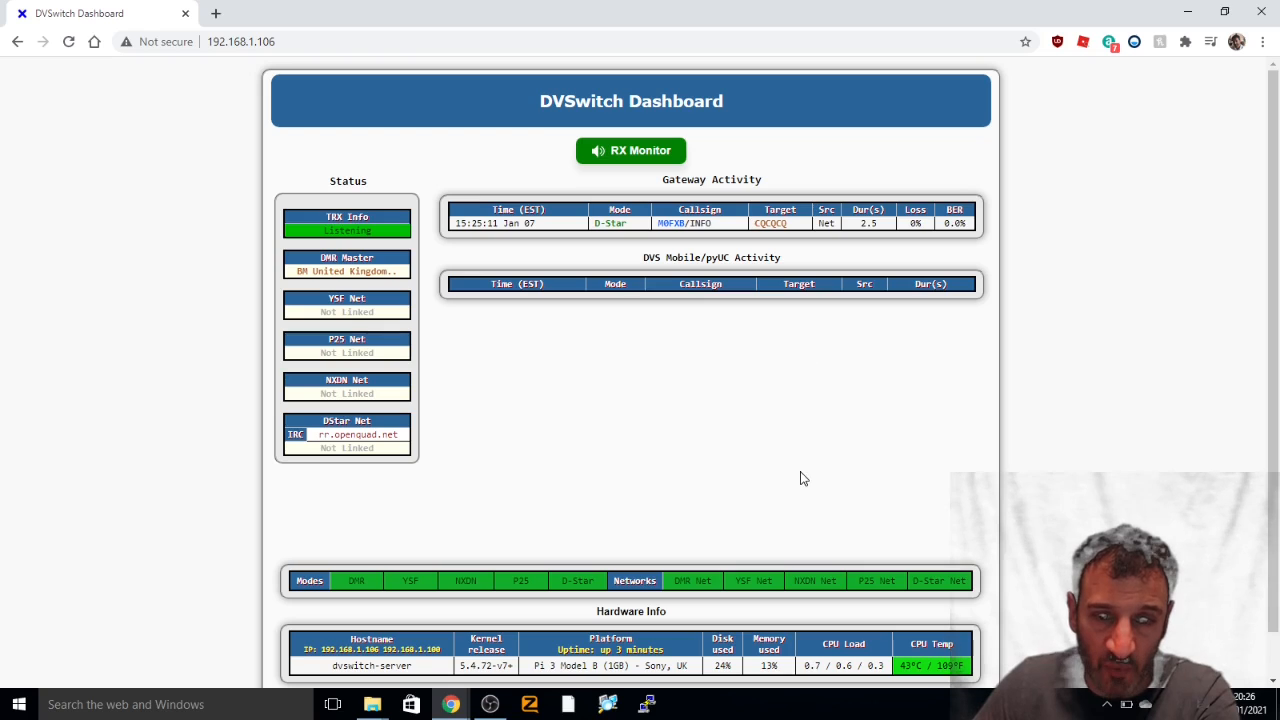
pyautogui.moveTo(612, 528)
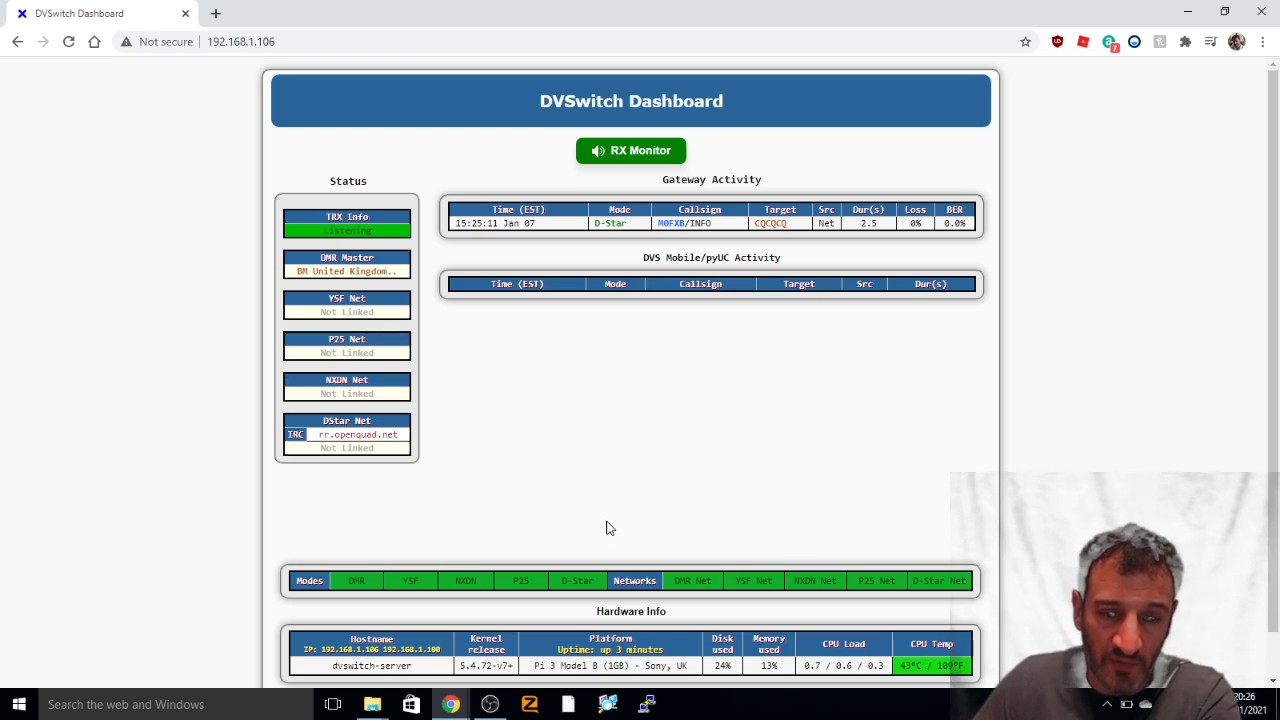
pyautogui.moveTo(490, 704)
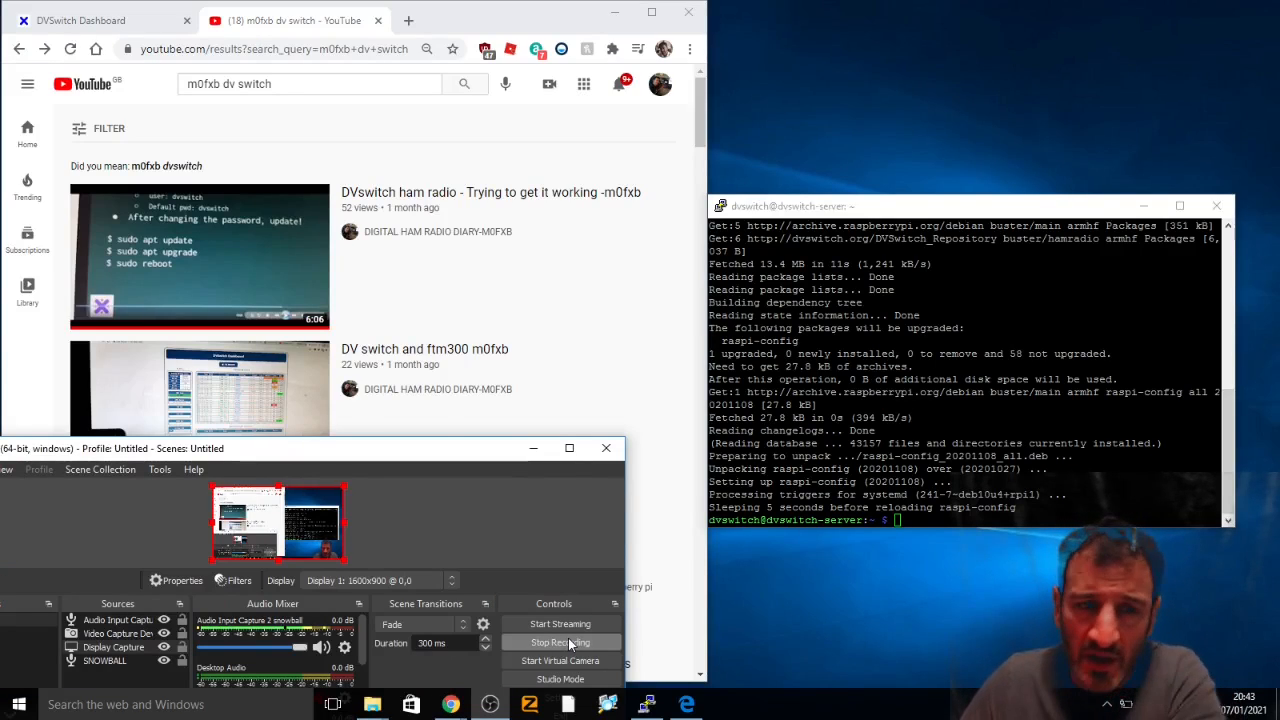
pyautogui.moveTo(184, 296)
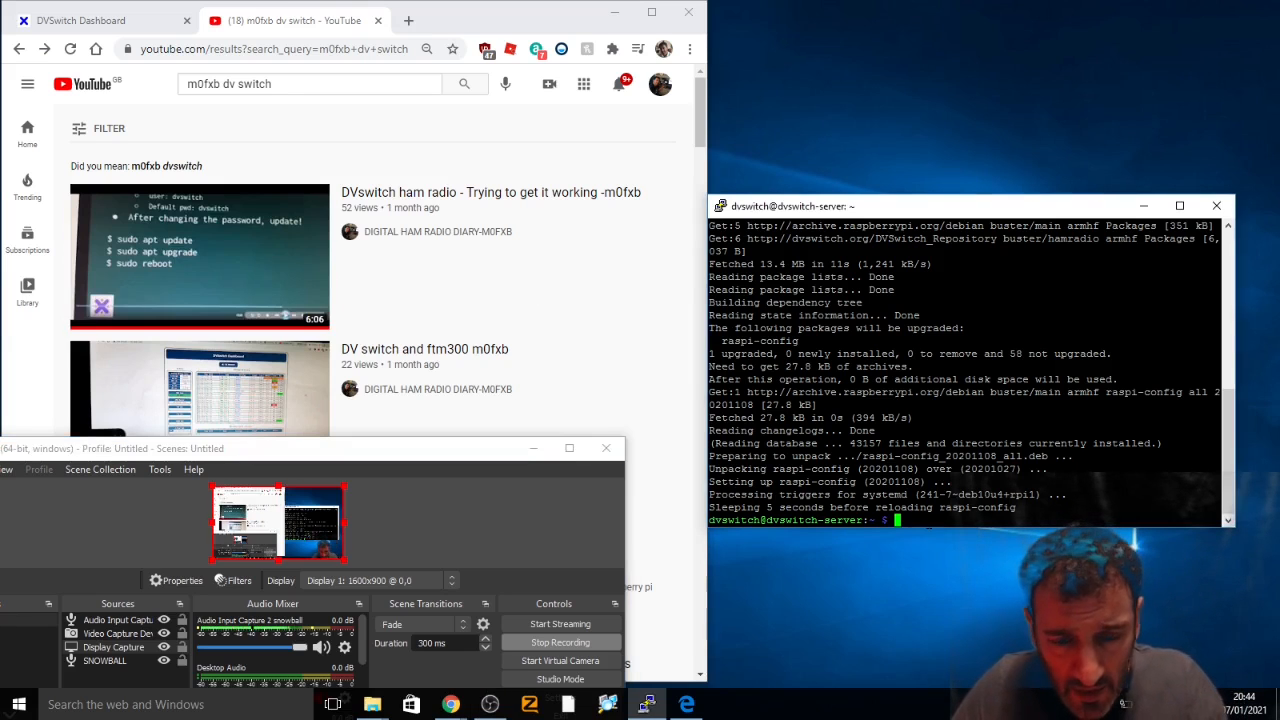
# Step: Run sudo apt update to refresh the DVSwitch server's package lists
pyautogui.write('sudo a')
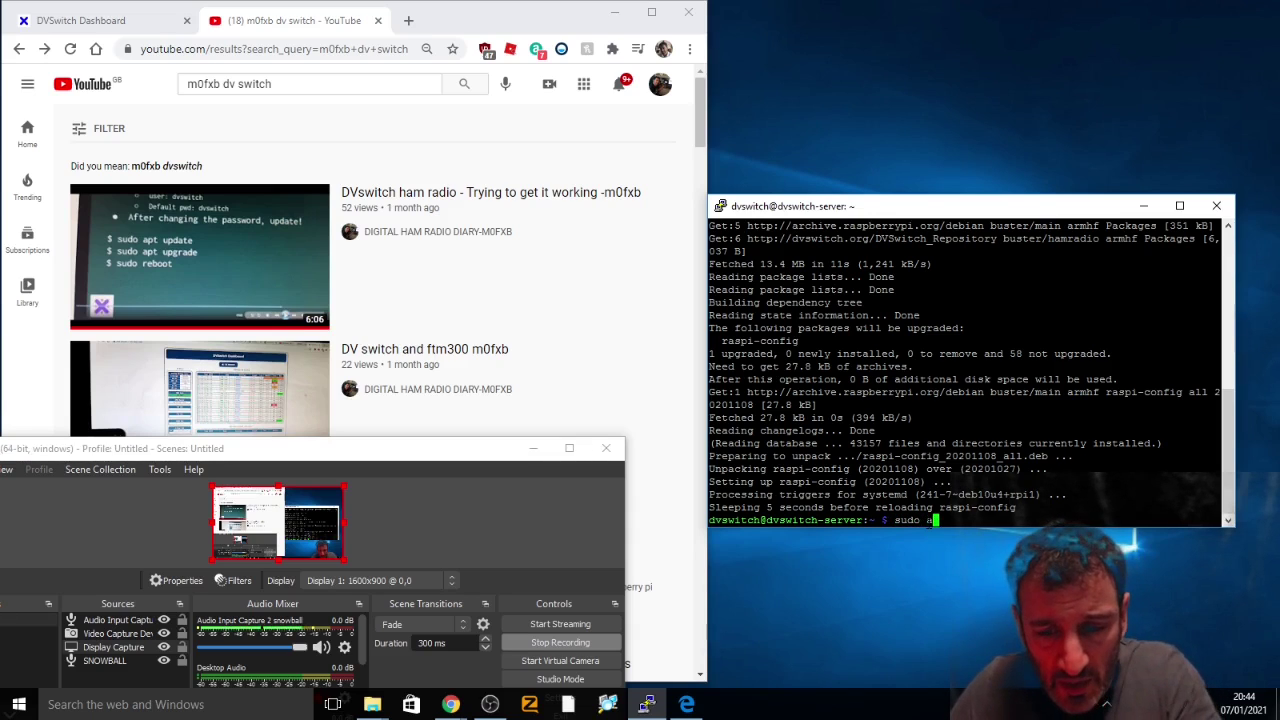
pyautogui.write('pt')
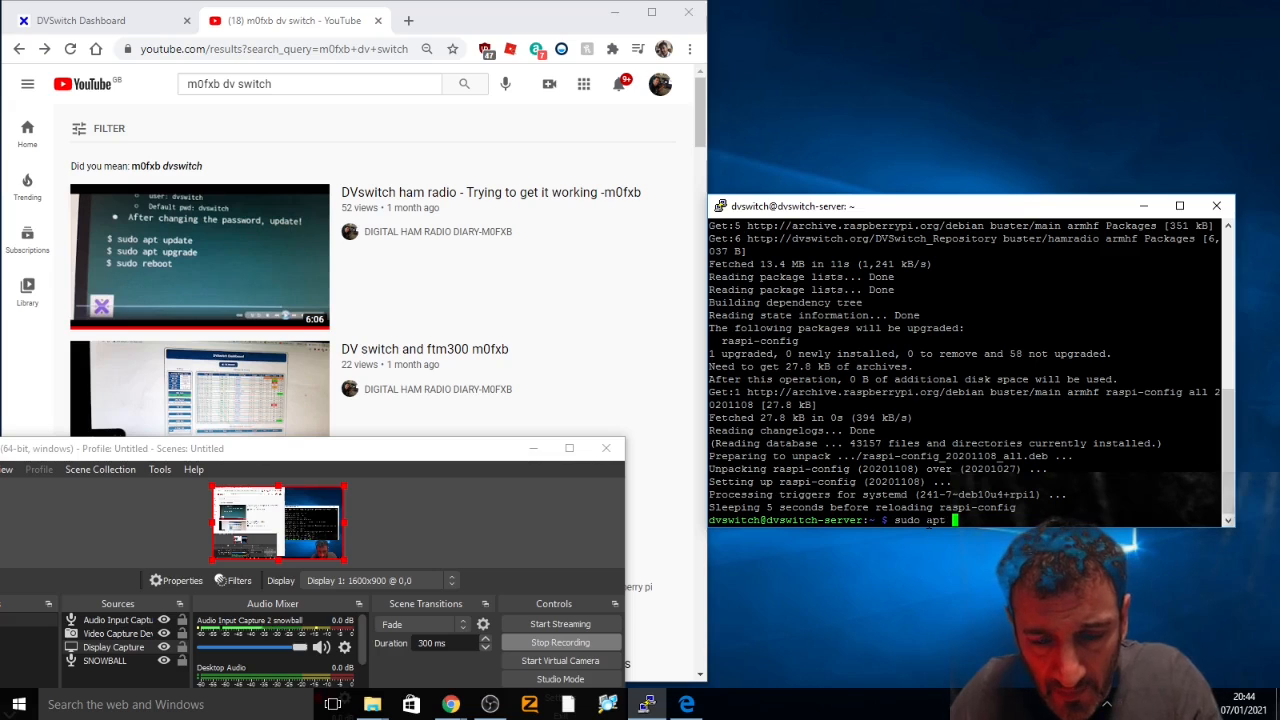
pyautogui.write('update')
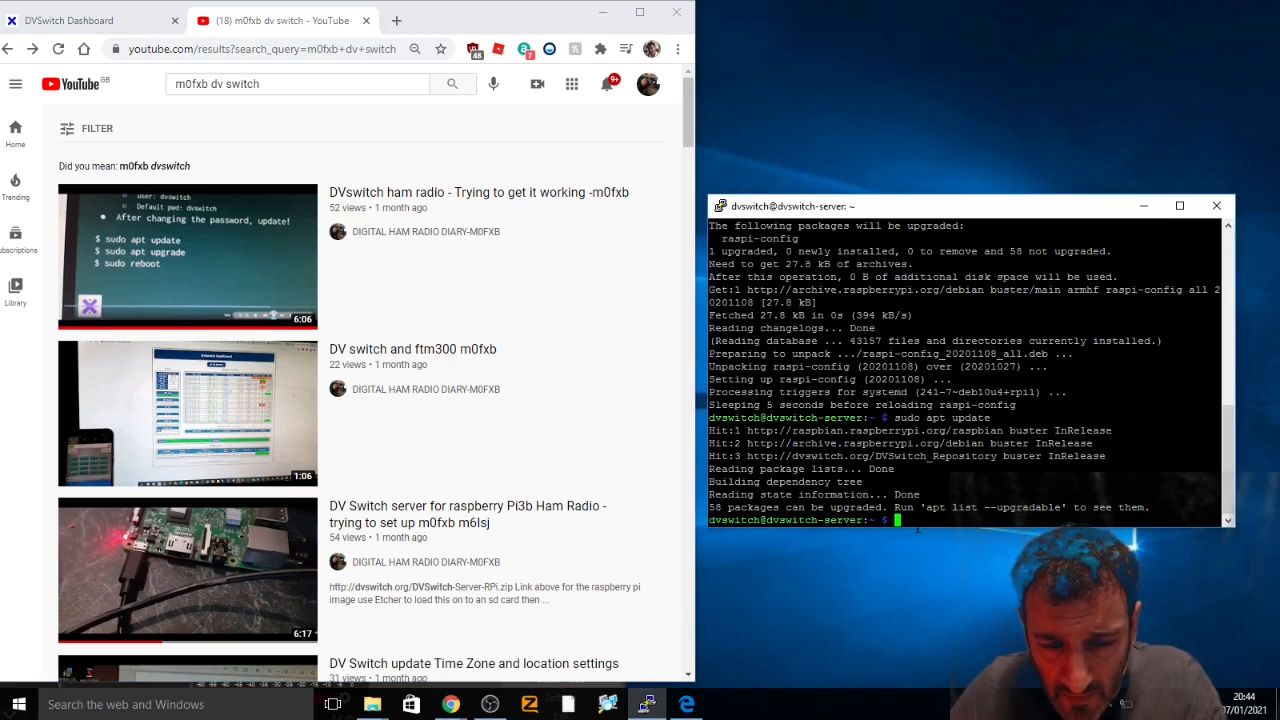
# Step: Run sudo apt upgrade and answer y at the continue prompt to start unpacking packages
pyautogui.write('sudo')
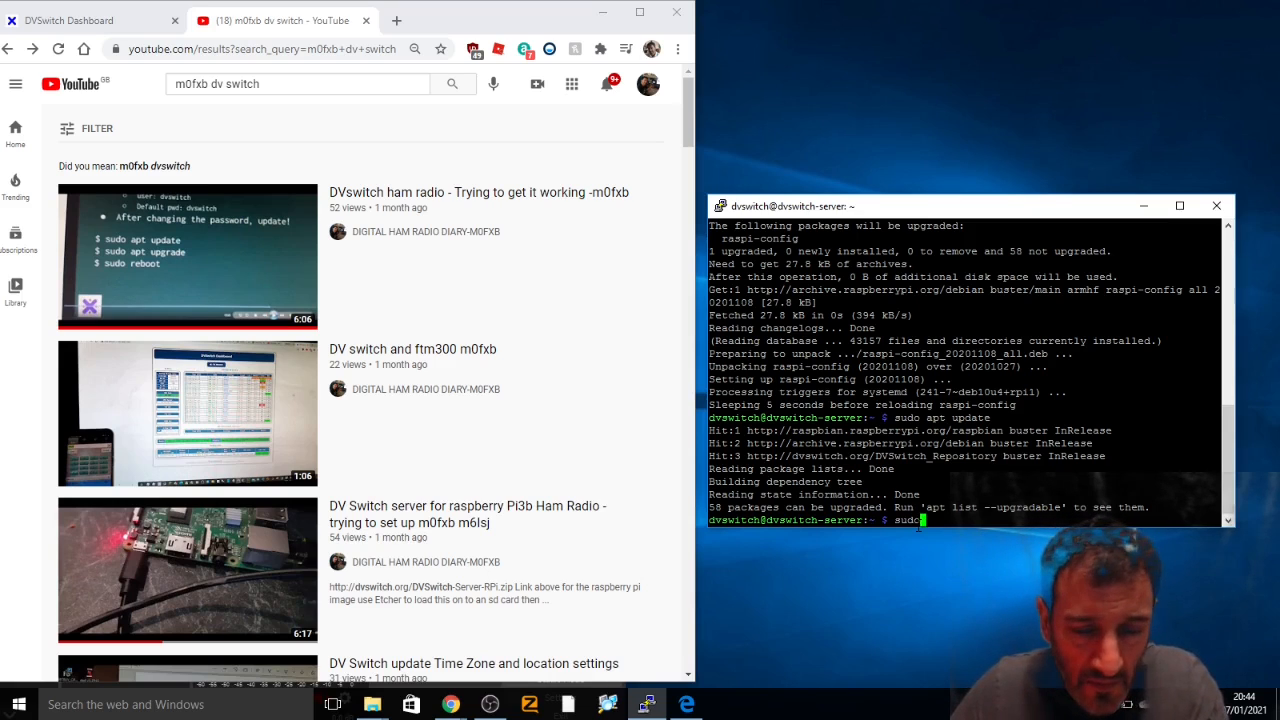
pyautogui.write('a')
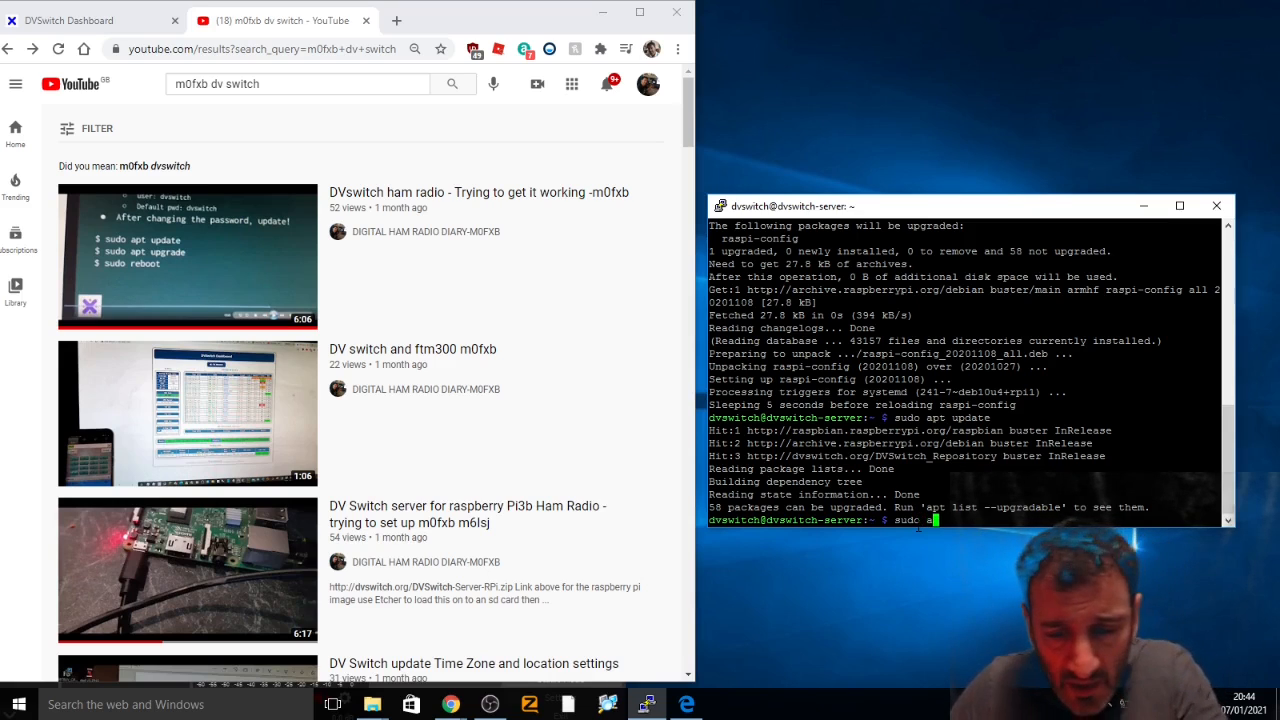
pyautogui.write('pt')
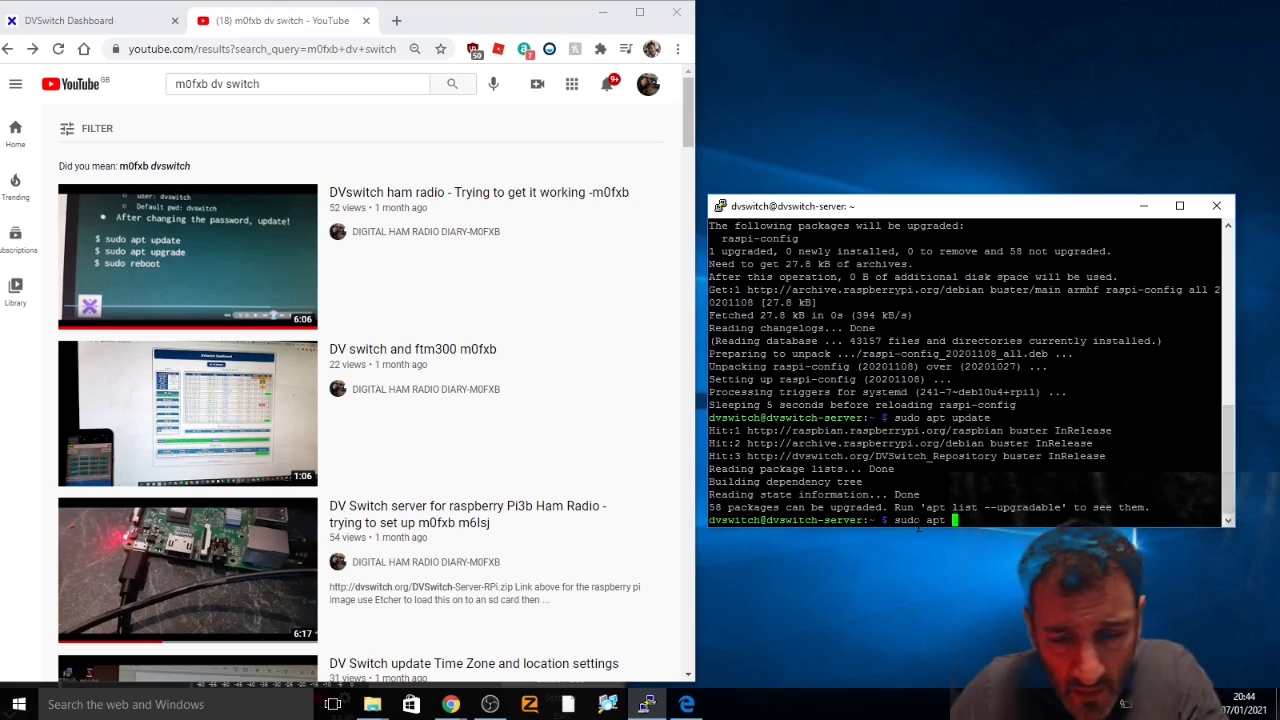
pyautogui.write('upgrade')
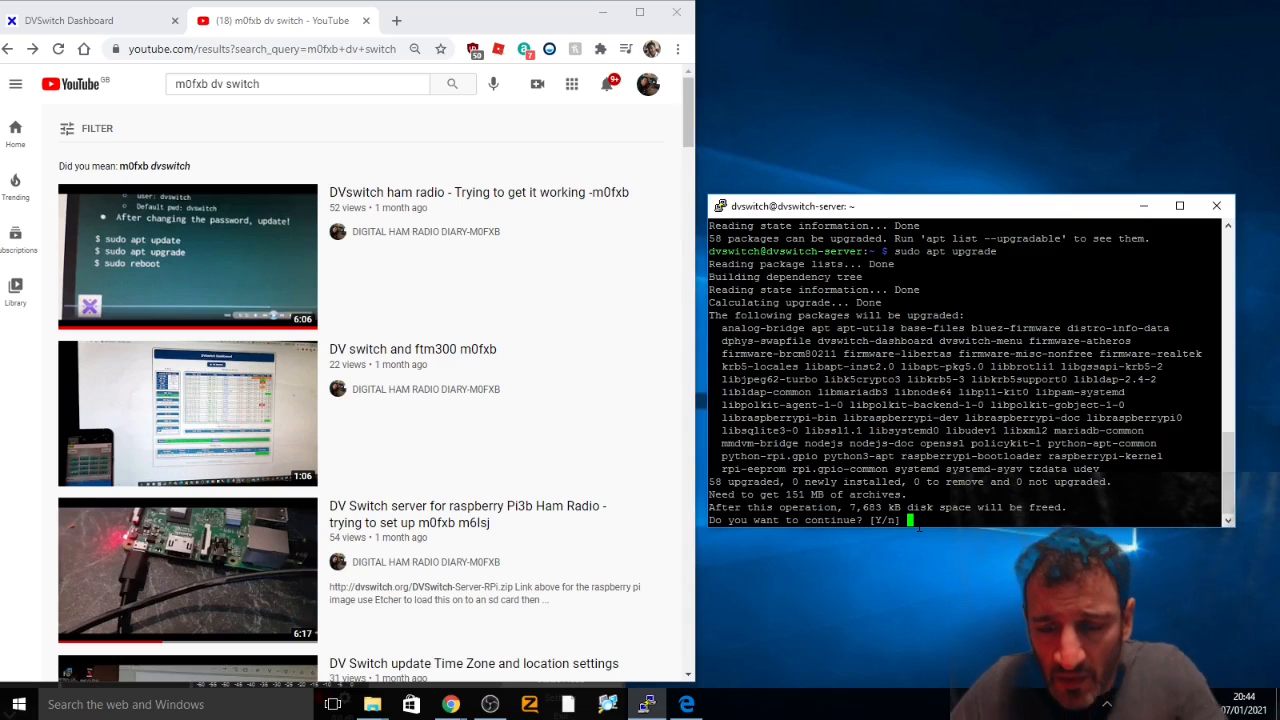
pyautogui.write('y')
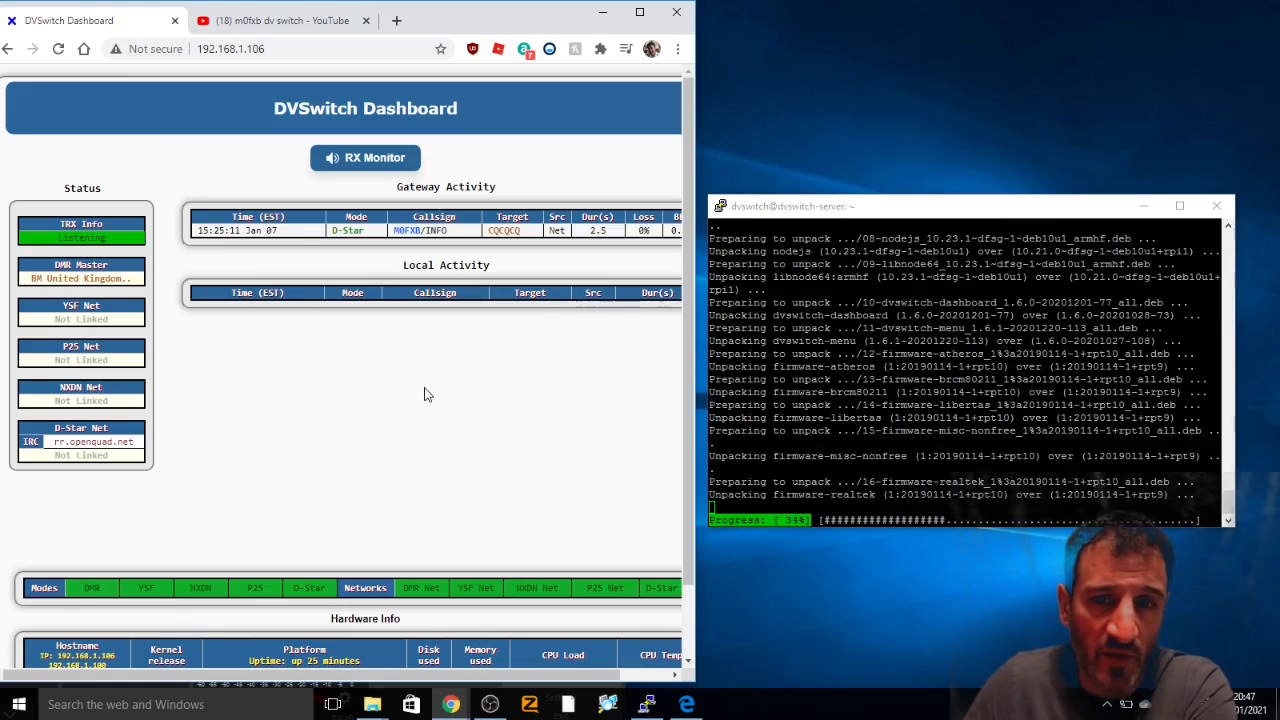
pyautogui.moveTo(780, 592)
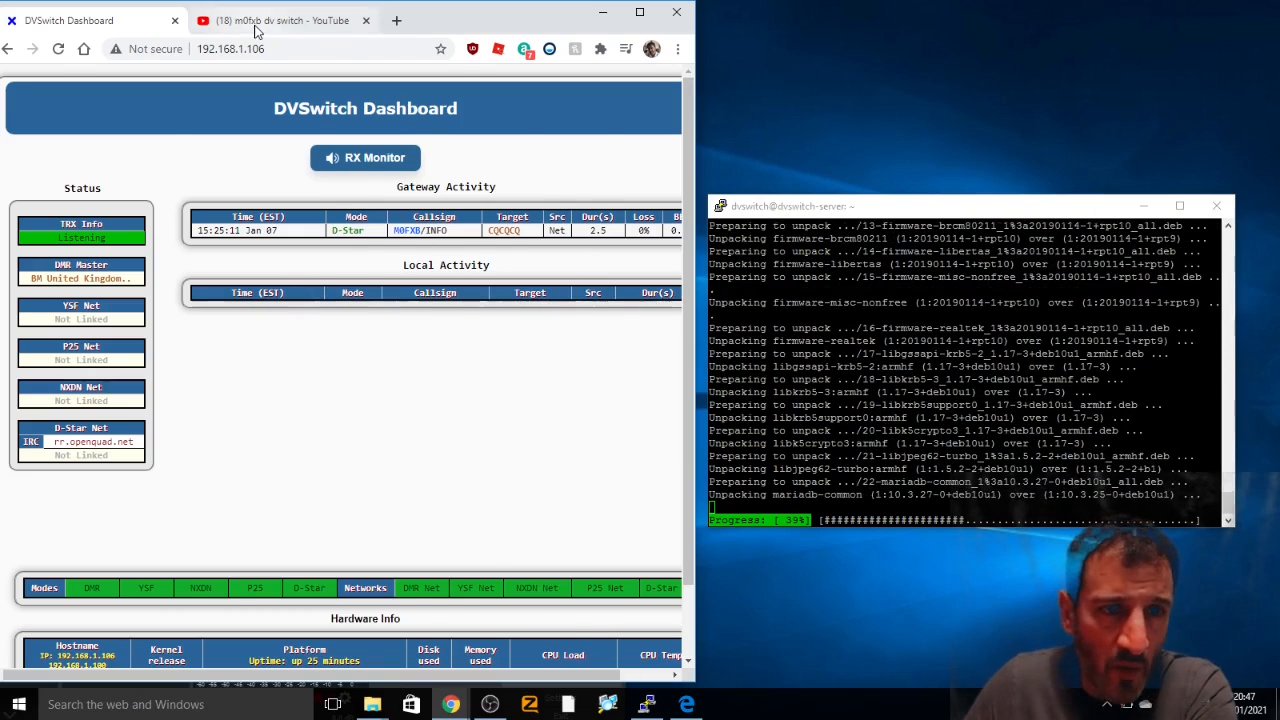
# Step: Switch the browser to the YouTube m0fxb dv switch results, then refocus the PuTTY session
pyautogui.click(284, 20)
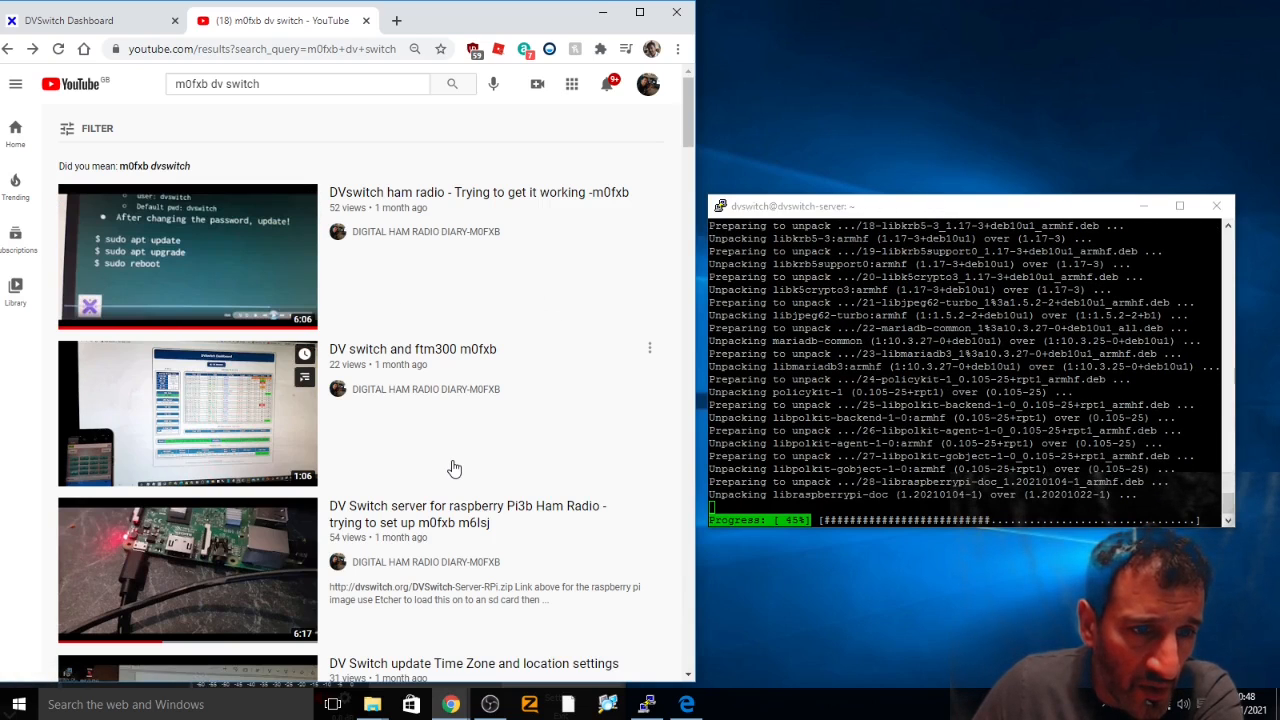
pyautogui.moveTo(588, 148)
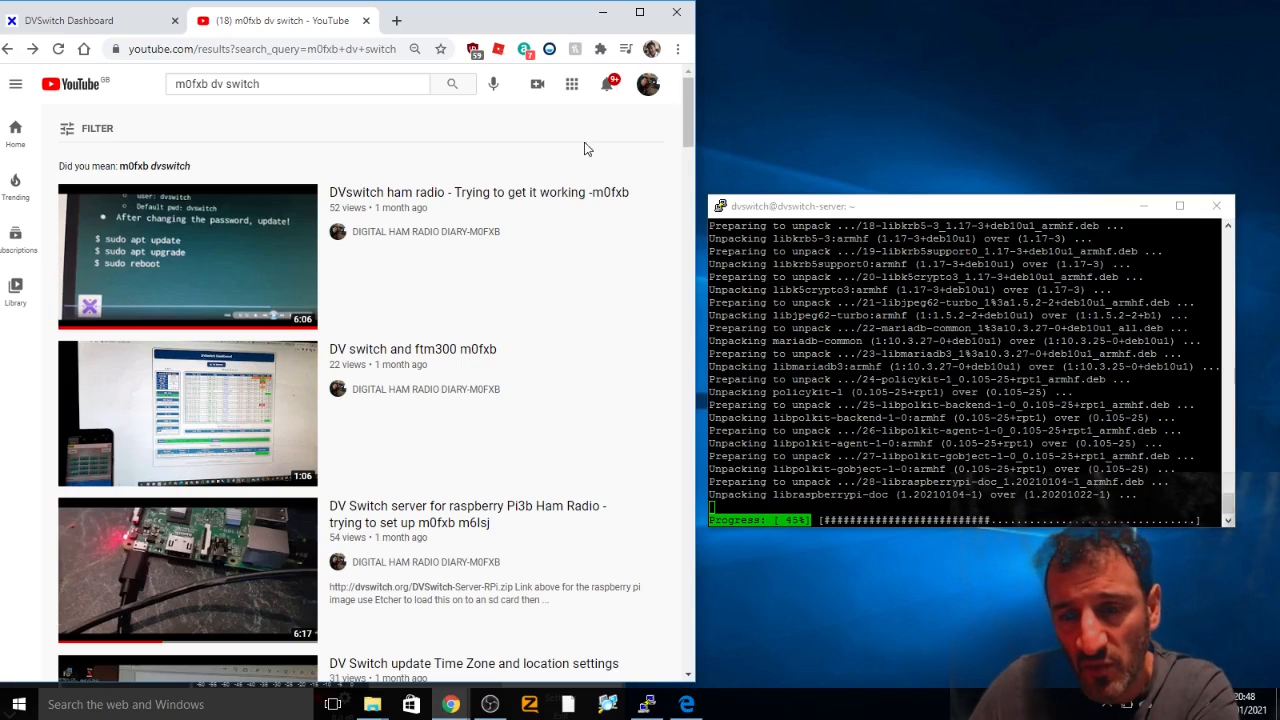
pyautogui.moveTo(1004, 46)
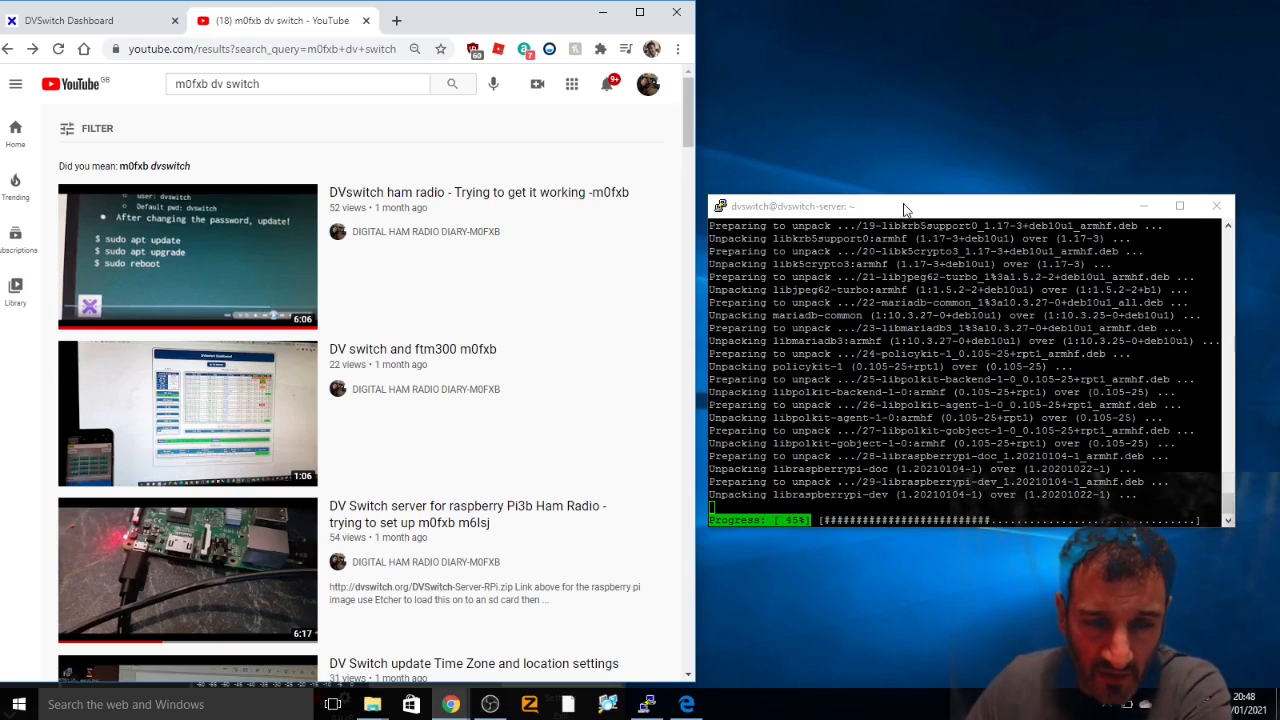
pyautogui.click(490, 704)
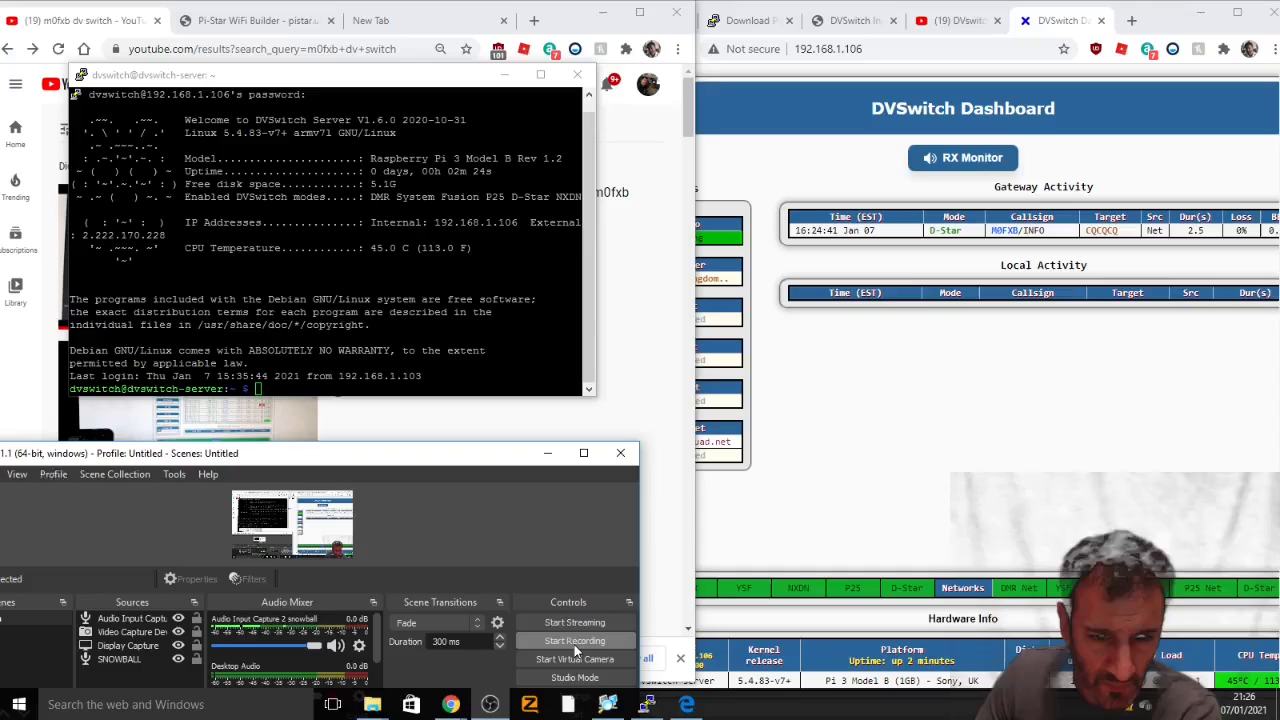
# Step: Run sudo reboot on the Raspberry Pi and acknowledge the PuTTY lost-connection error
pyautogui.click(574, 640)
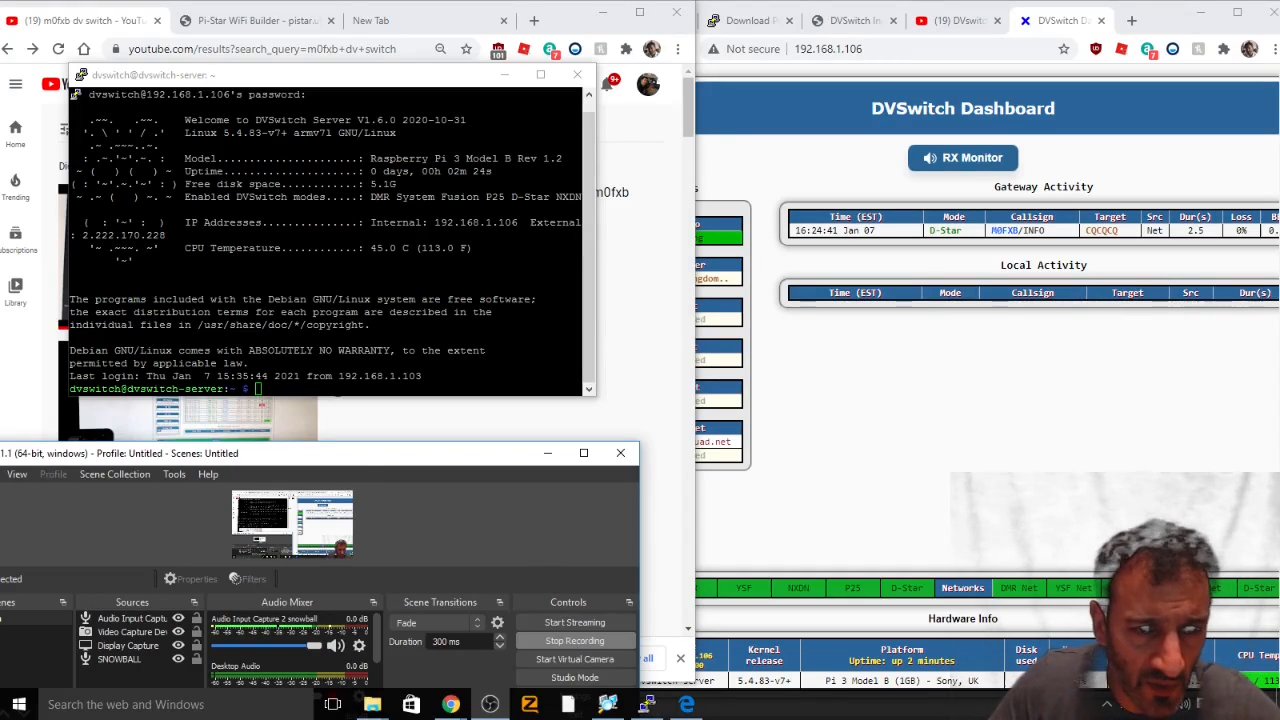
pyautogui.write('sud')
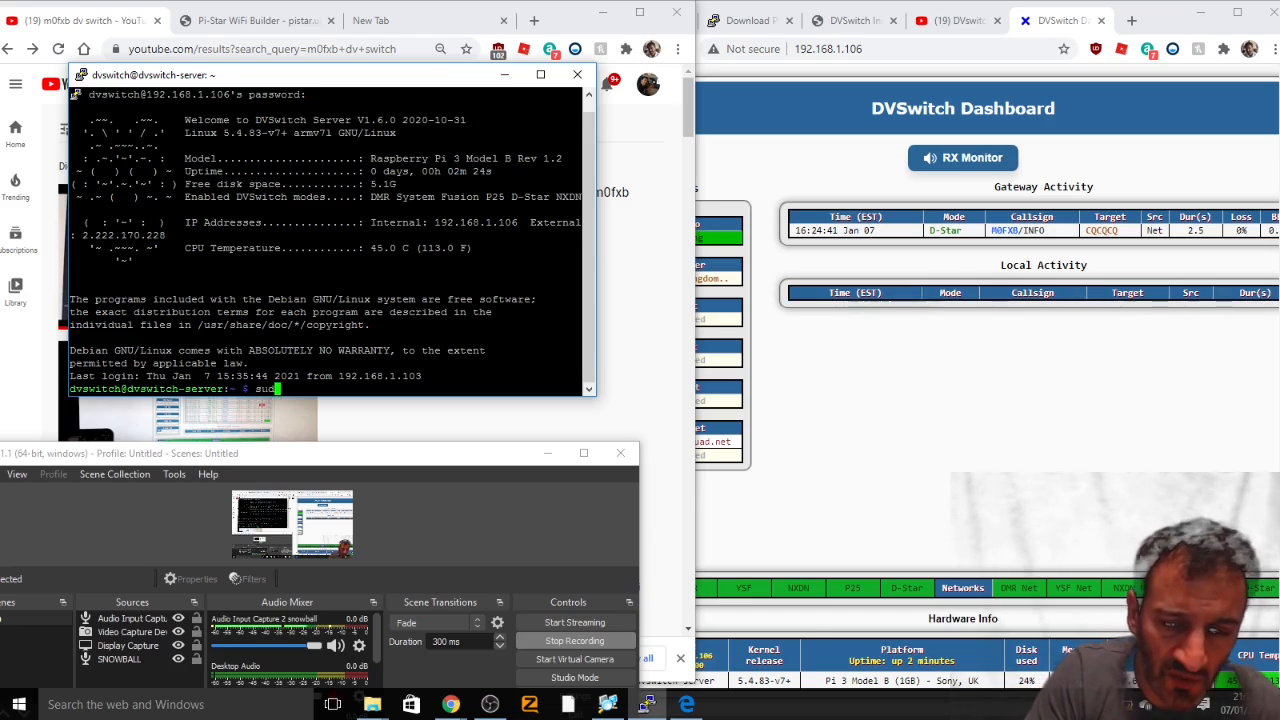
pyautogui.write('o')
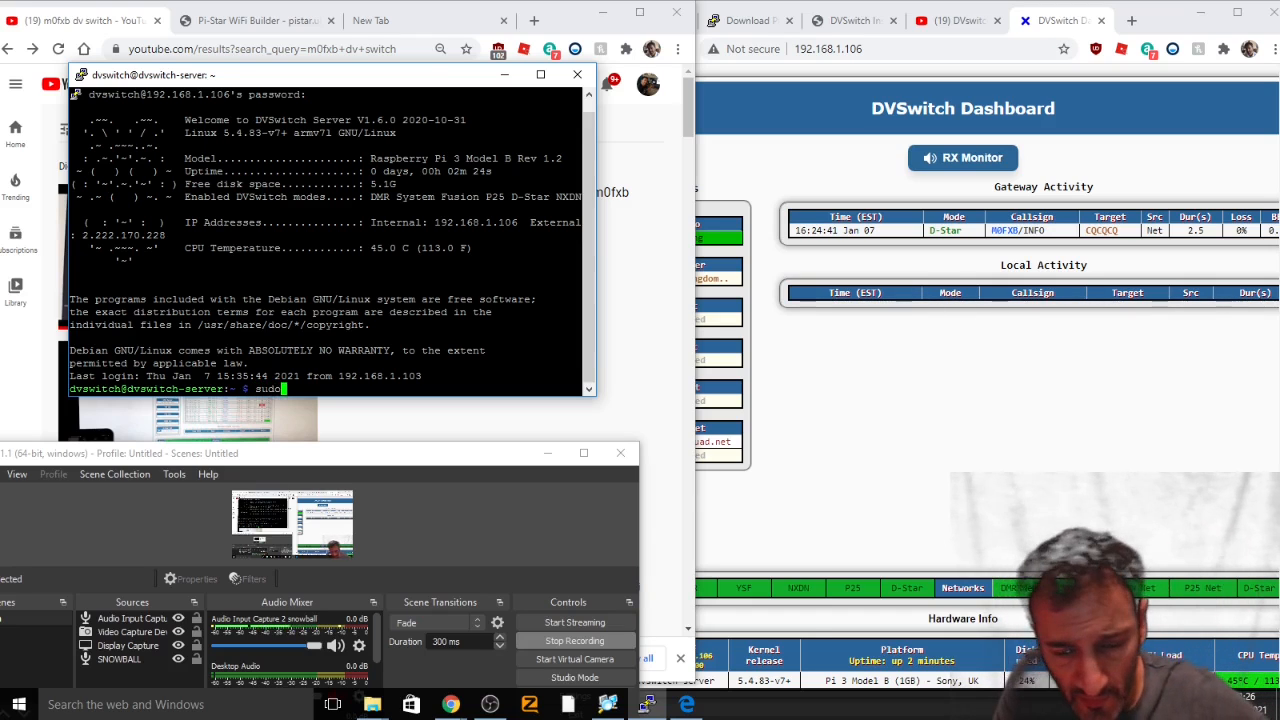
pyautogui.write('reboot')
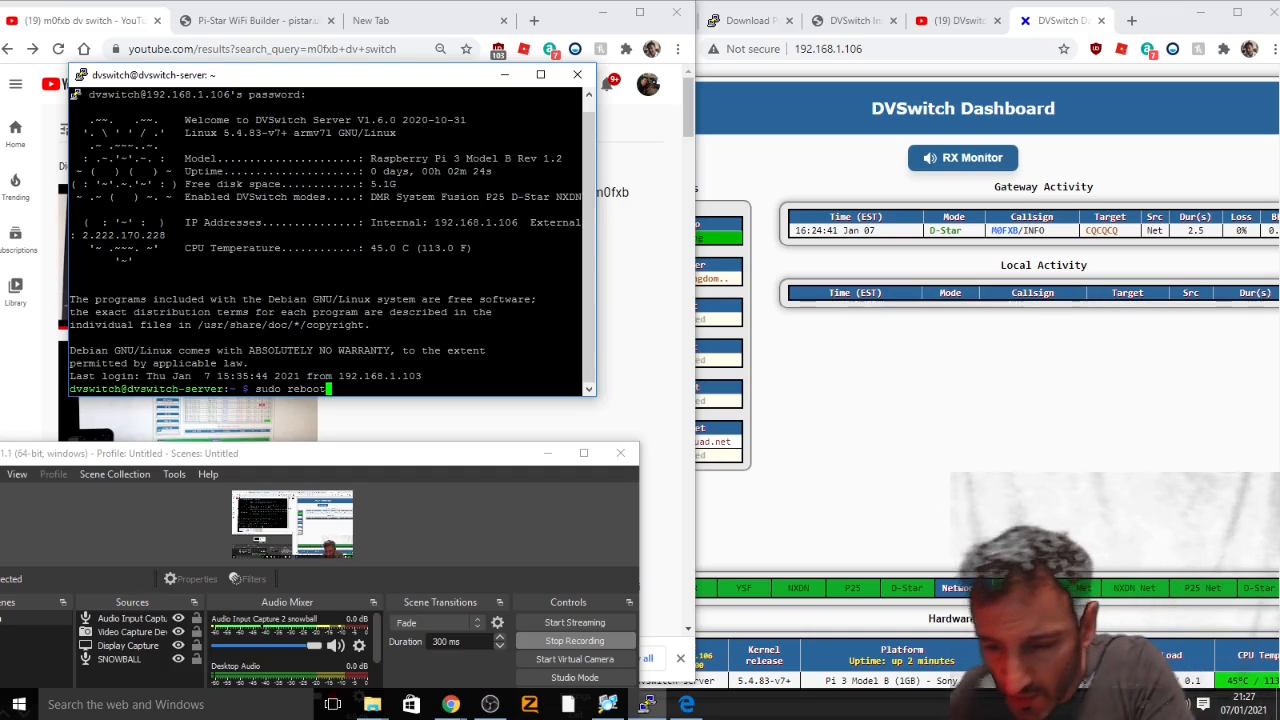
pyautogui.press('Return')
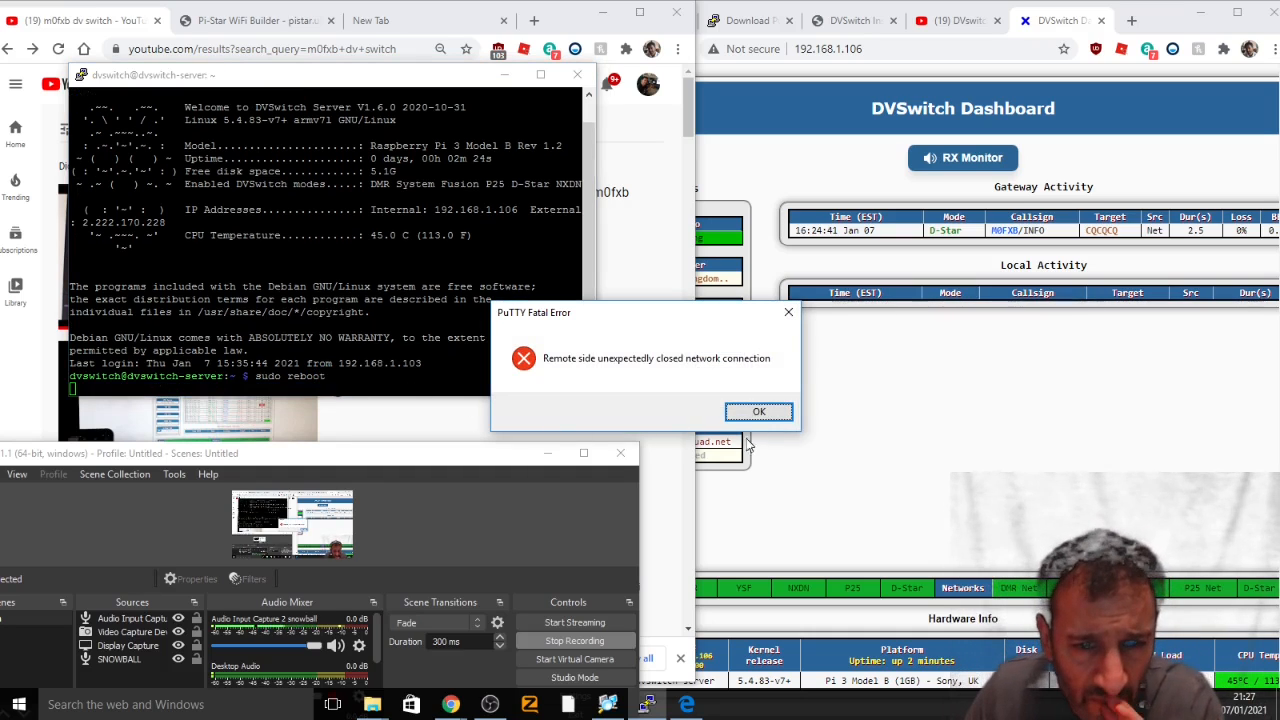
pyautogui.click(758, 412)
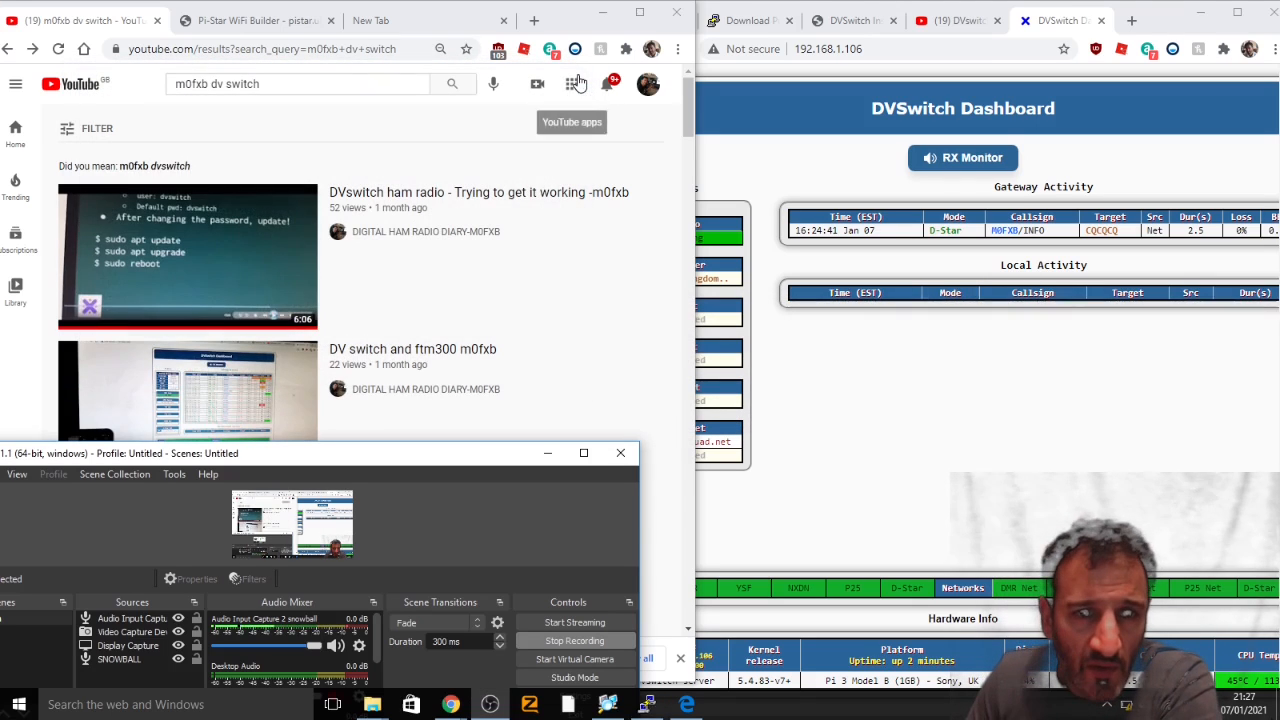
pyautogui.moveTo(636, 652)
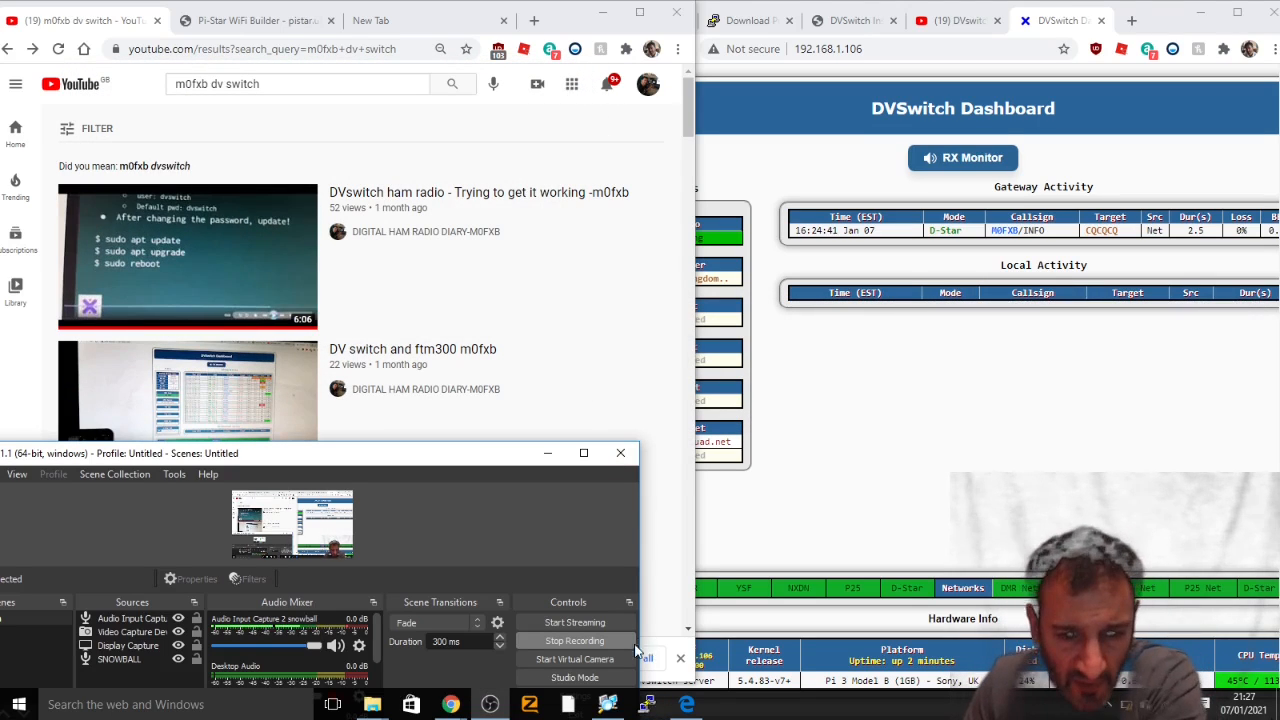